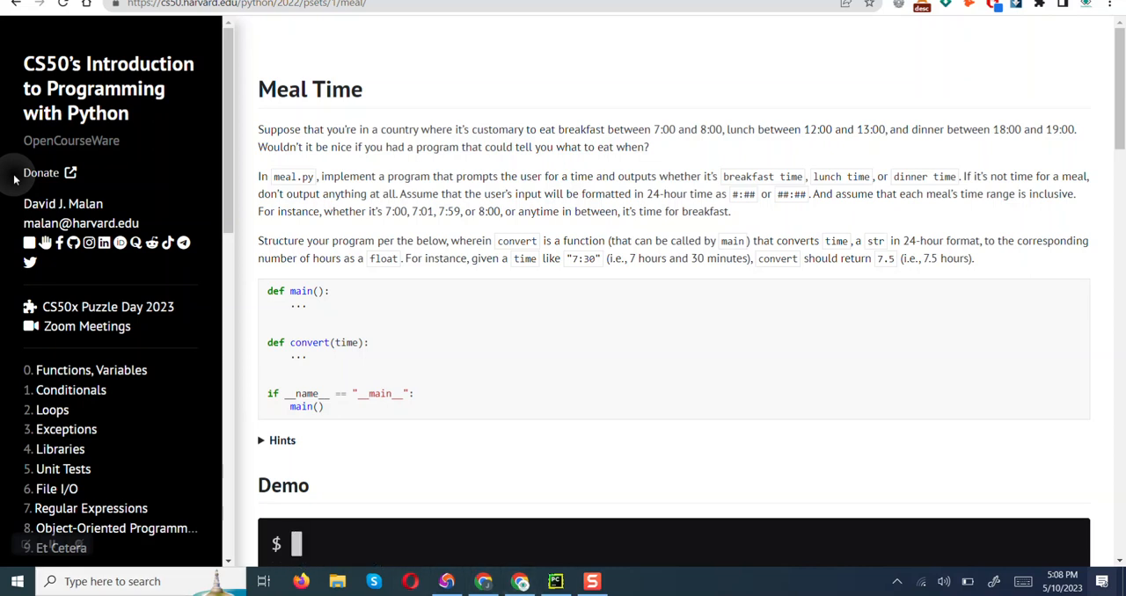
Step: Return to PyCharm and start main.py with a def main(): header
{"action": "left_click", "coordinate": [555, 581]}
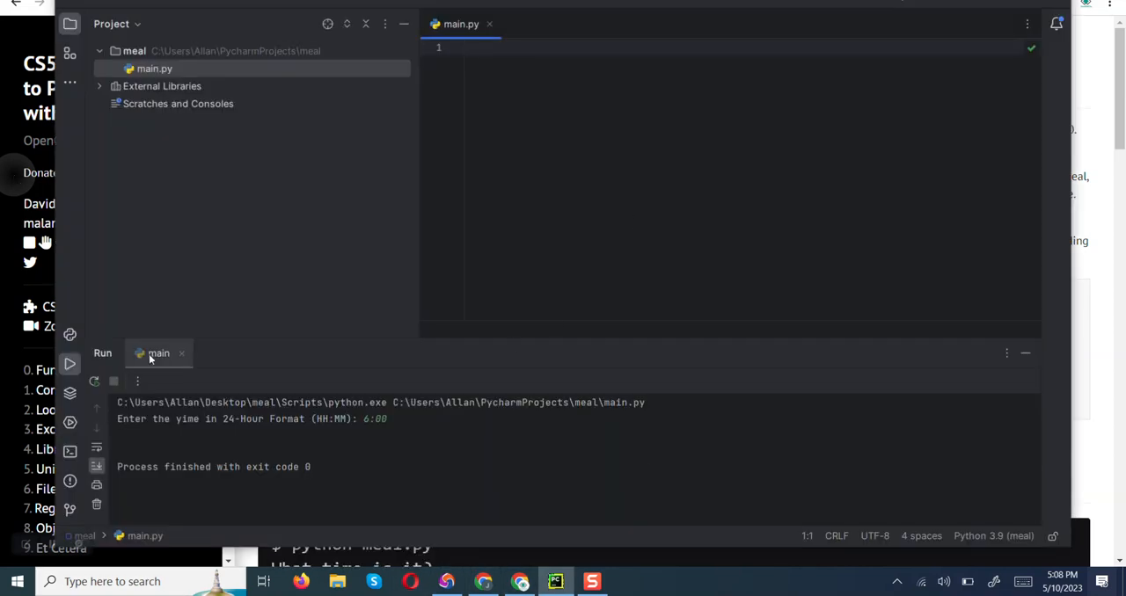
{"action": "mouse_move", "coordinate": [1080, 344]}
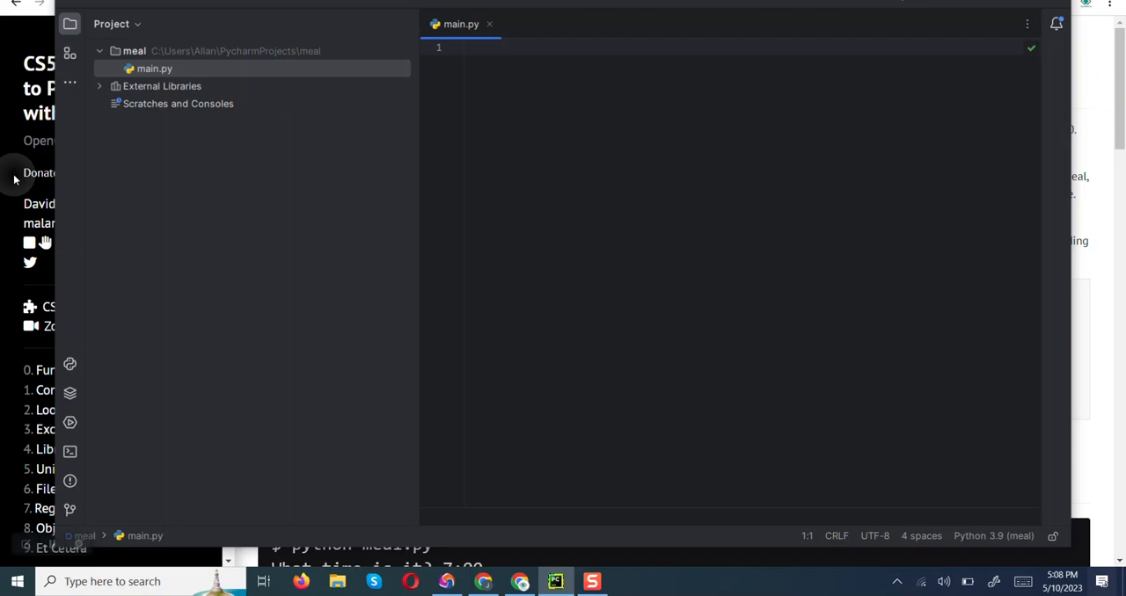
{"action": "type", "text": "def"}
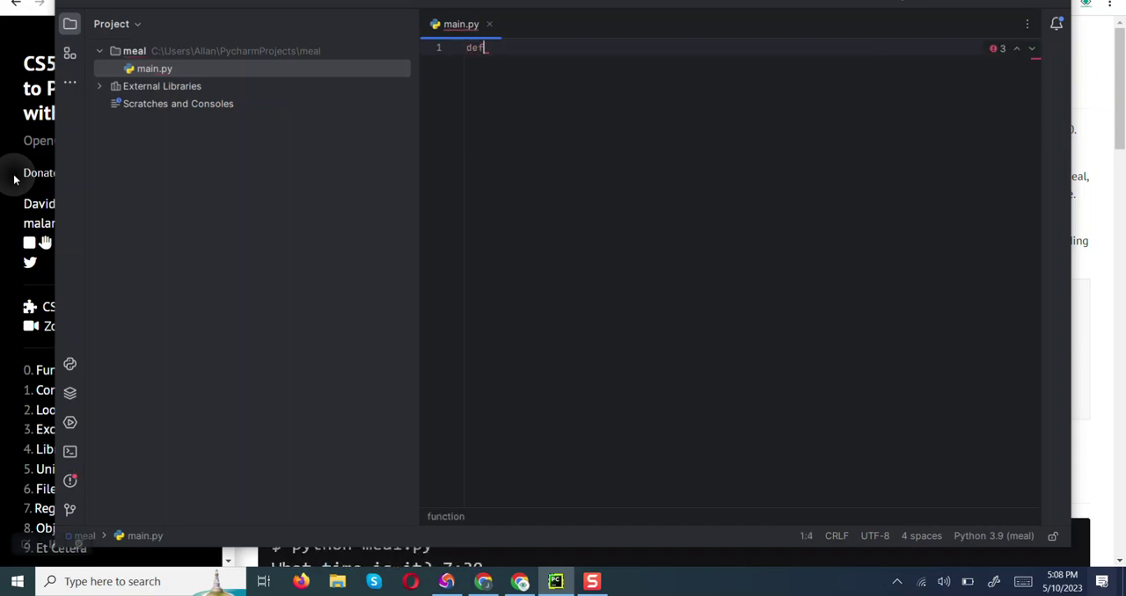
{"action": "type", "text": "ma"}
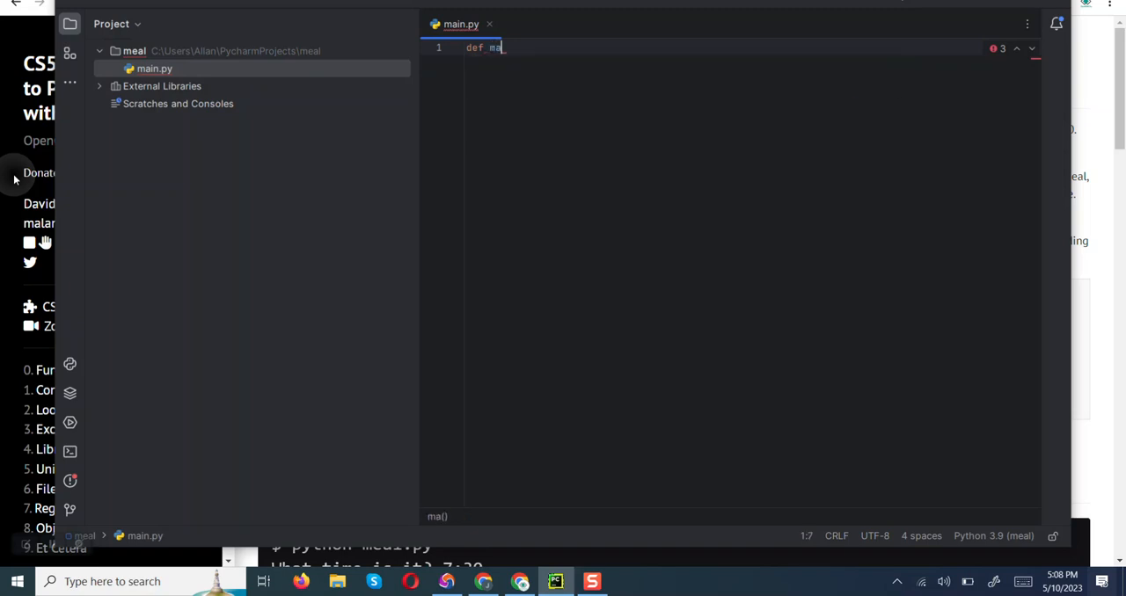
{"action": "type", "text": "in()"}
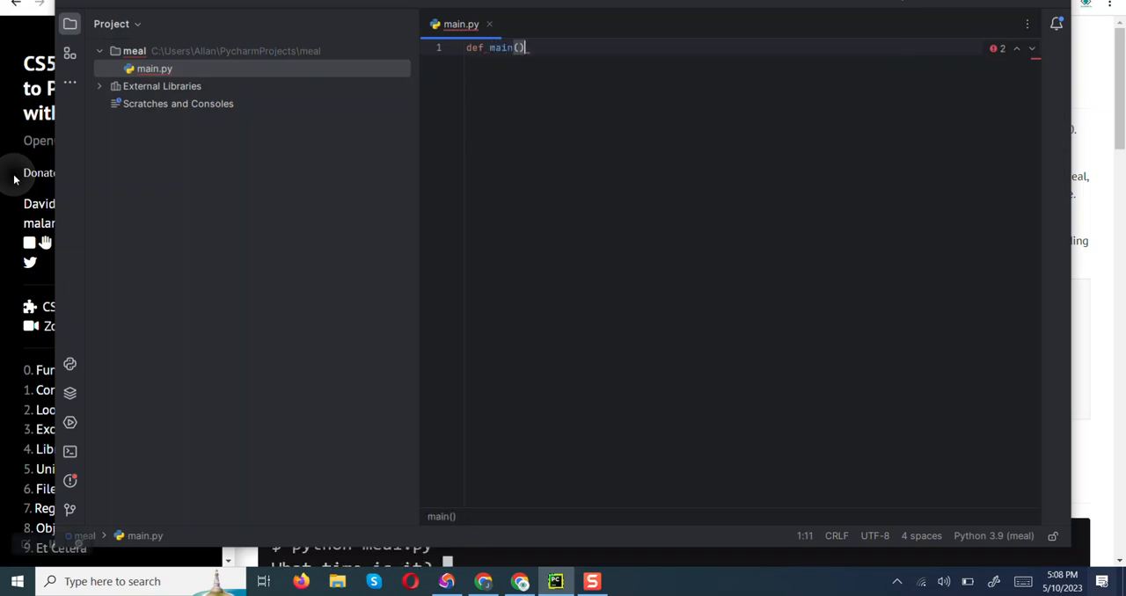
{"action": "type", "text": ":"}
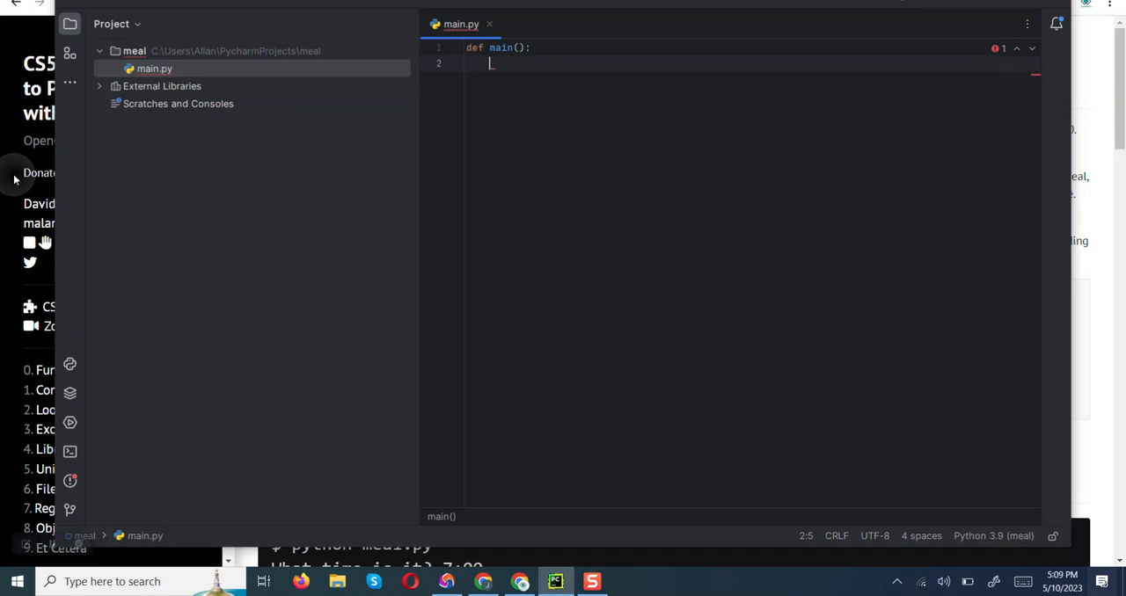
{"action": "type", "text": "time ="}
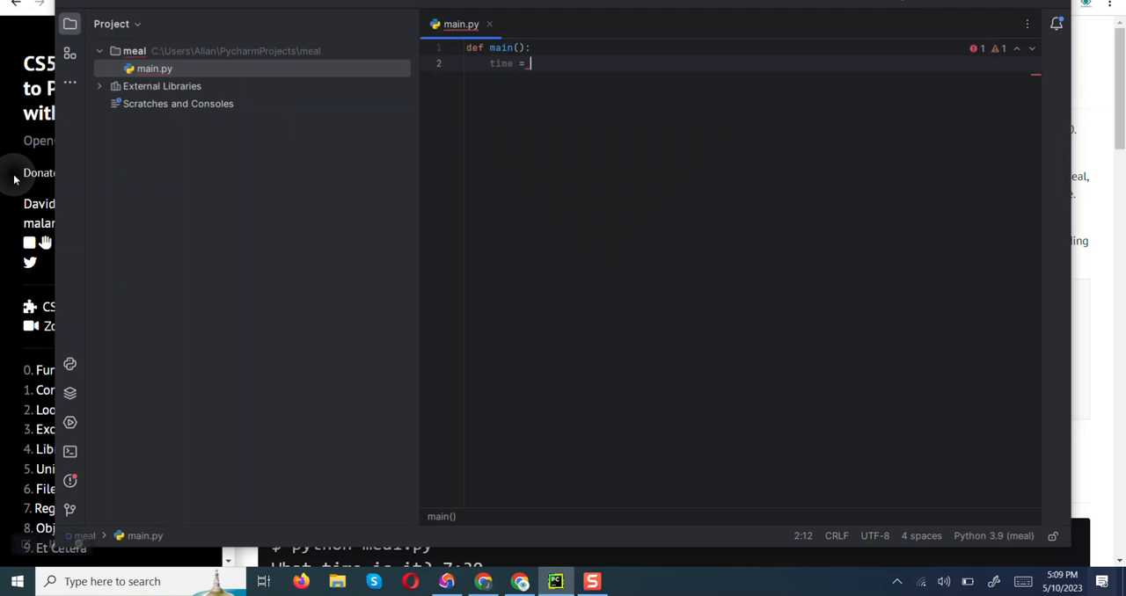
Step: Assign time = input('Enter the time in 24-hour format (HH:MM): ') inside main
{"action": "type", "text": "input('"}
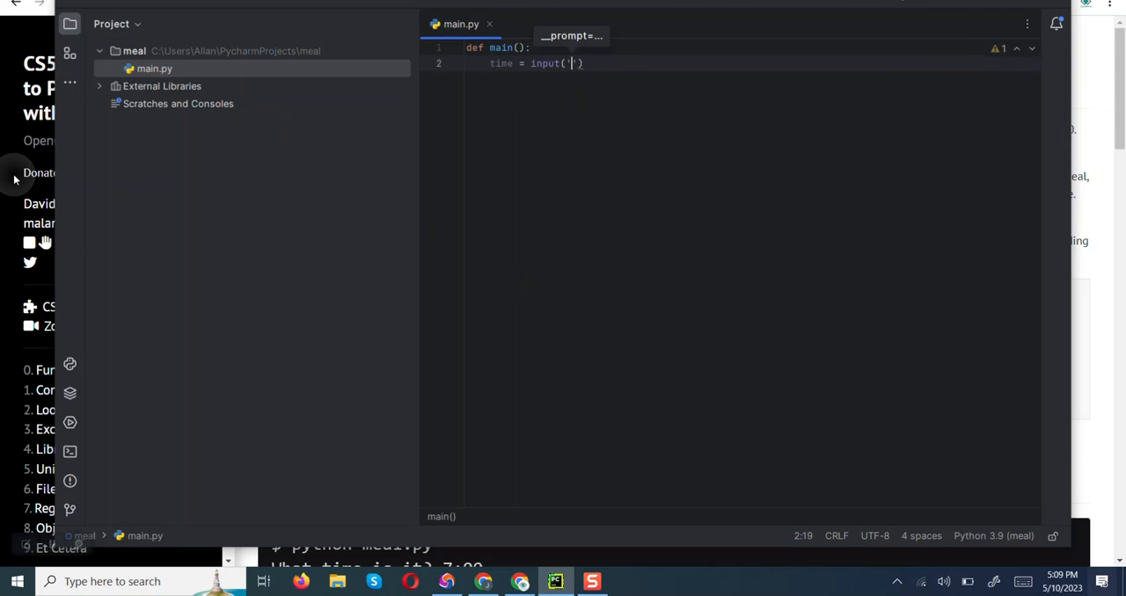
{"action": "type", "text": "'"}
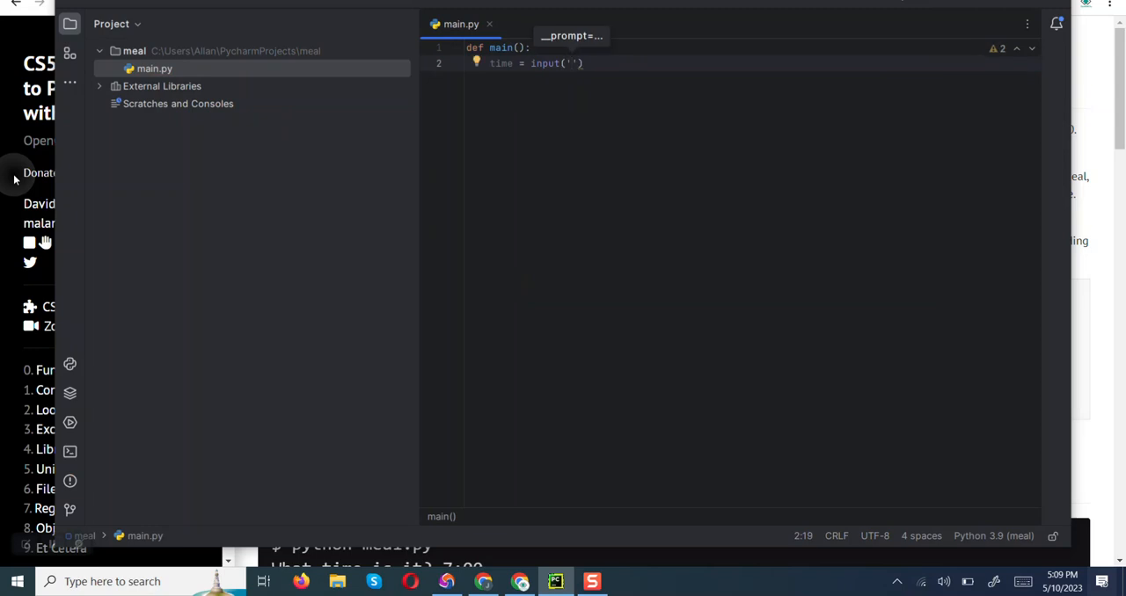
{"action": "type", "text": "Enter"}
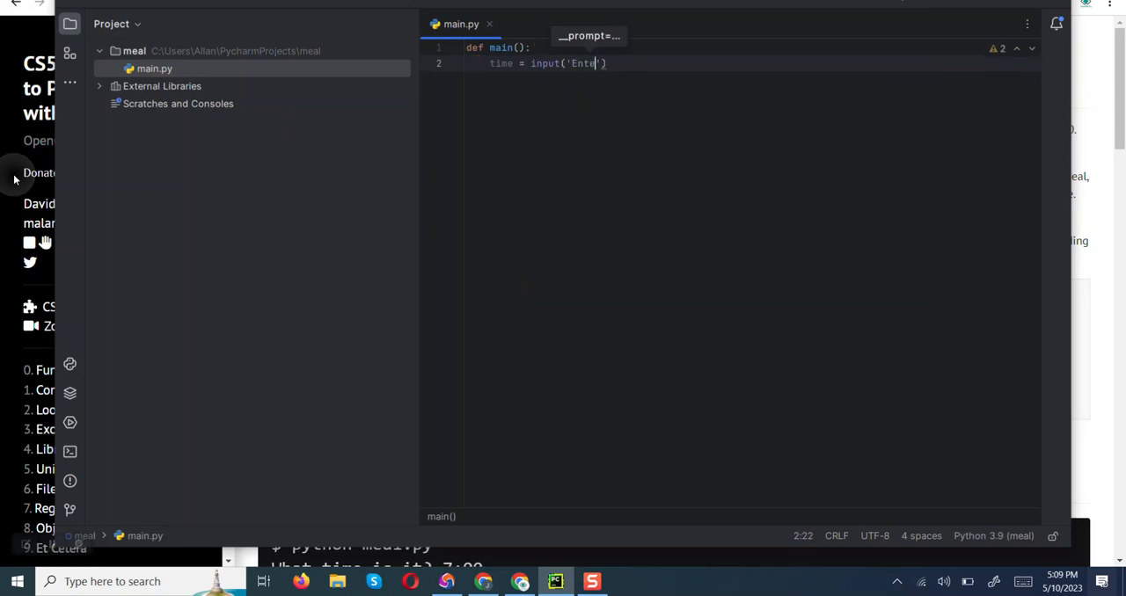
{"action": "type", "text": "r the time"}
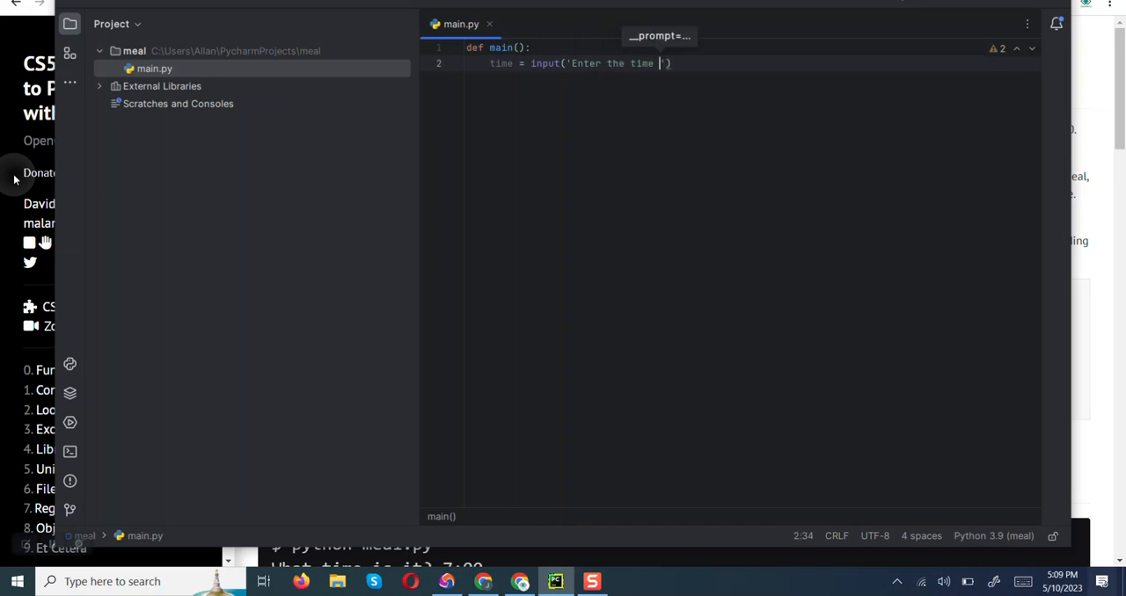
{"action": "type", "text": "in 2"}
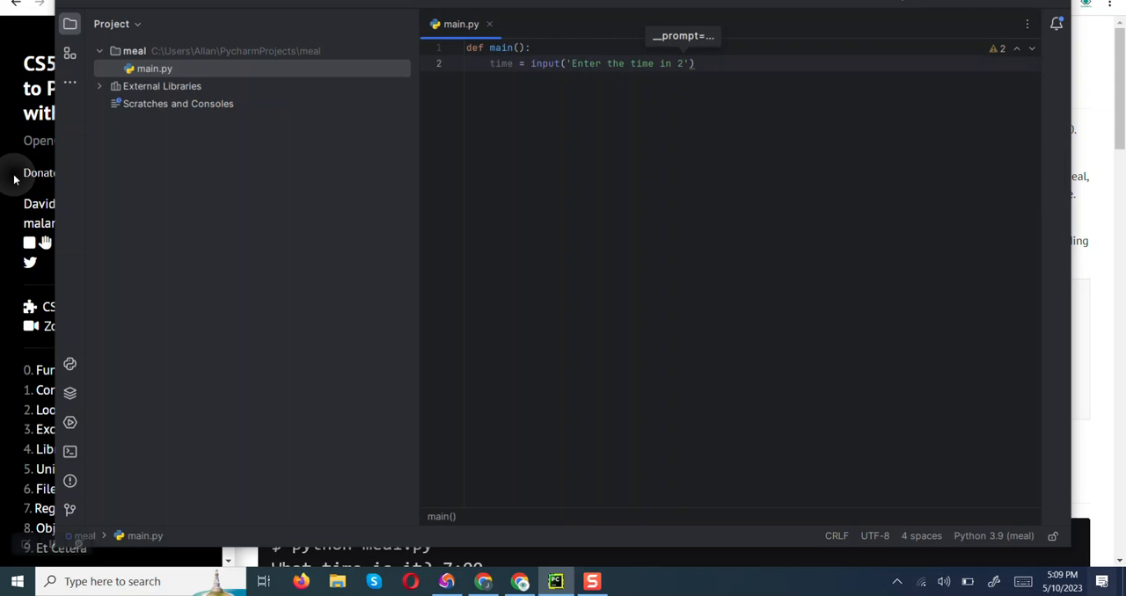
{"action": "type", "text": "4-h"}
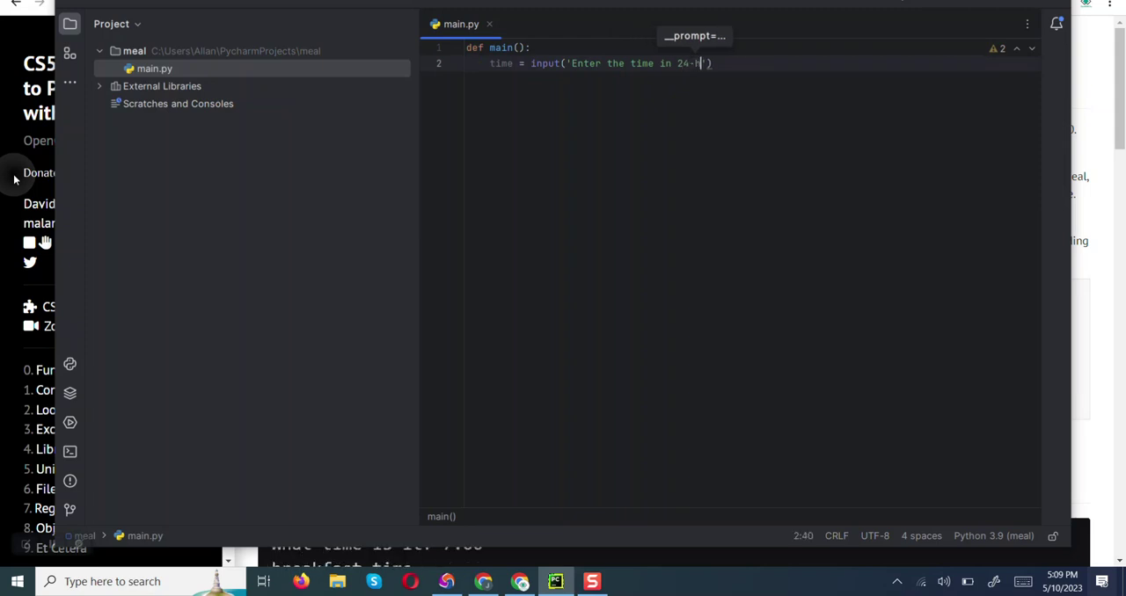
{"action": "type", "text": "our"}
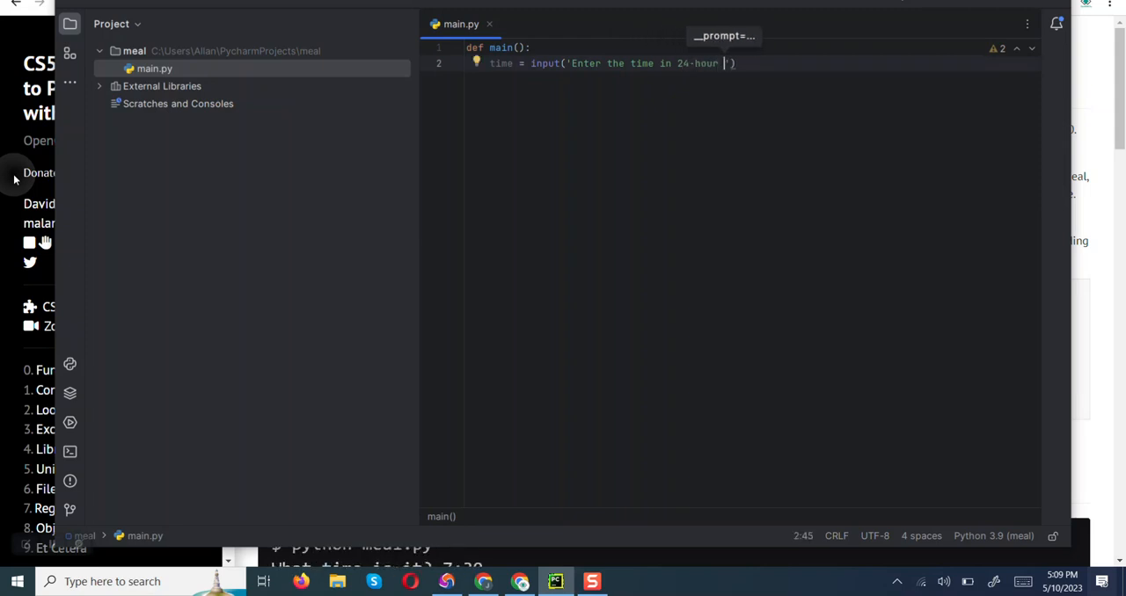
{"action": "type", "text": "for"}
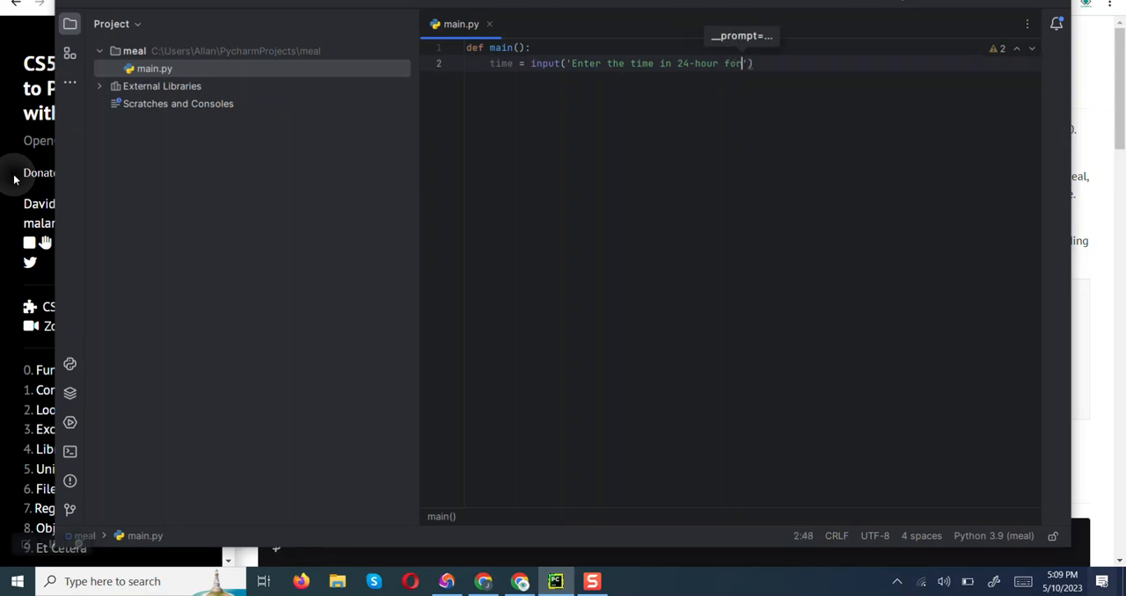
{"action": "type", "text": "mat '"}
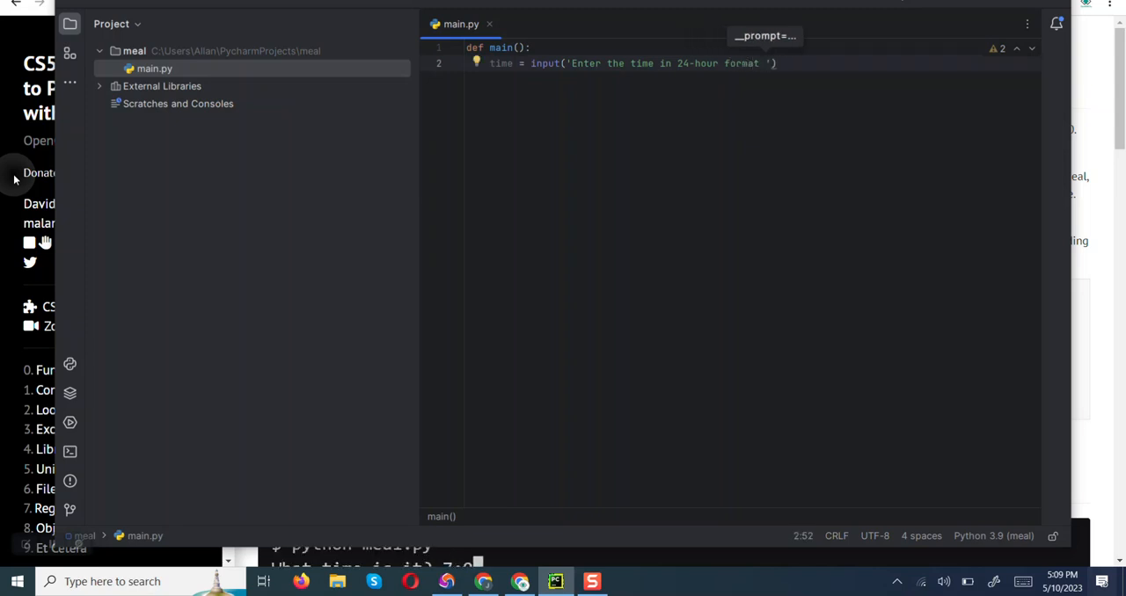
{"action": "type", "text": "(HH"}
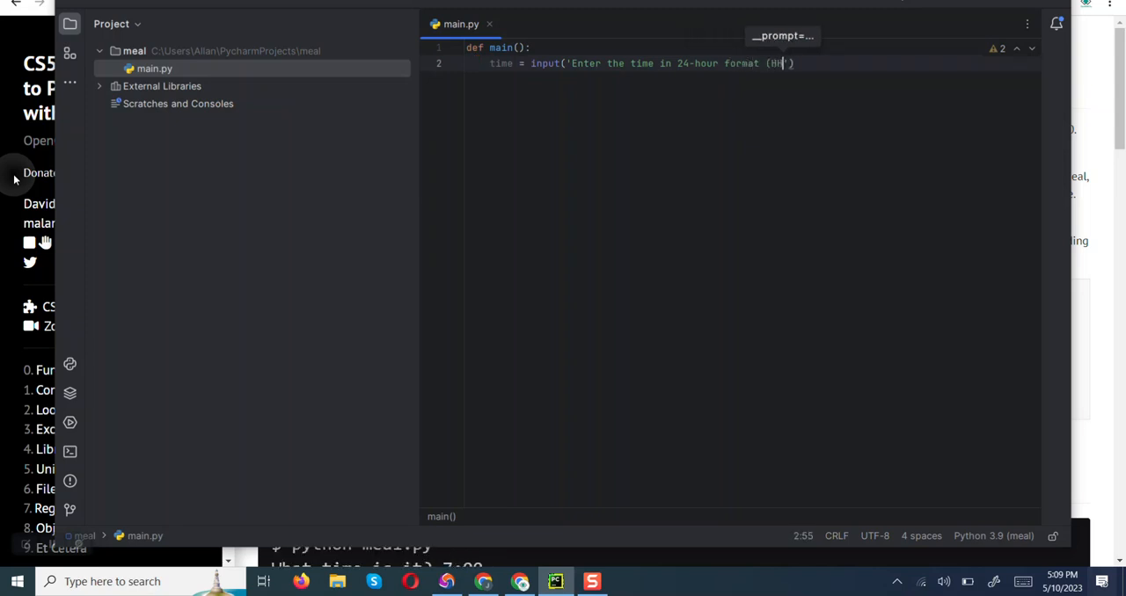
{"action": "type", "text": ":MM"}
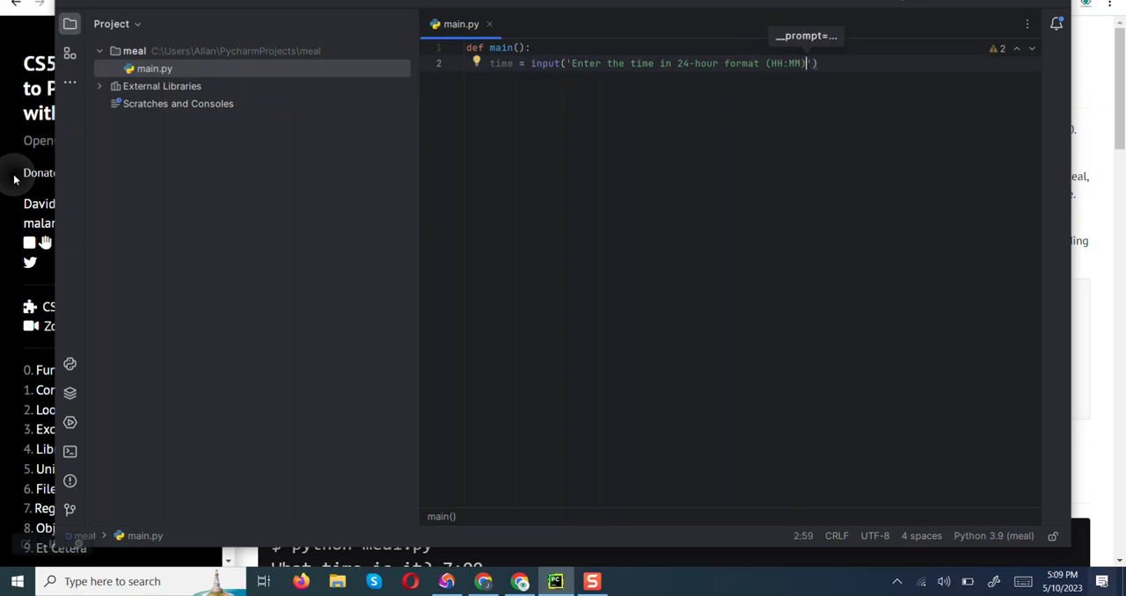
{"action": "type", "text": ":"}
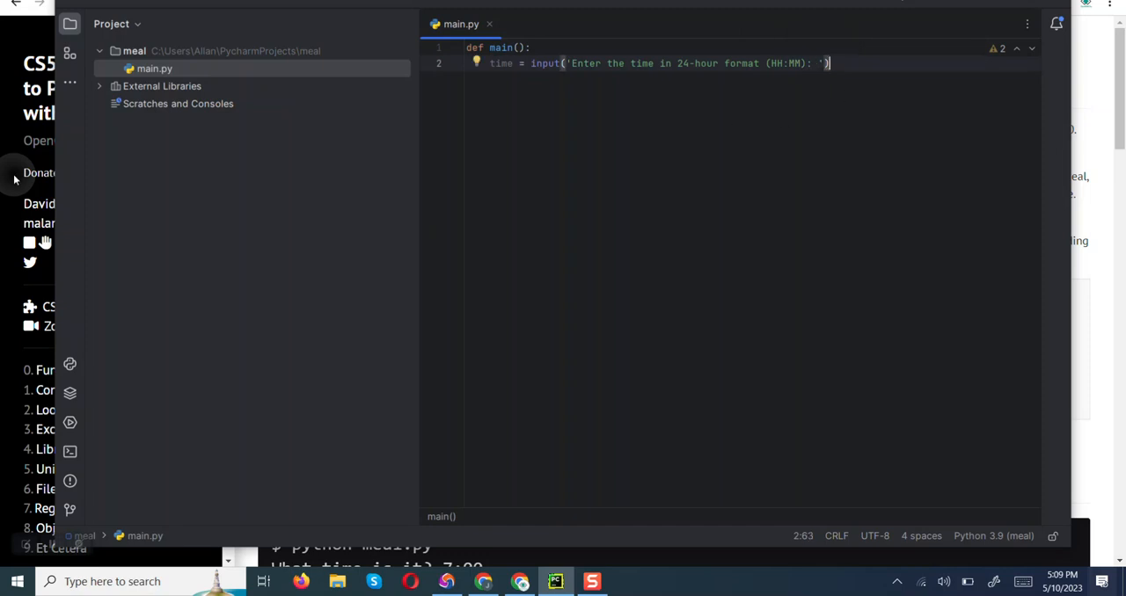
{"action": "key", "text": "enter"}
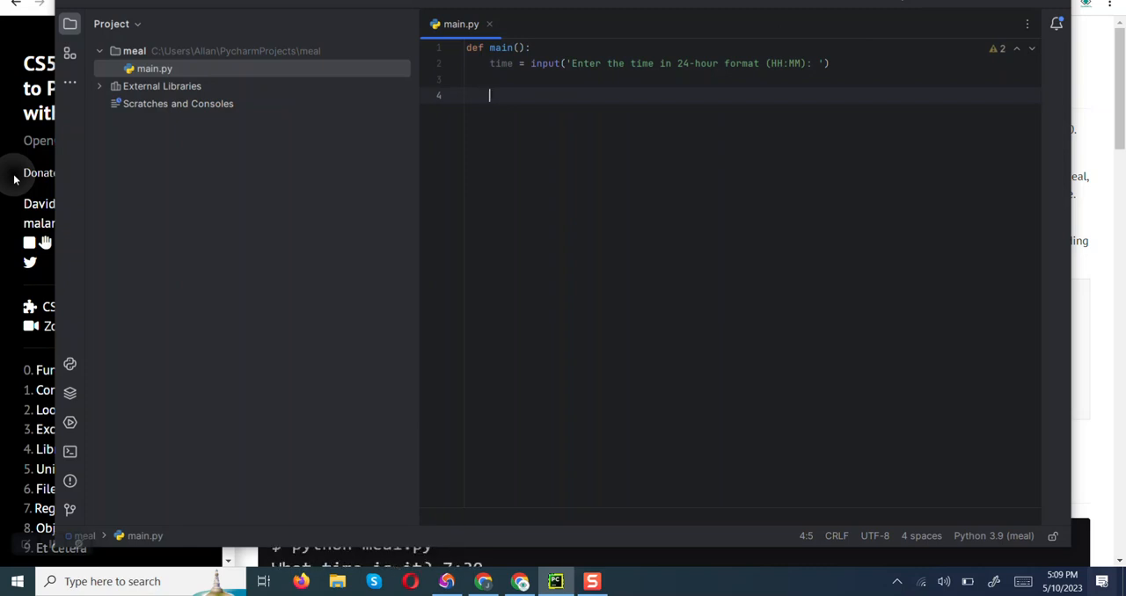
Step: Add the line hours = convert(time) to main
{"action": "type", "text": "hours = convert("}
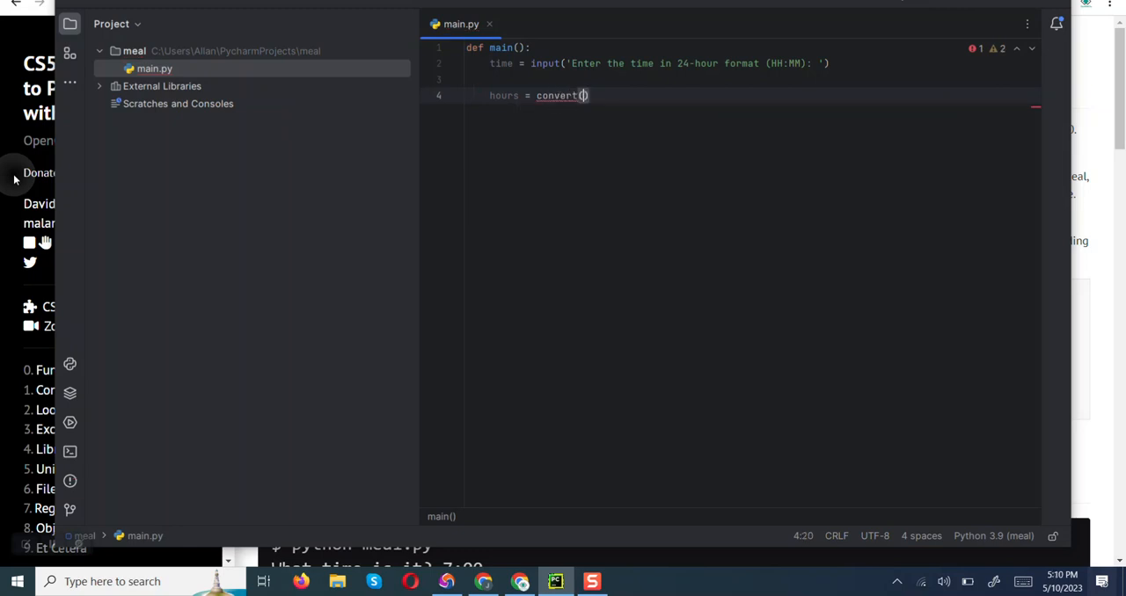
{"action": "type", "text": "time"}
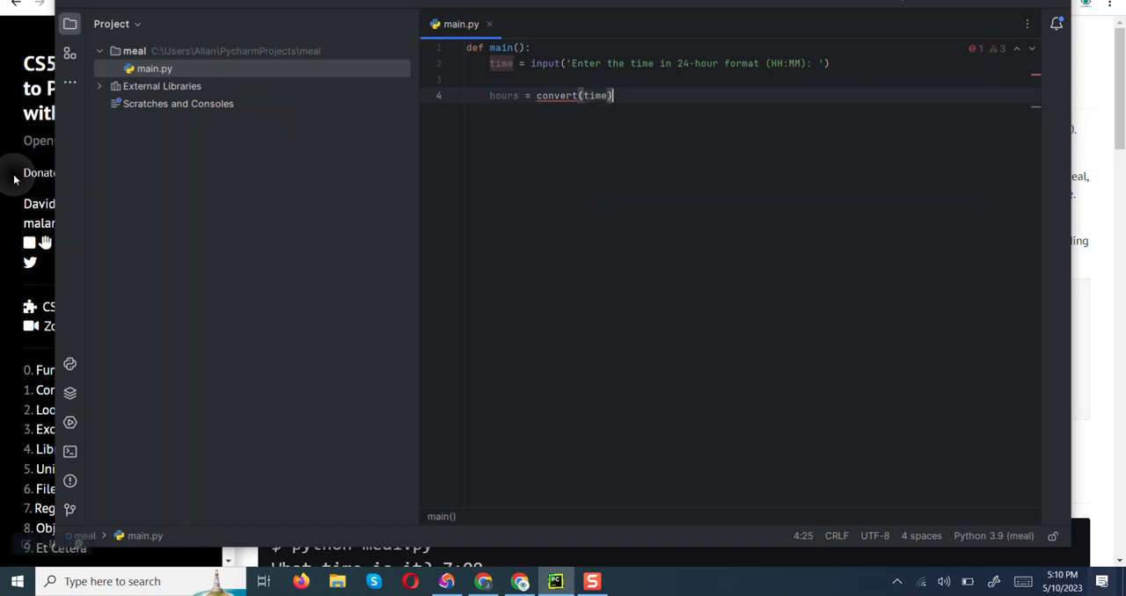
{"action": "key", "text": "enter"}
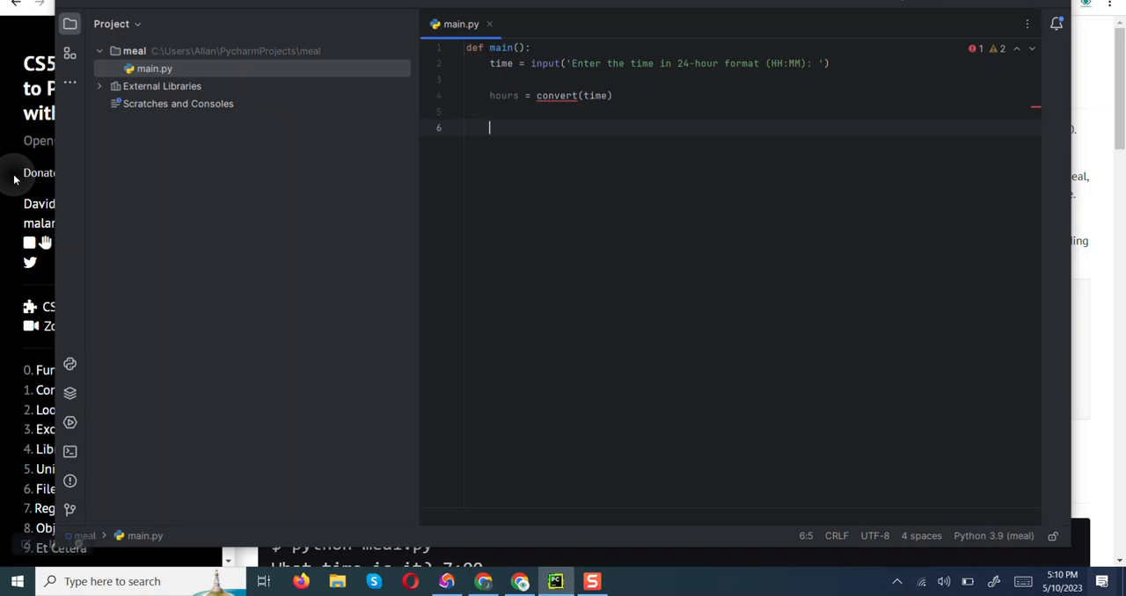
Step: Write the condition if 07.00 <= hours < 08.00: in main
{"action": "type", "text": "i"}
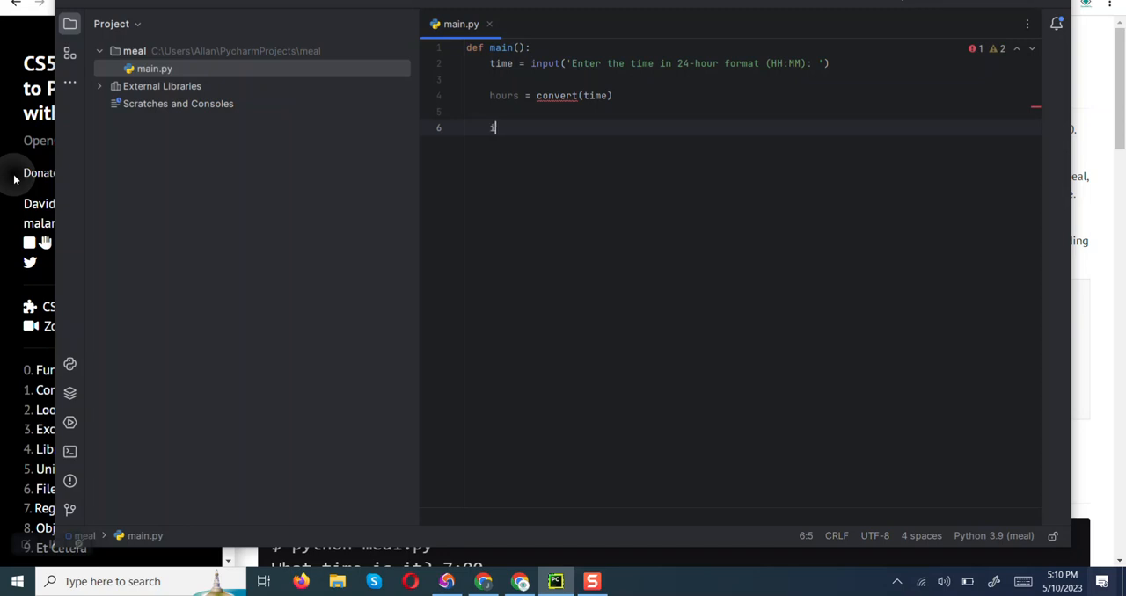
{"action": "type", "text": "i"}
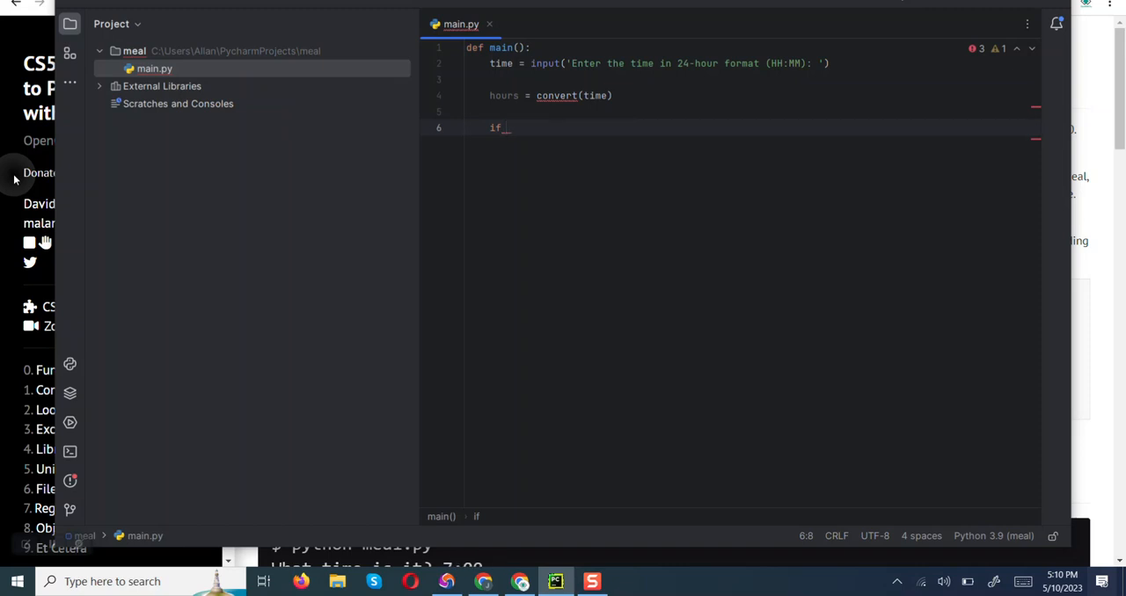
{"action": "type", "text": "07:"}
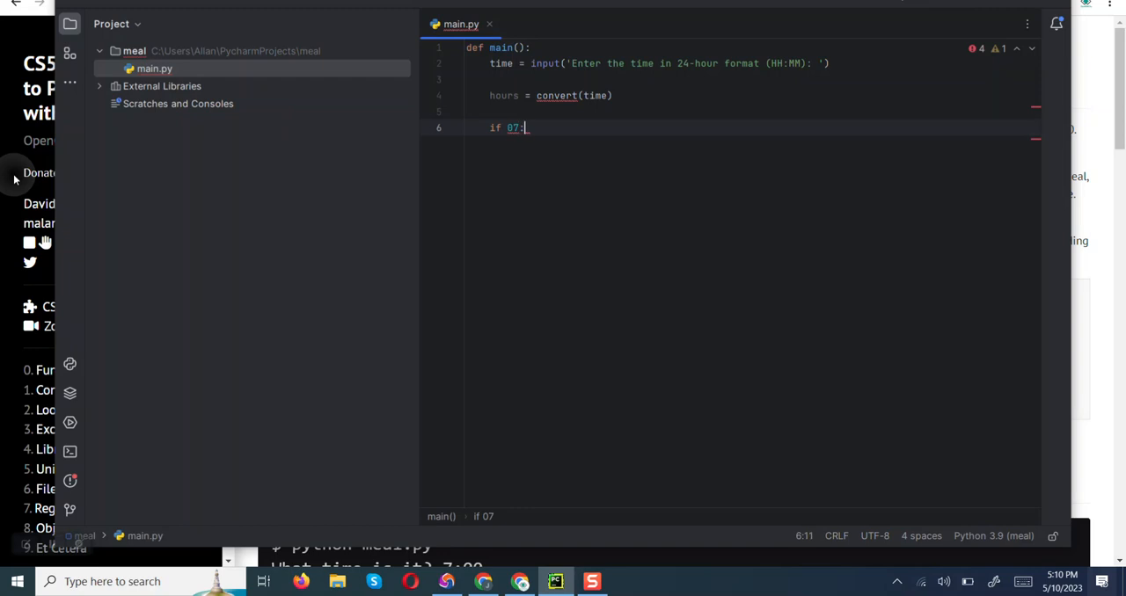
{"action": "type", "text": "00"}
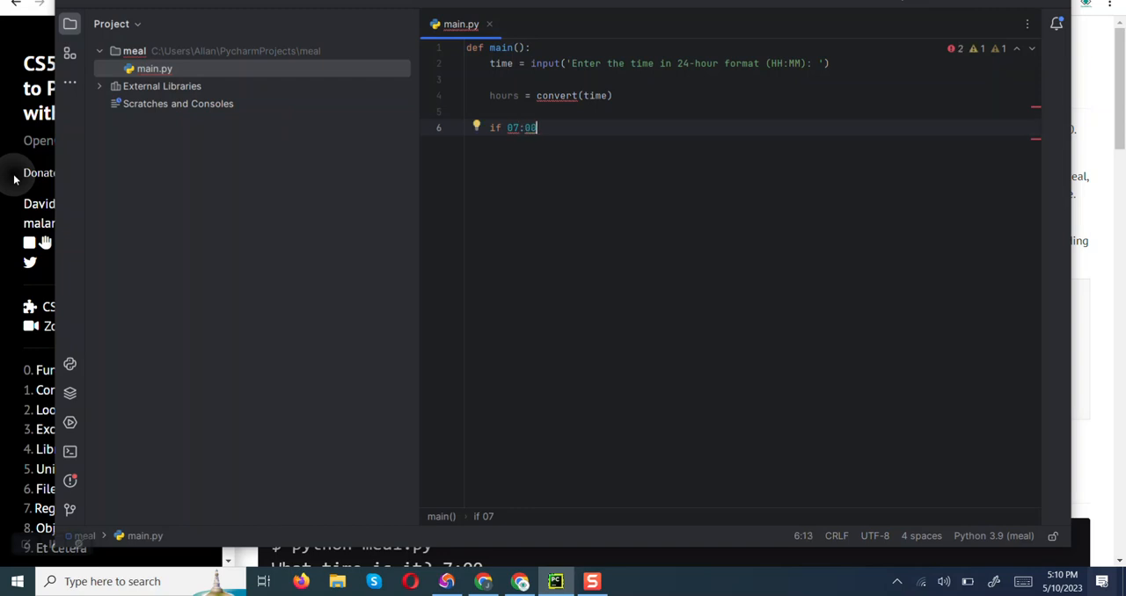
{"action": "type", "text": "0"}
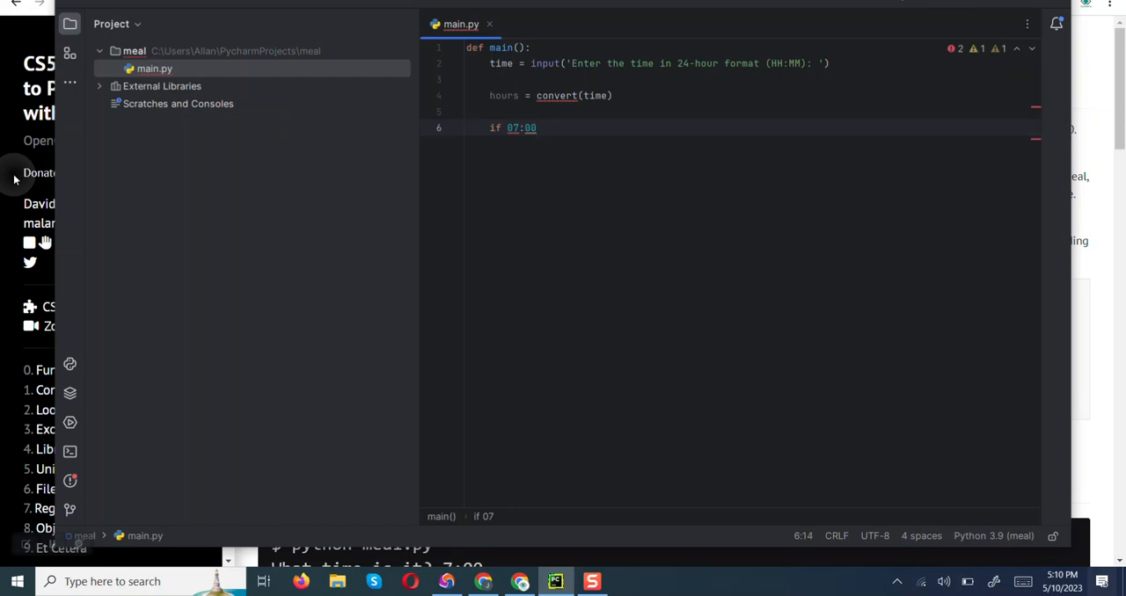
{"action": "type", "text": "<"}
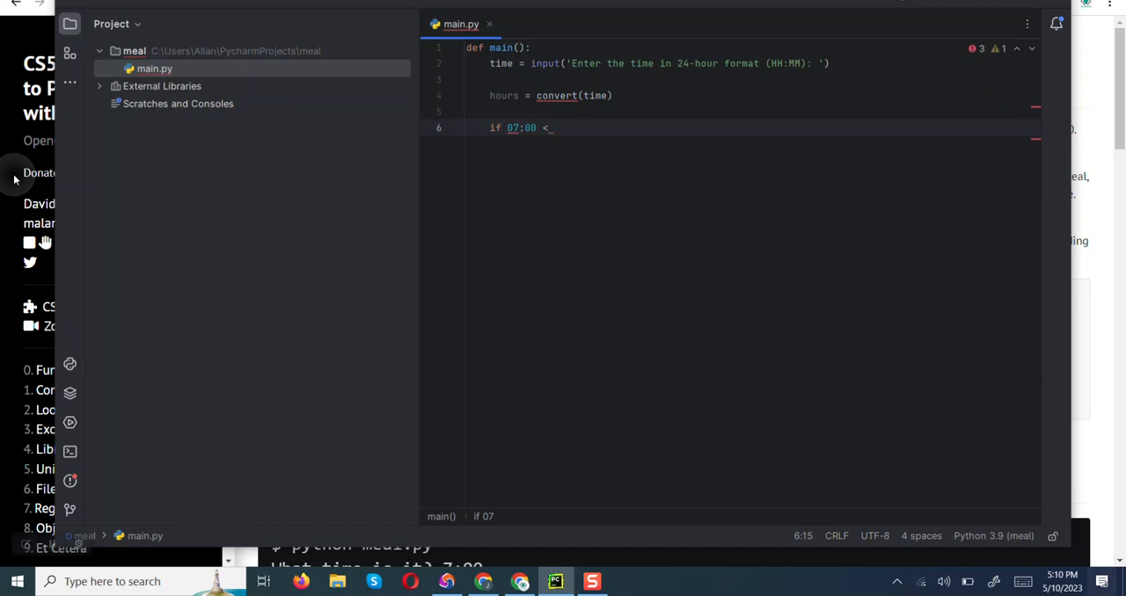
{"action": "type", "text": "="}
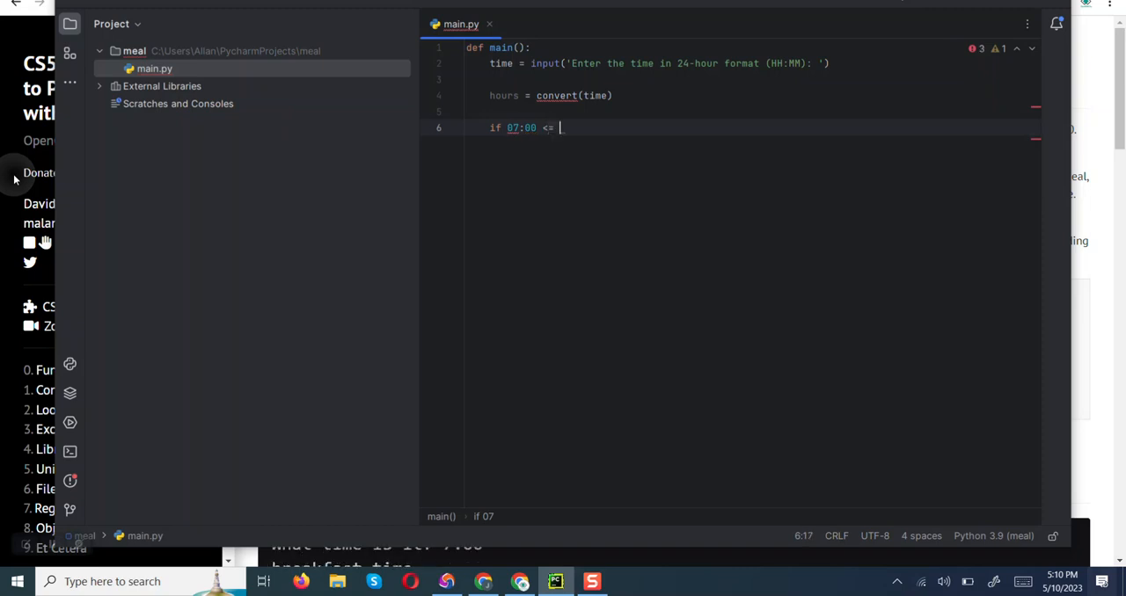
{"action": "type", "text": "hours"}
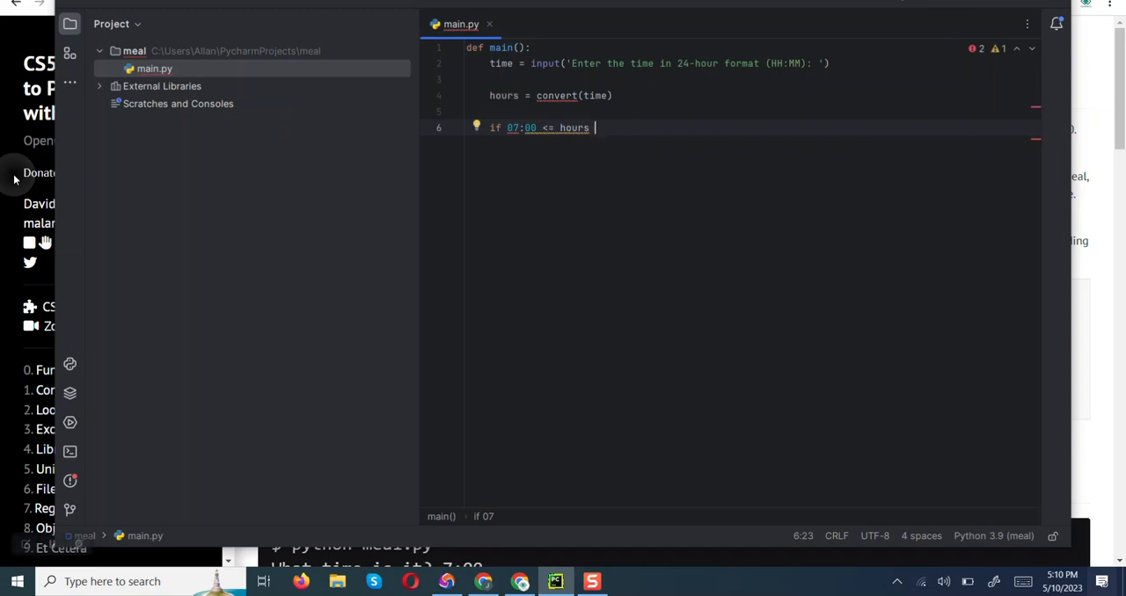
{"action": "type", "text": "< 08"}
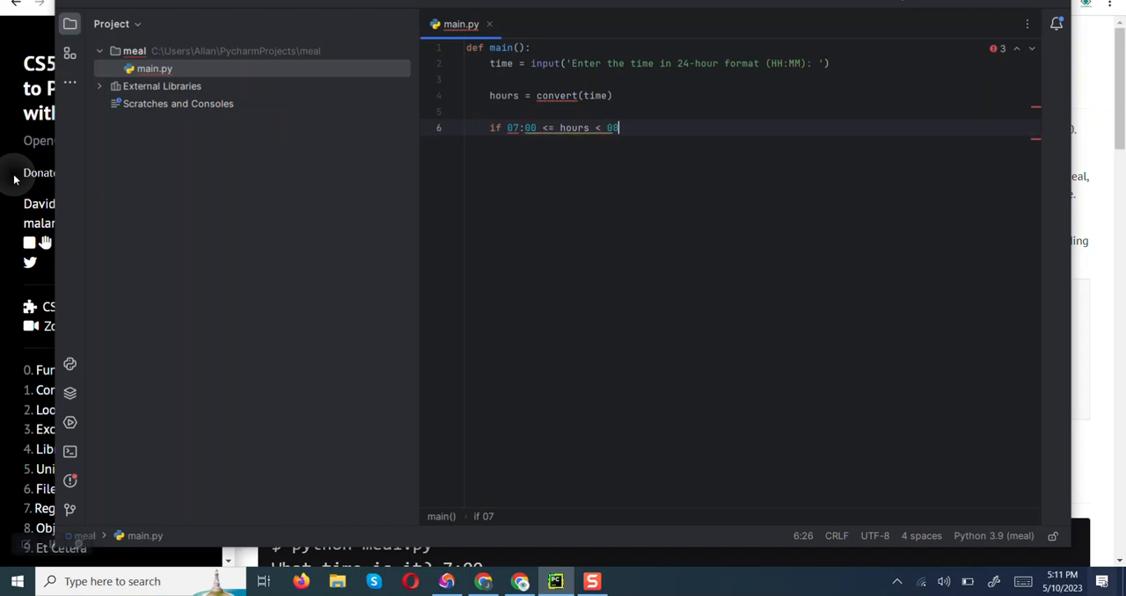
{"action": "type", "text": ":00"}
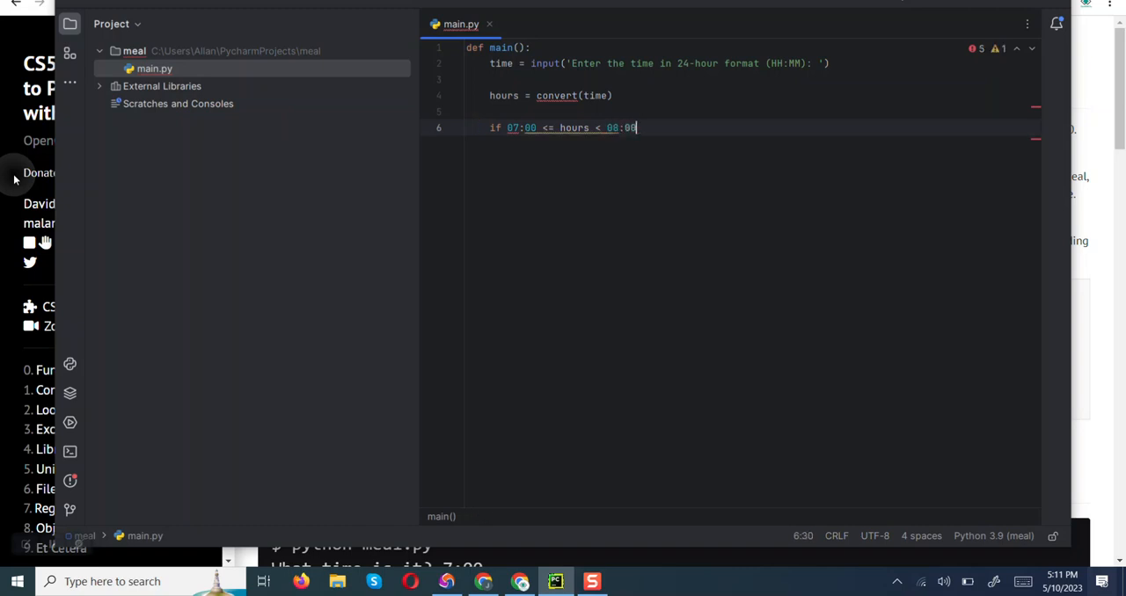
{"action": "type", "text": "\""}
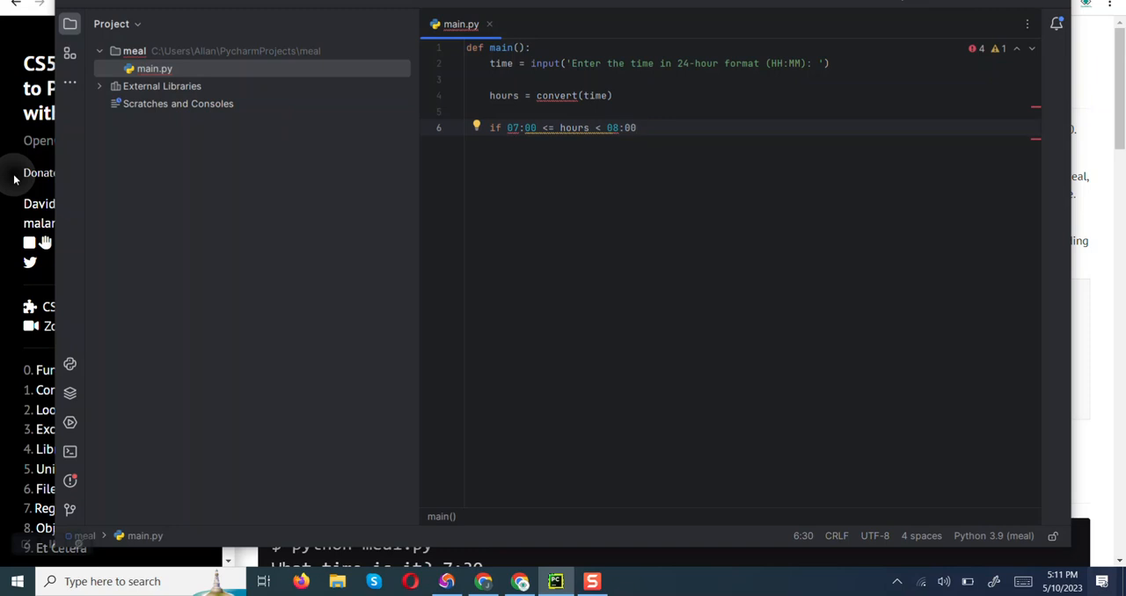
{"action": "type", "text": ":"}
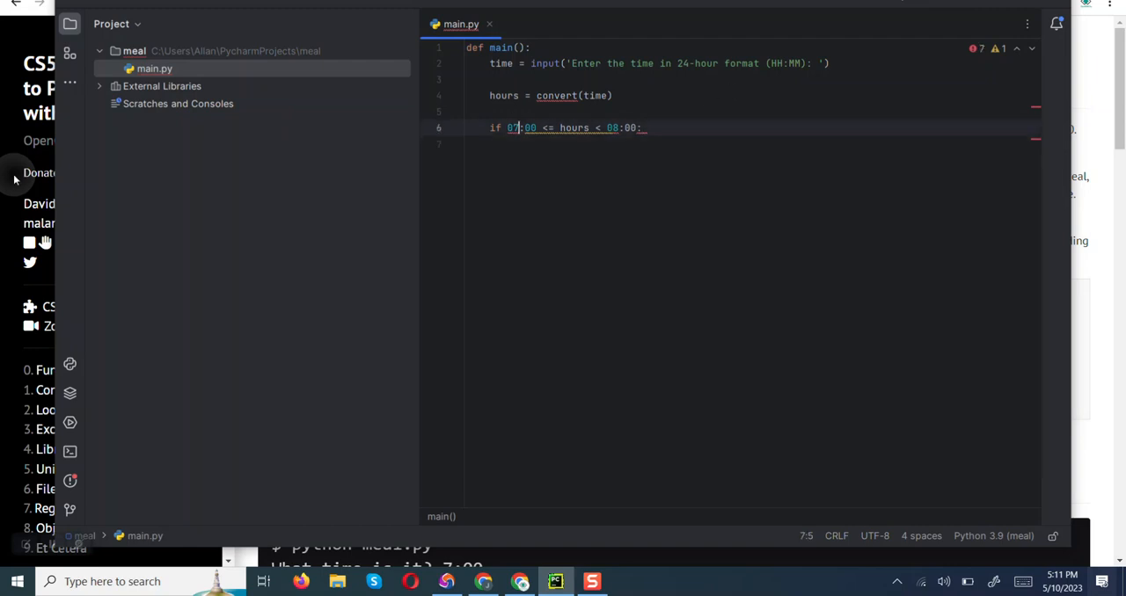
{"action": "left_click", "coordinate": [522, 127]}
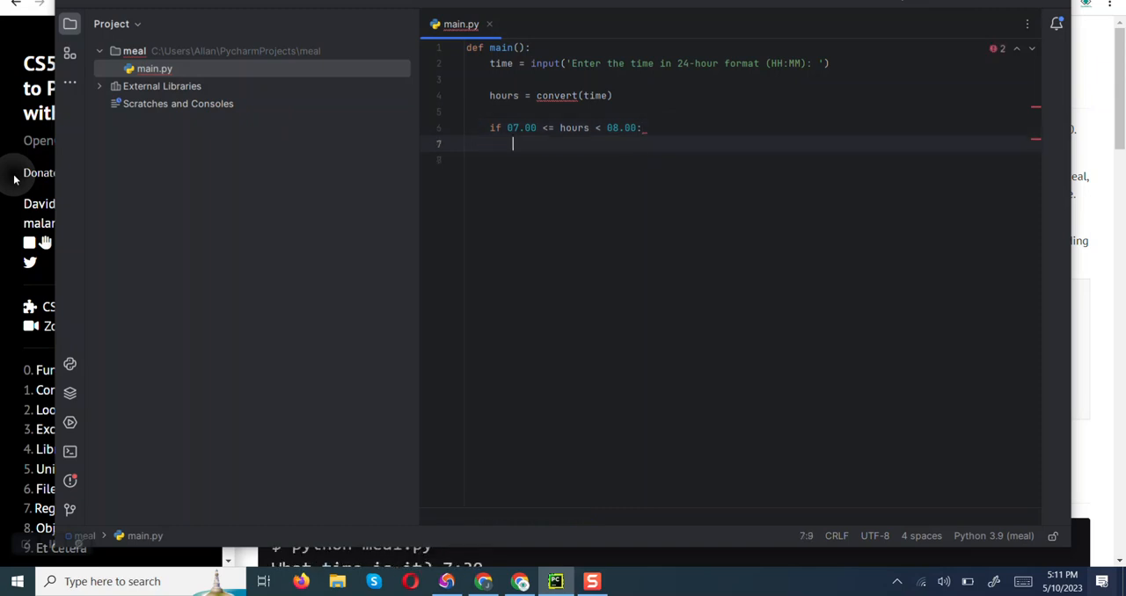
Step: Print "It is time for BREAKFAST!" in the breakfast branch
{"action": "type", "text": "pr"}
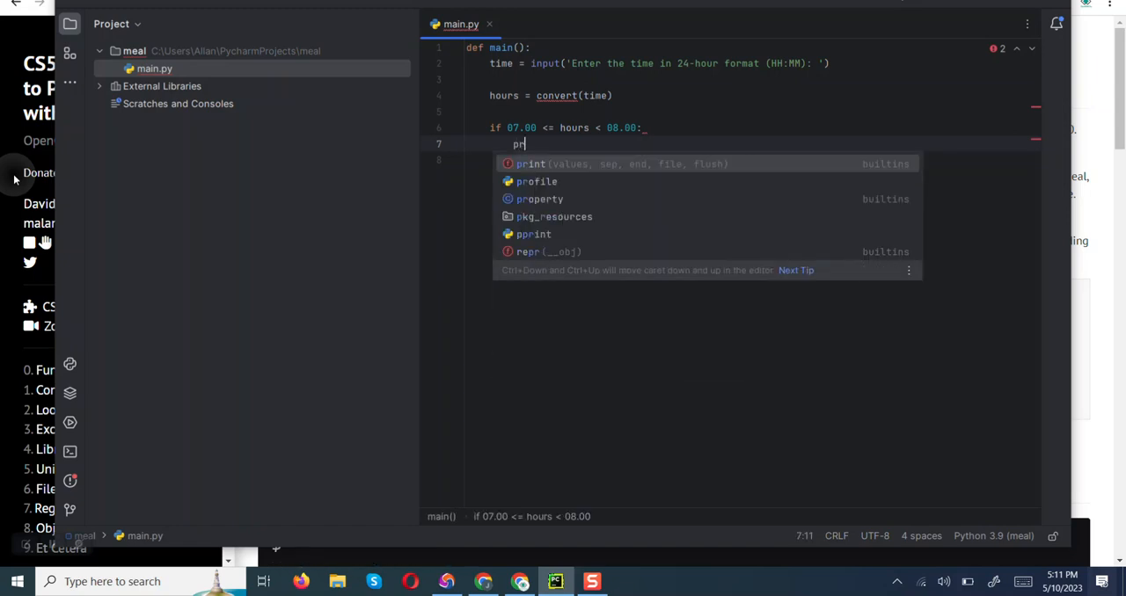
{"action": "type", "text": "int(\""}
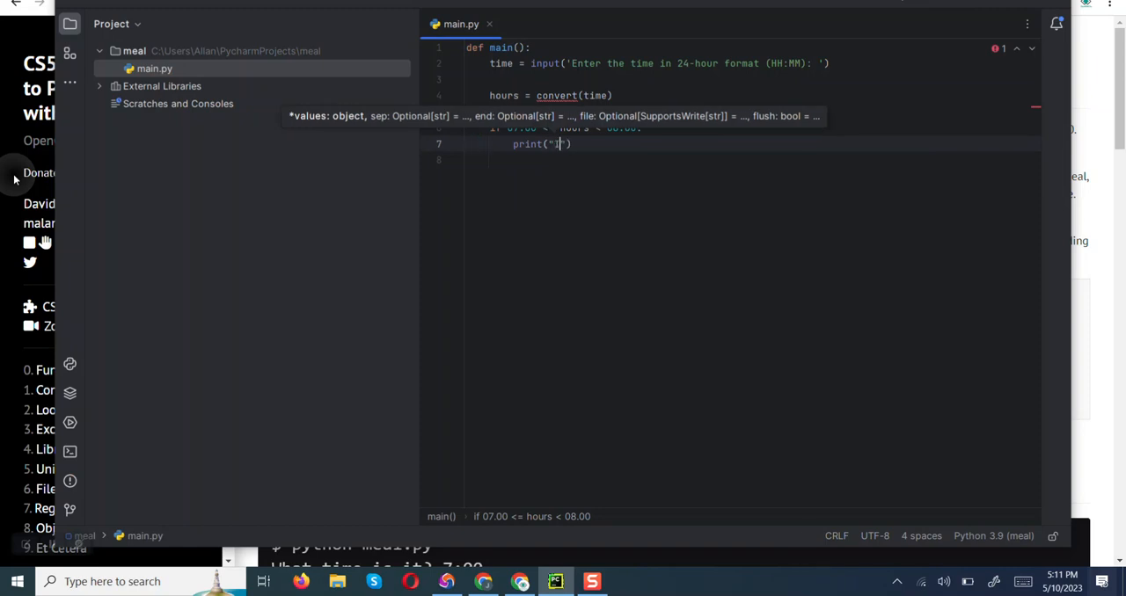
{"action": "type", "text": "It is time fo"}
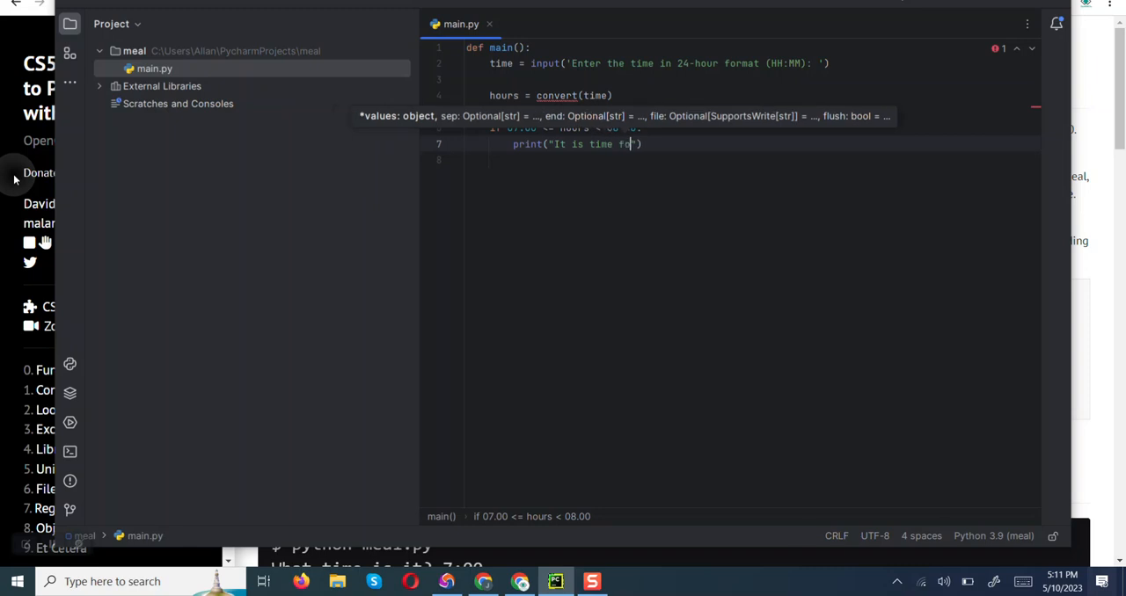
{"action": "type", "text": "BREA"}
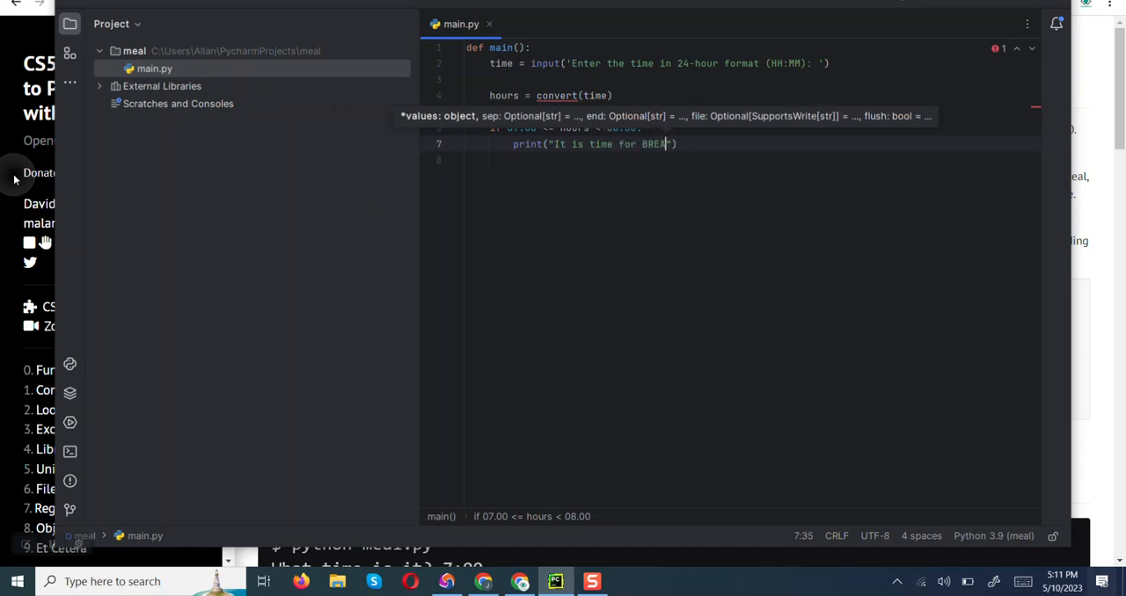
{"action": "type", "text": "FAST"}
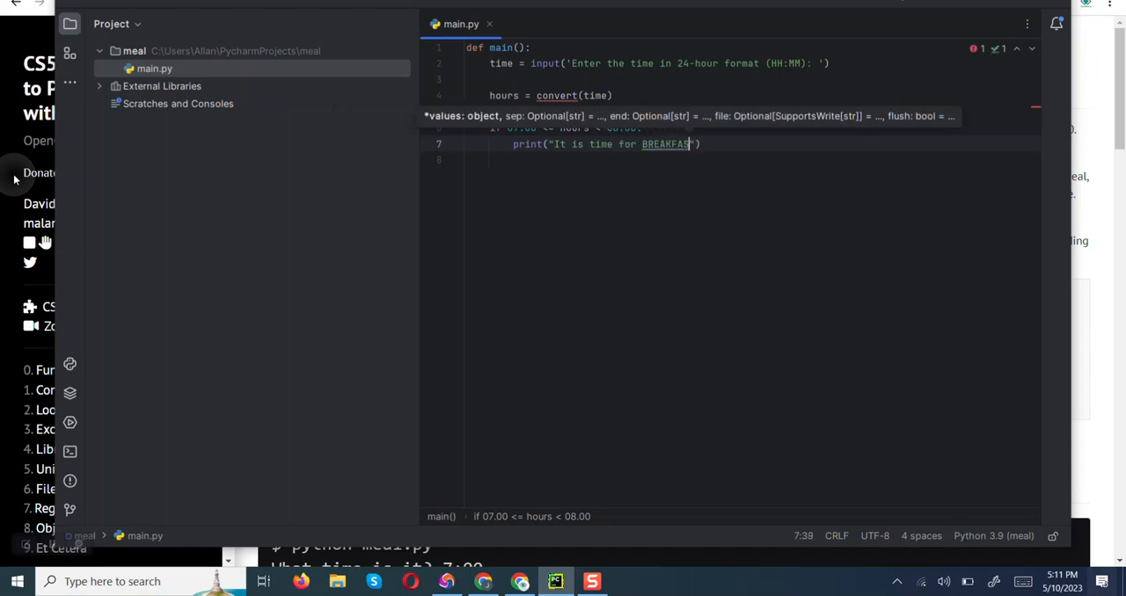
{"action": "type", "text": "!"}
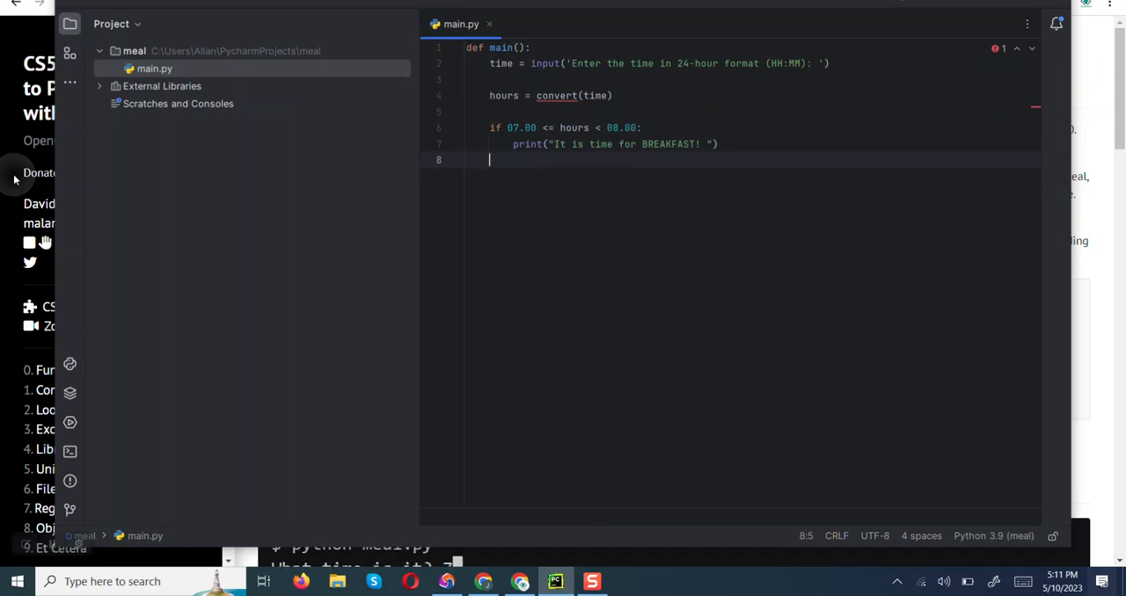
{"action": "type", "text": "elif"}
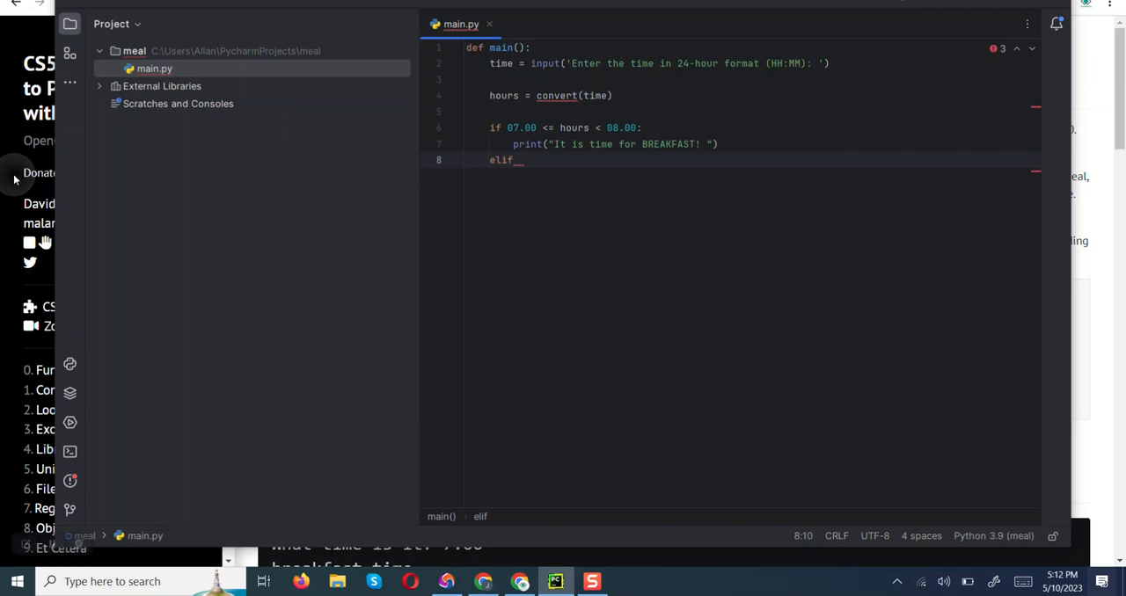
Step: Write the elif condition 12.00 <= hours < 13.00:
{"action": "type", "text": "12"}
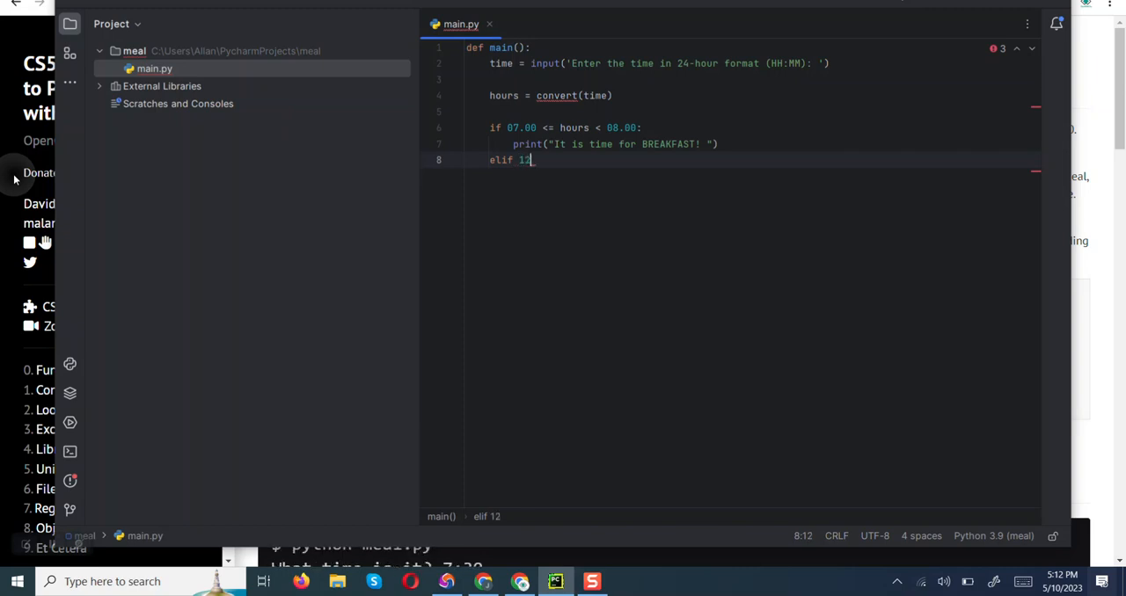
{"action": "type", "text": ".00"}
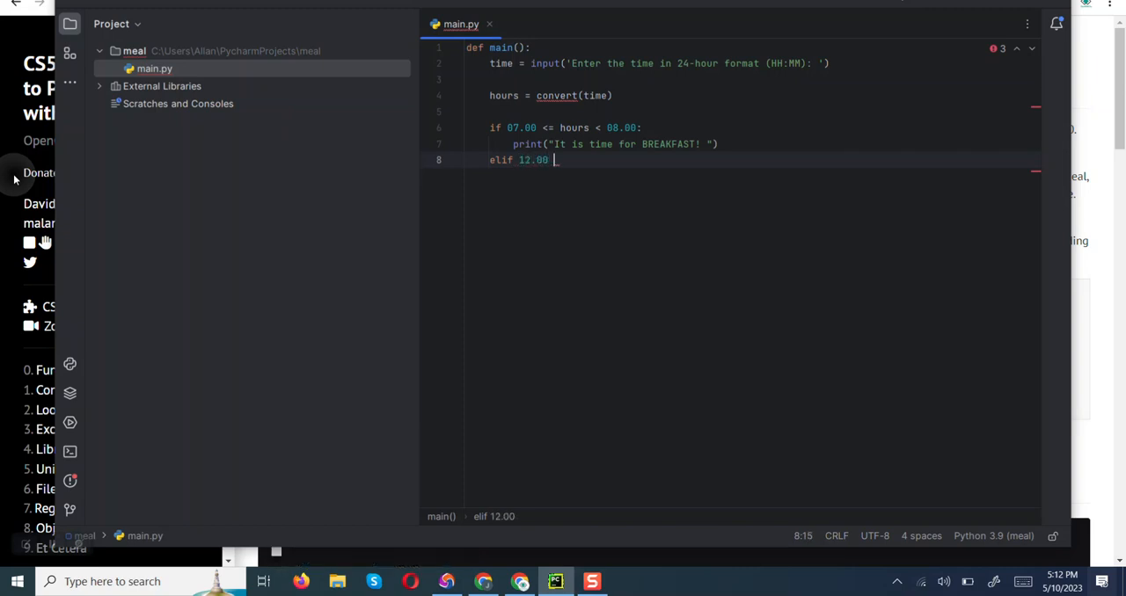
{"action": "type", "text": "<"}
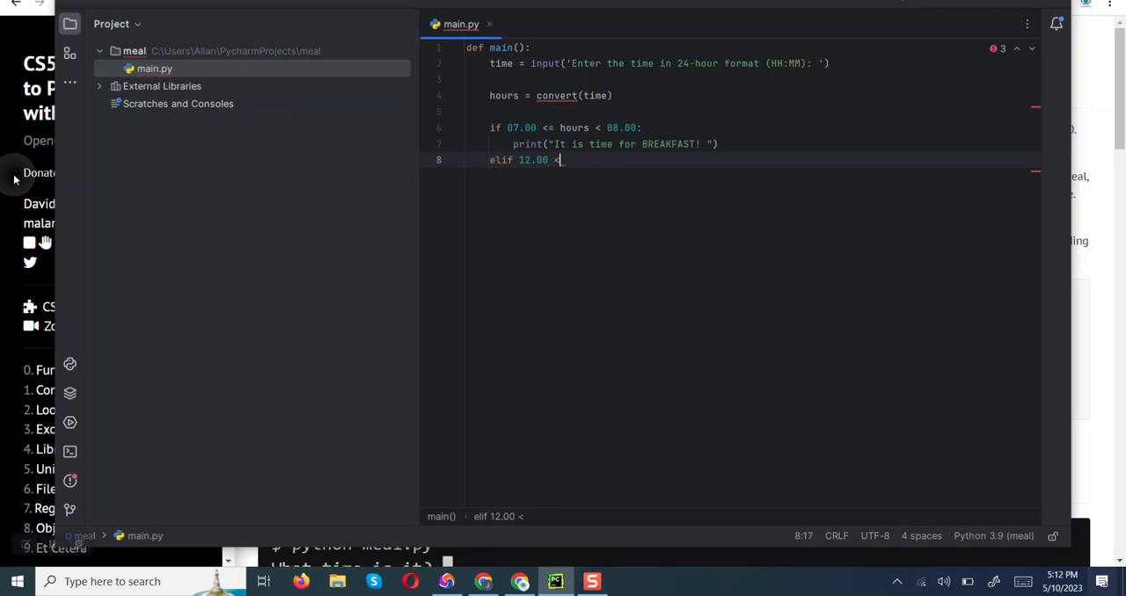
{"action": "type", "text": "<="}
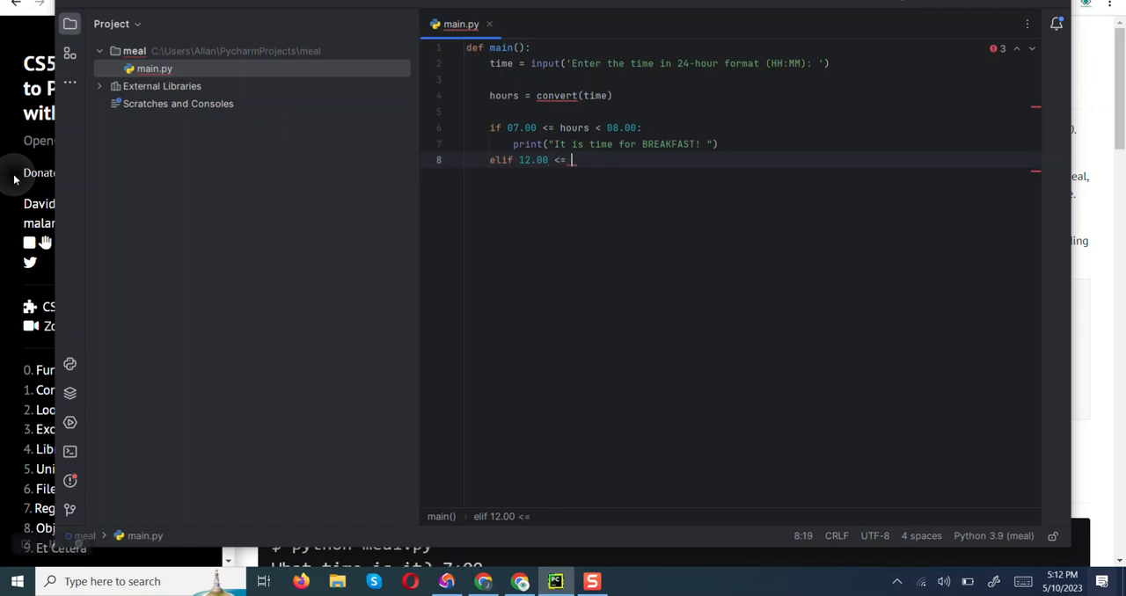
{"action": "type", "text": "hour"}
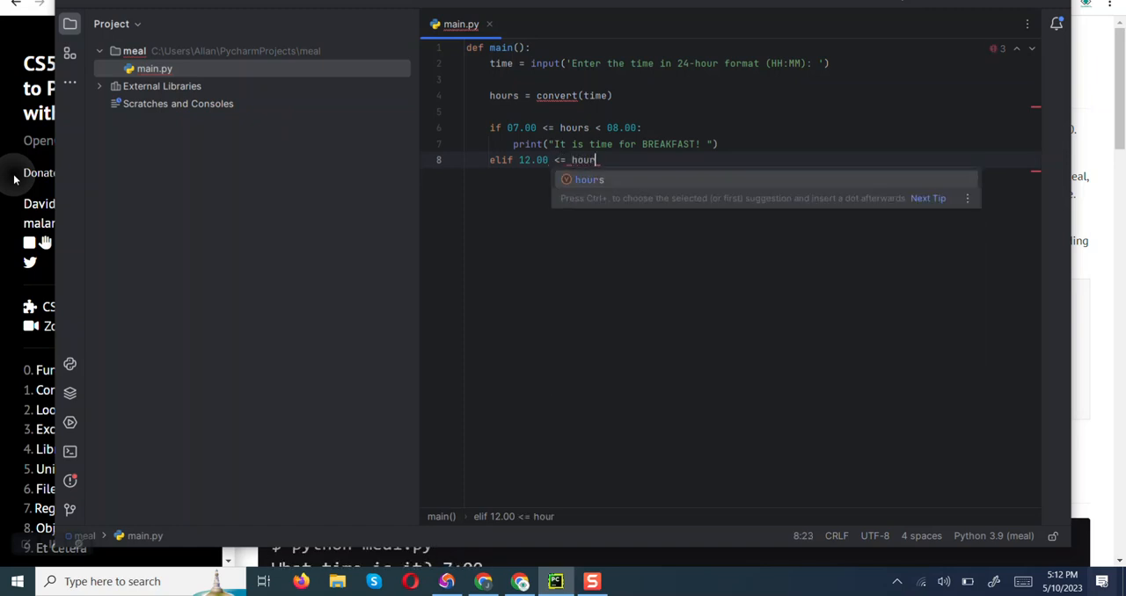
{"action": "type", "text": "s"}
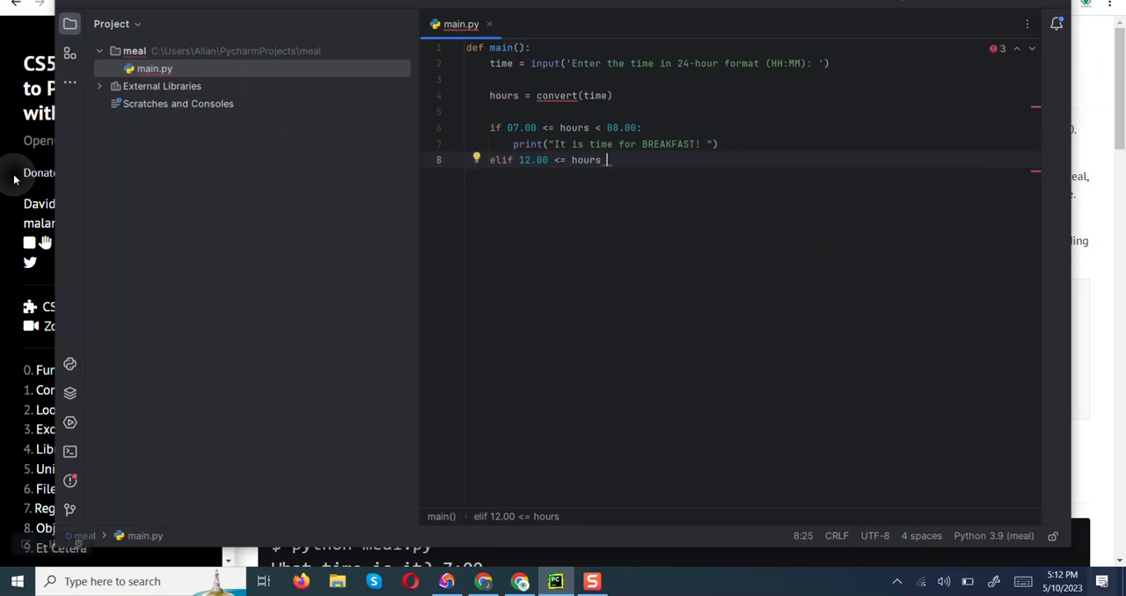
{"action": "type", "text": "< 1"}
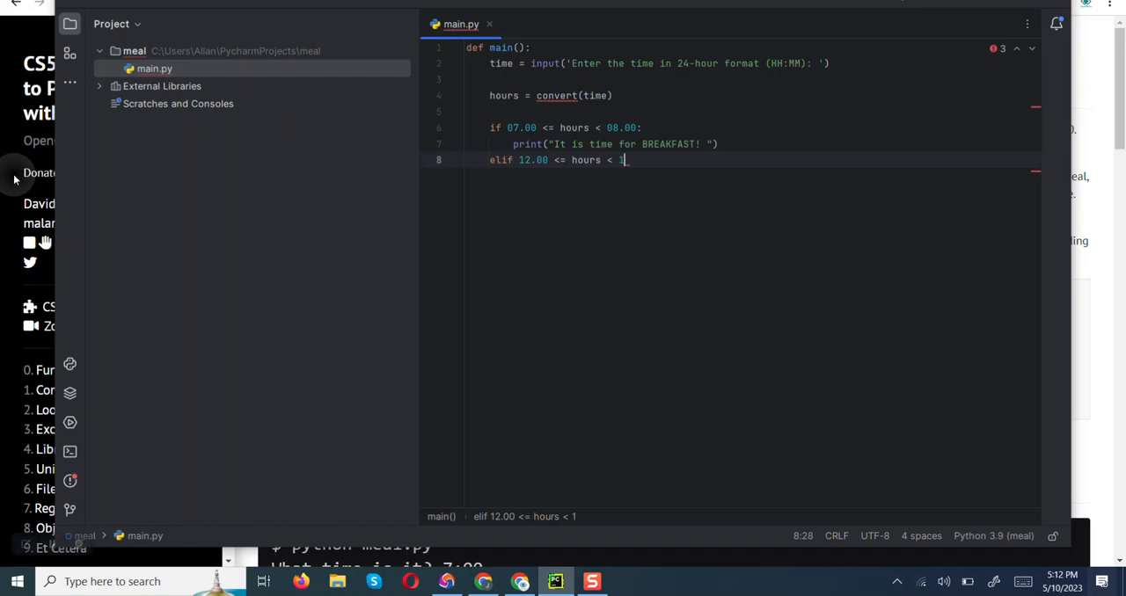
{"action": "type", "text": "3"}
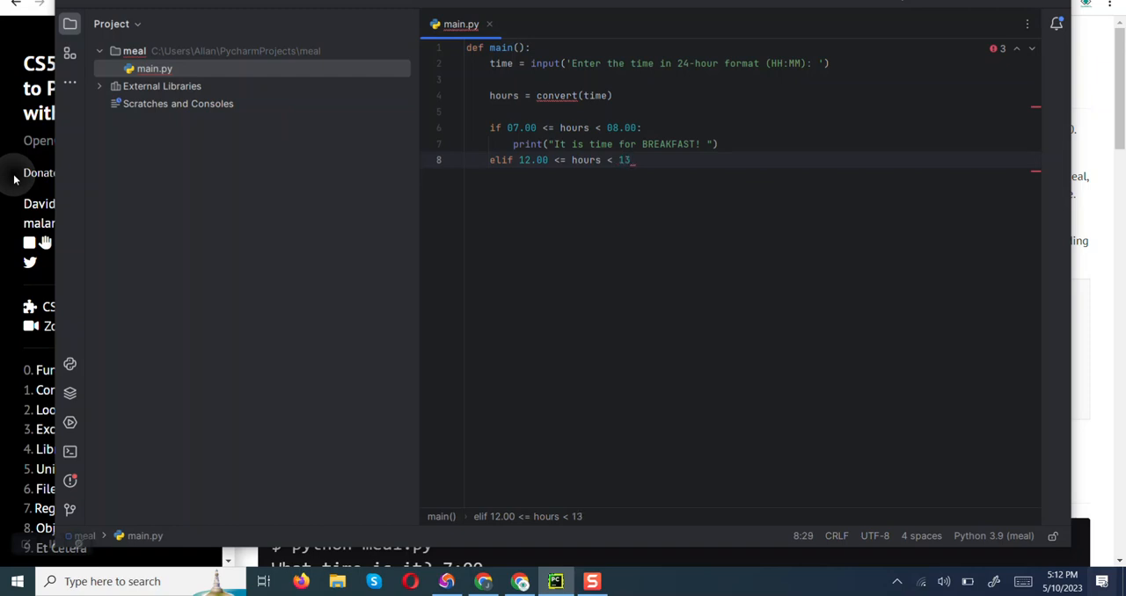
{"action": "type", "text": ".00"}
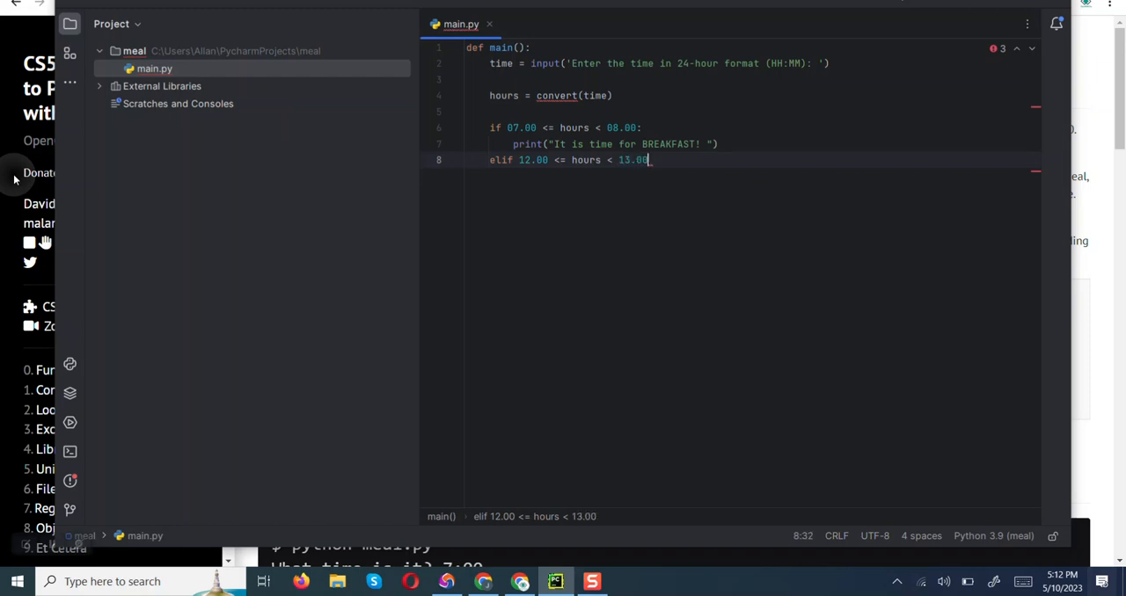
{"action": "type", "text": ":"}
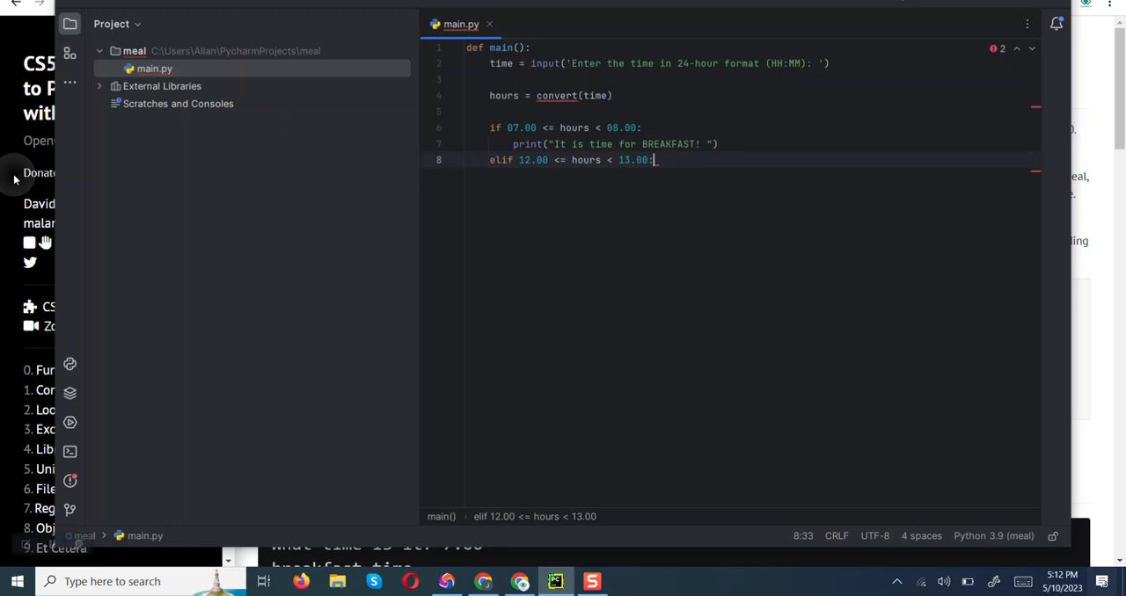
Step: Print 'It is LUNCH time!' in the lunch branch
{"action": "type", "text": "p"}
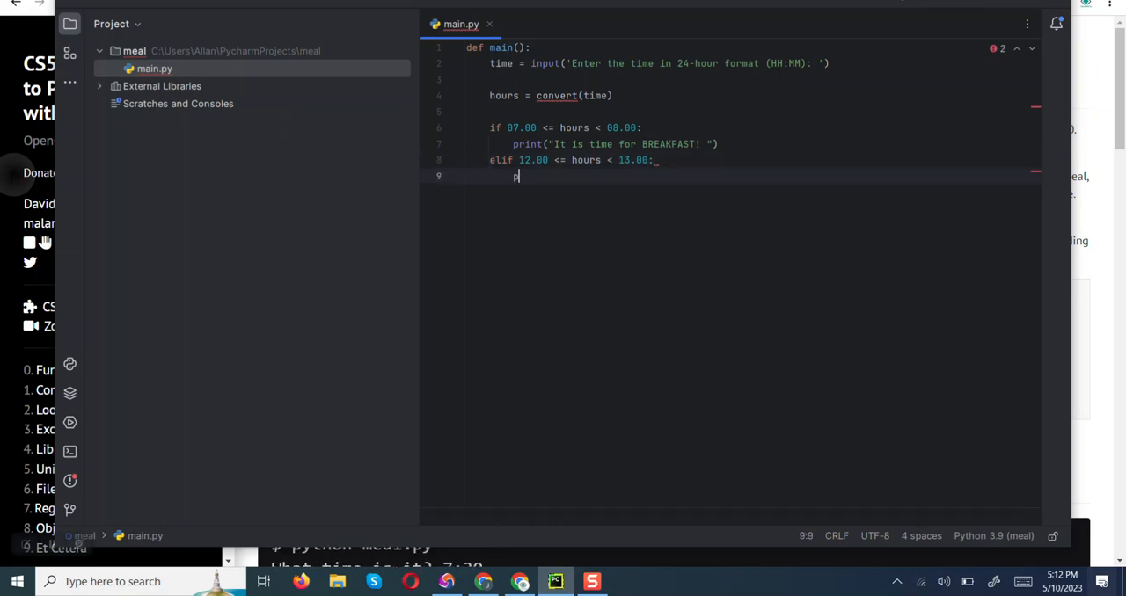
{"action": "type", "text": "rint"}
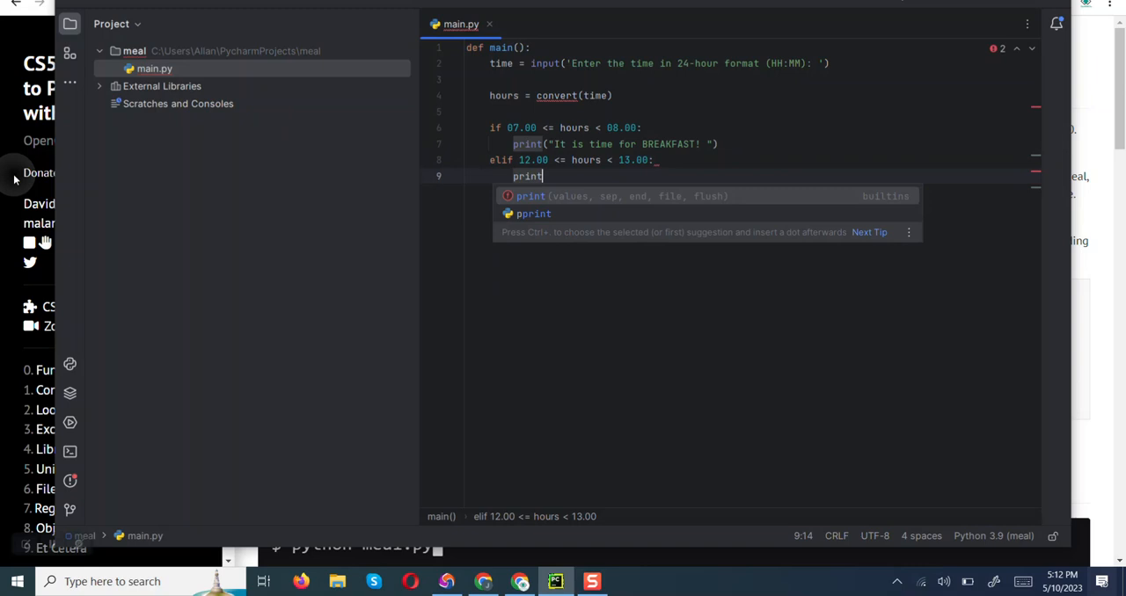
{"action": "type", "text": "("}
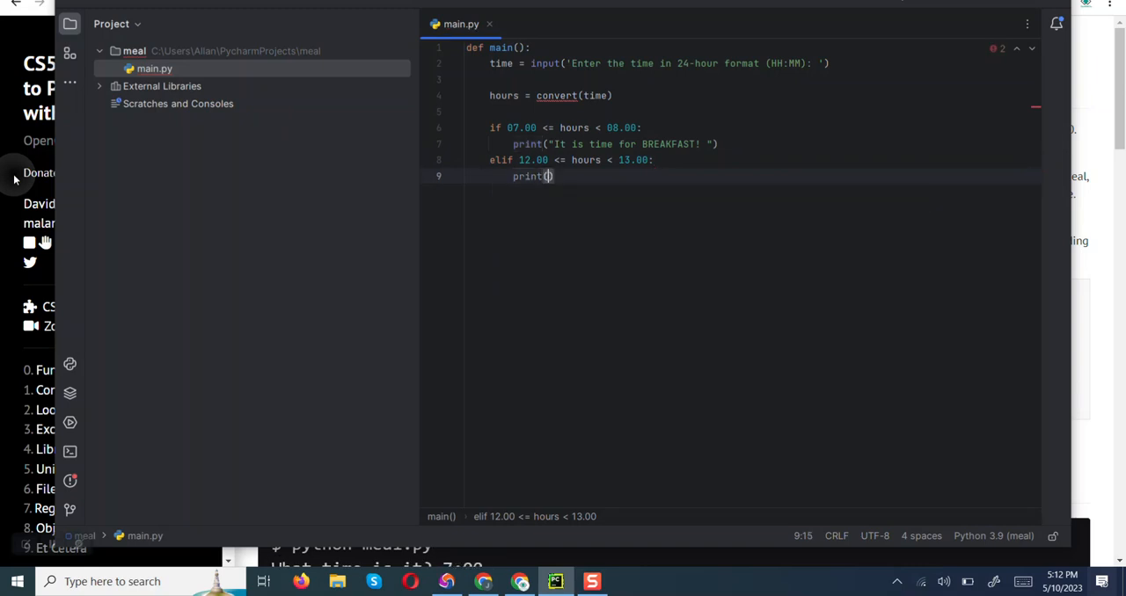
{"action": "type", "text": "'"}
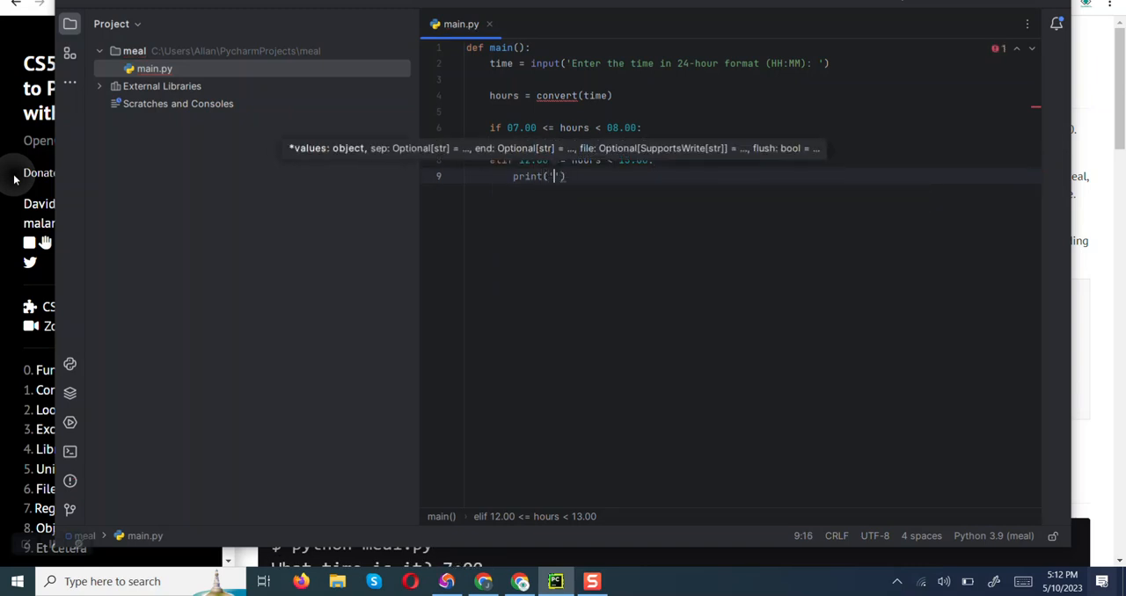
{"action": "type", "text": "It"}
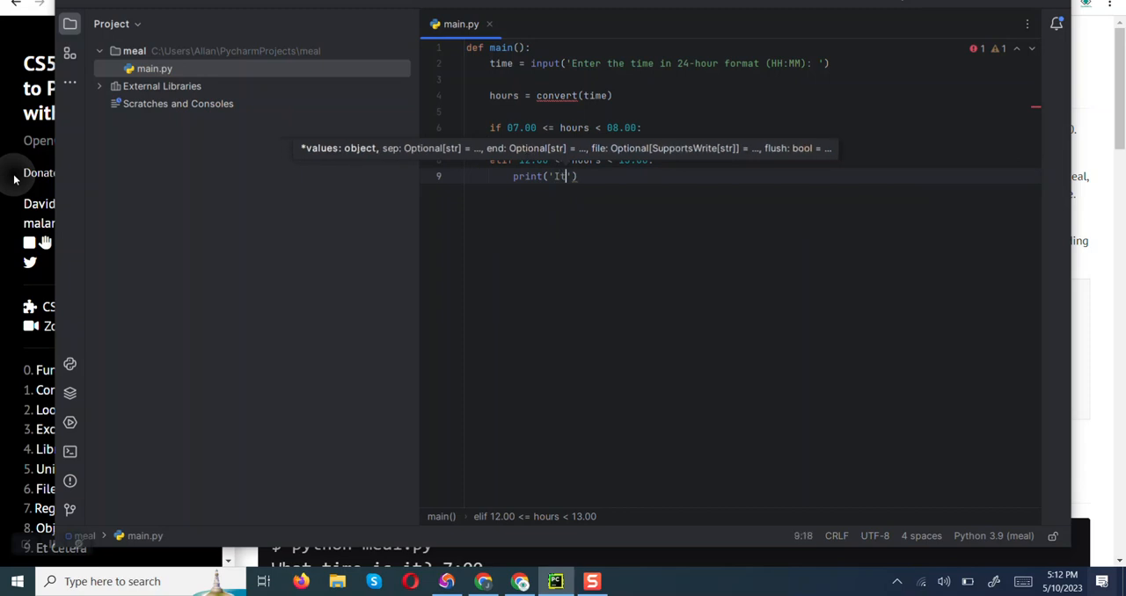
{"action": "type", "text": "i"}
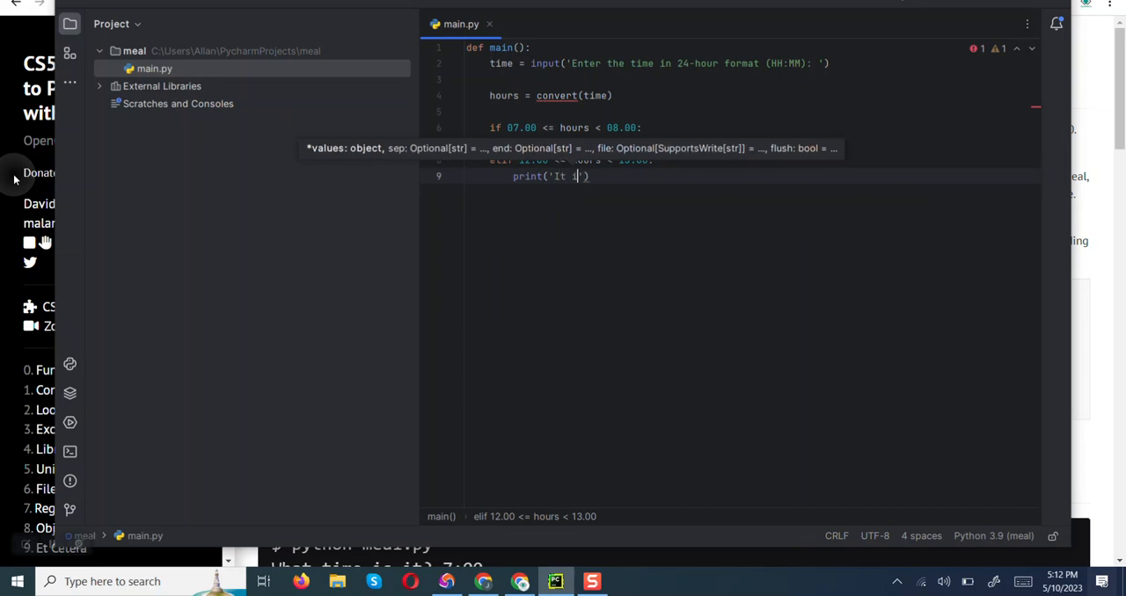
{"action": "type", "text": "s"}
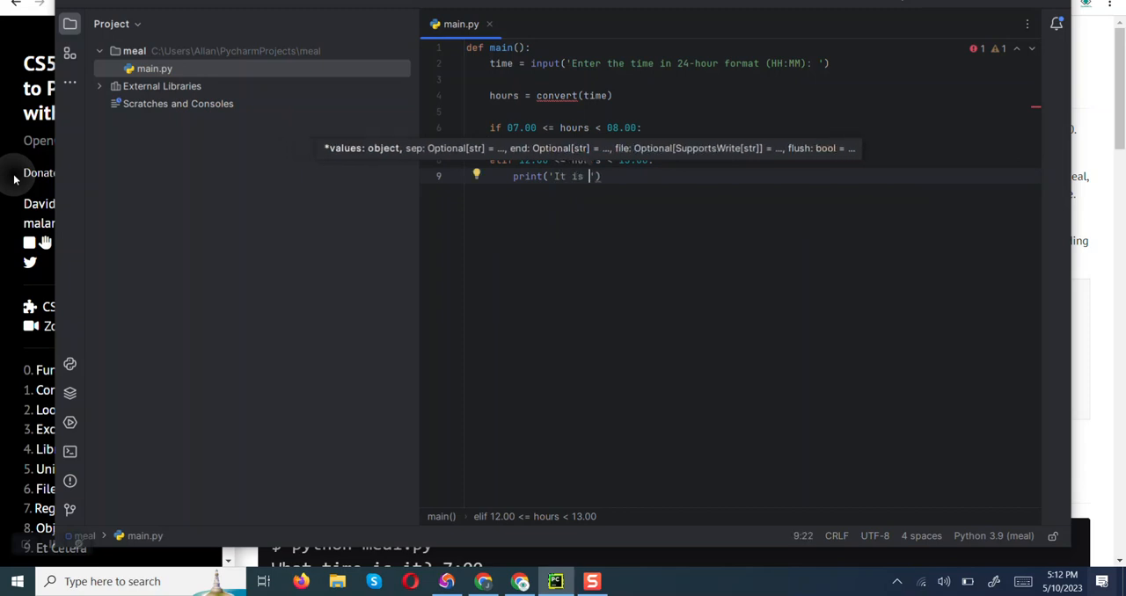
{"action": "type", "text": "LUNCH t"}
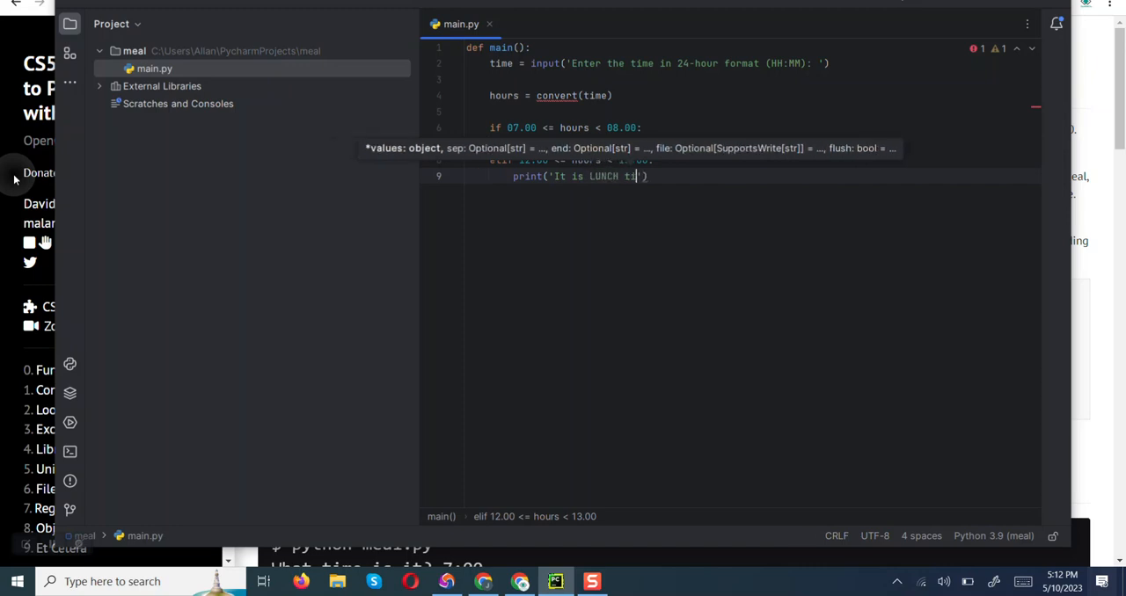
{"action": "type", "text": "ime"}
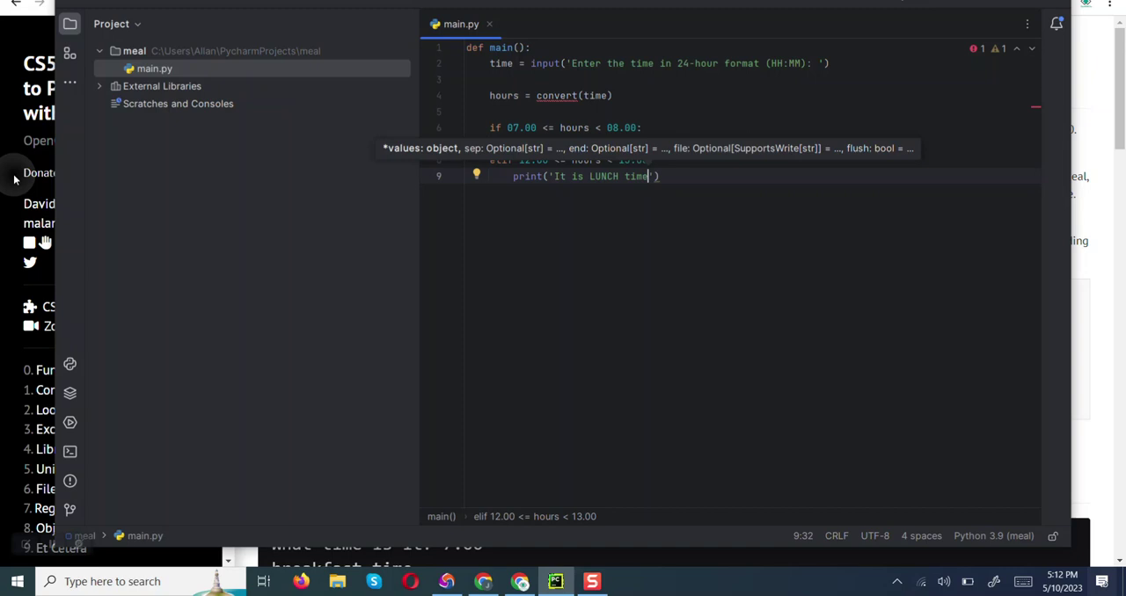
{"action": "type", "text": "!'"}
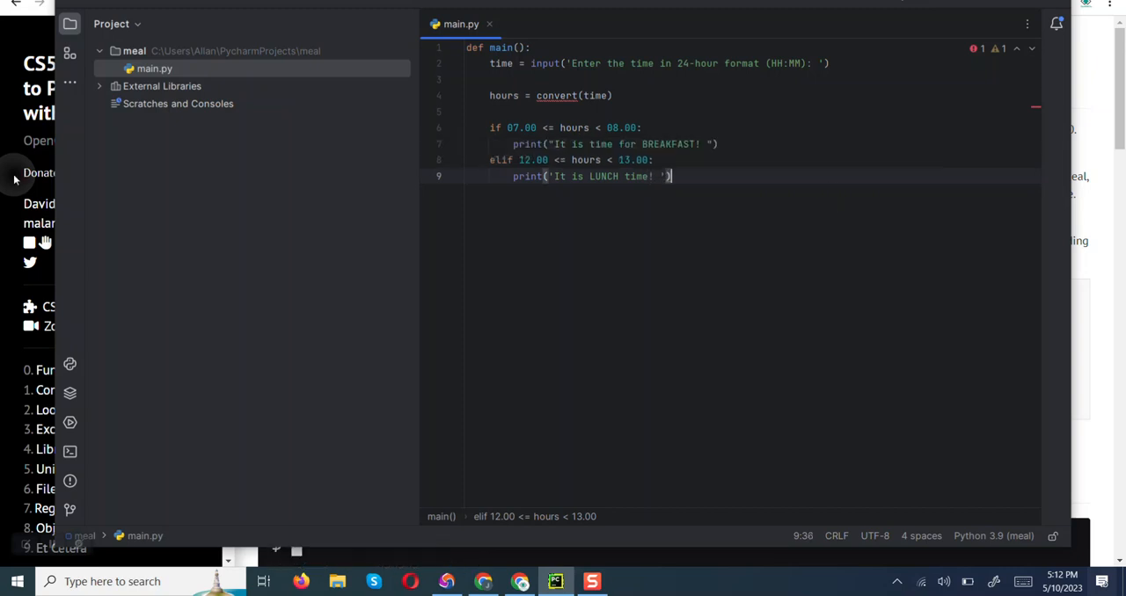
Step: Change the copied branch to 18.00–19.00 and message 'It is DINNER time!'
{"action": "key", "text": "Backspace"}
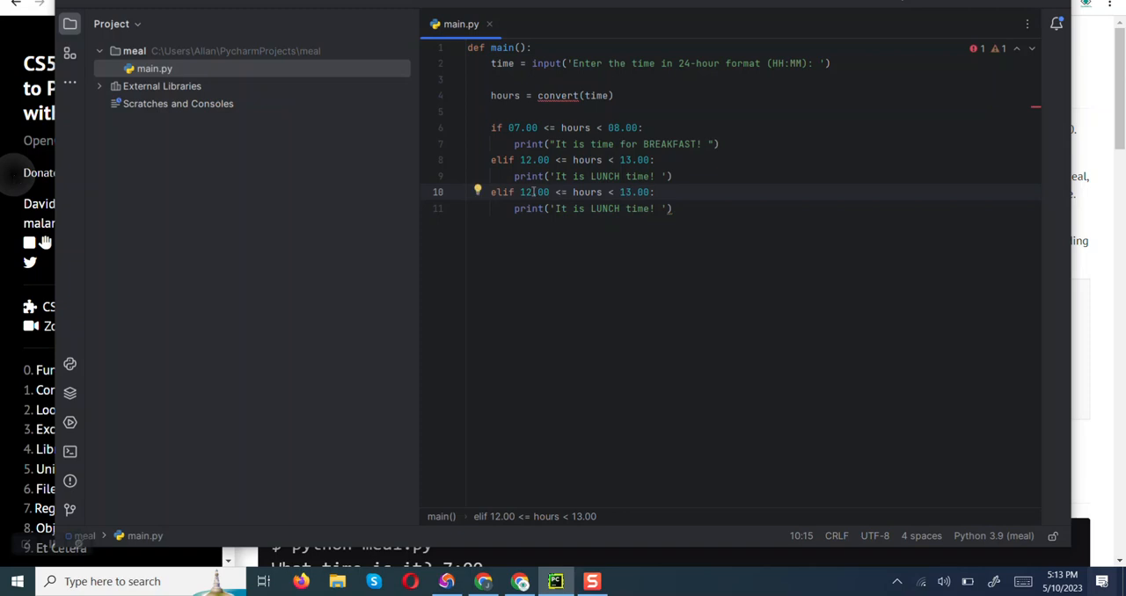
{"action": "type", "text": "18"}
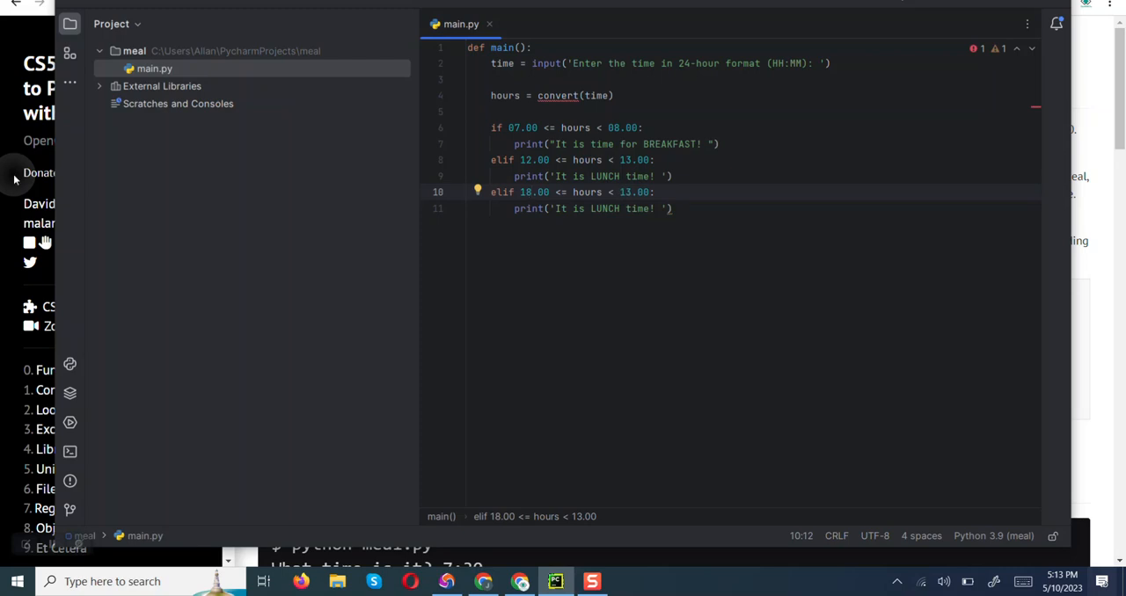
{"action": "type", "text": "1.00"}
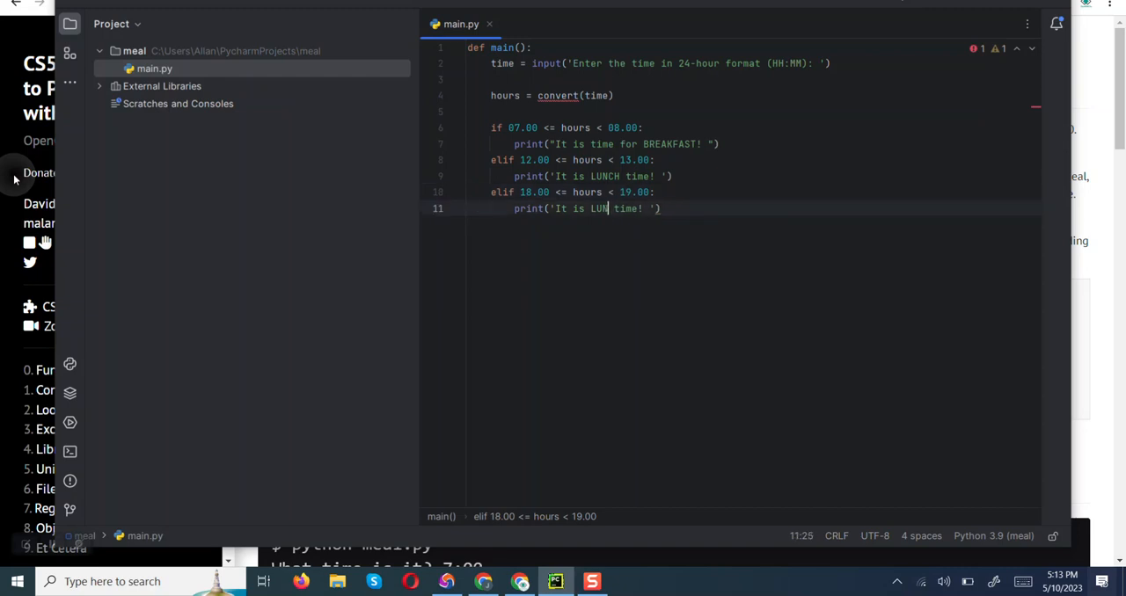
{"action": "key", "text": "Backspace"}
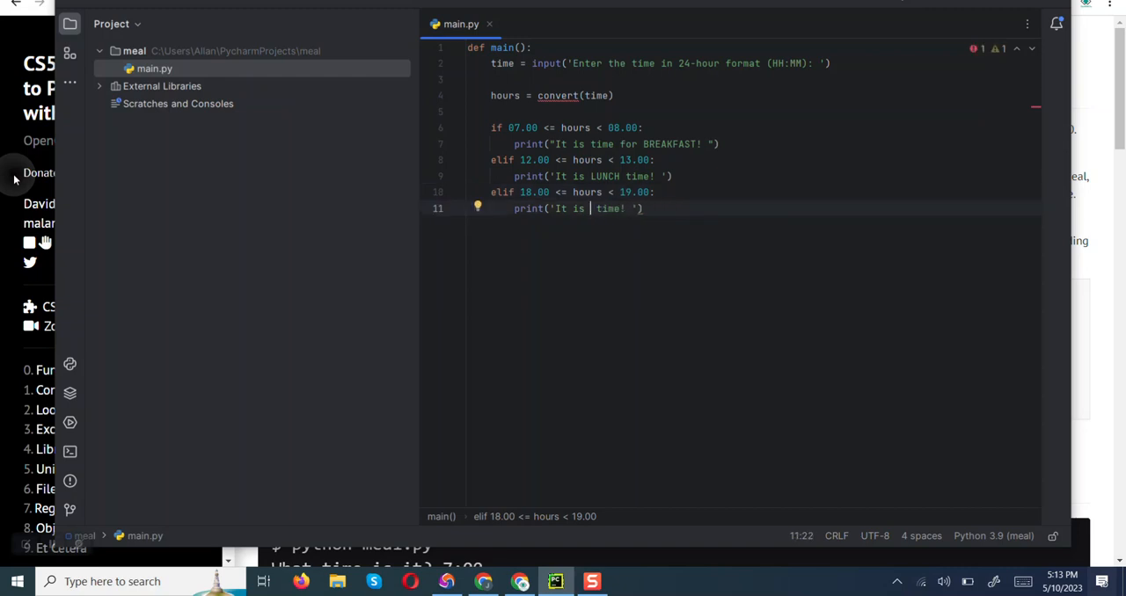
{"action": "type", "text": "DINNER"}
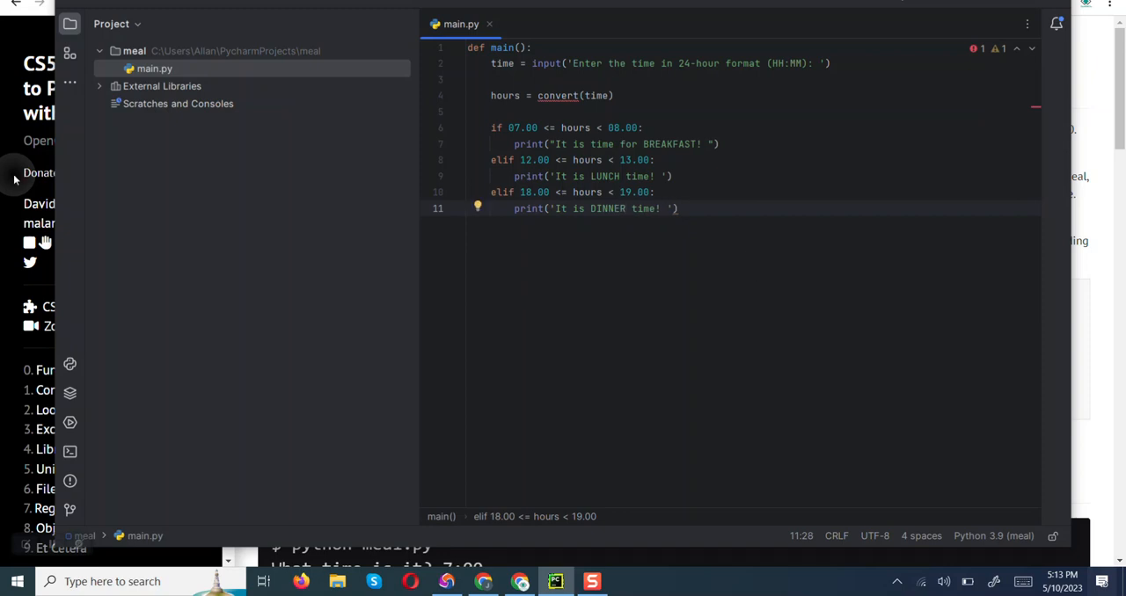
{"action": "left_click", "coordinate": [676, 209]}
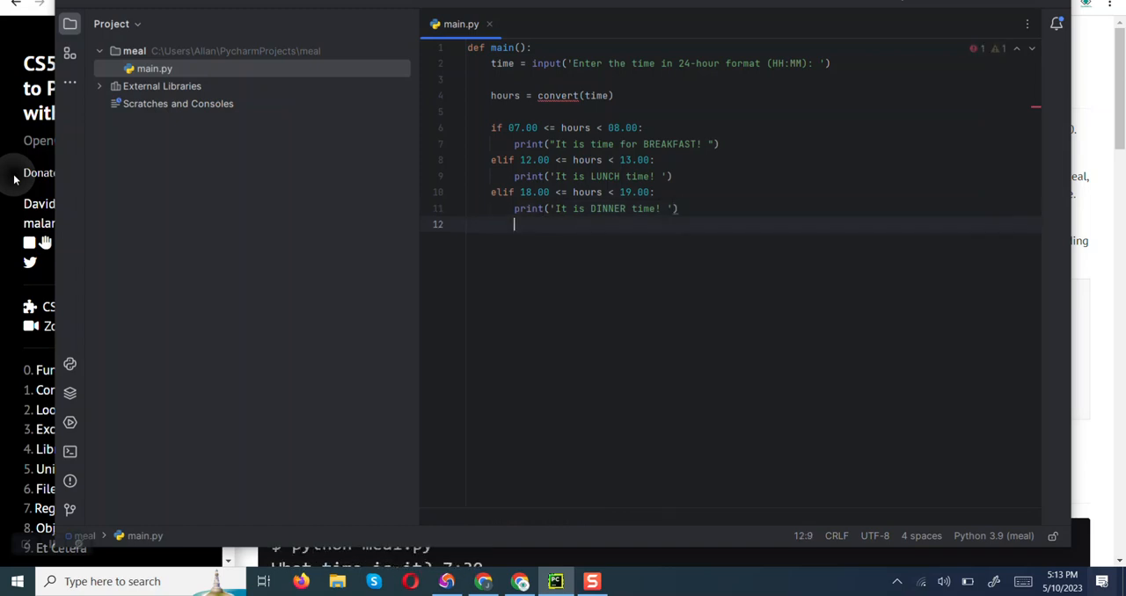
Step: Add an else: branch containing an empty print() call
{"action": "type", "text": "else"}
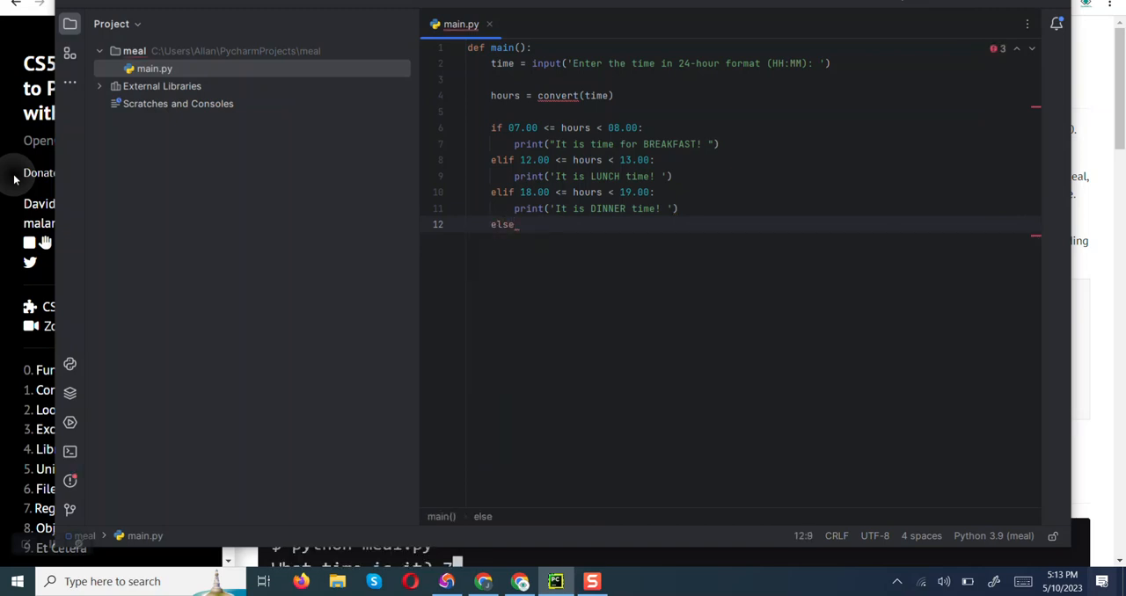
{"action": "type", "text": ":"}
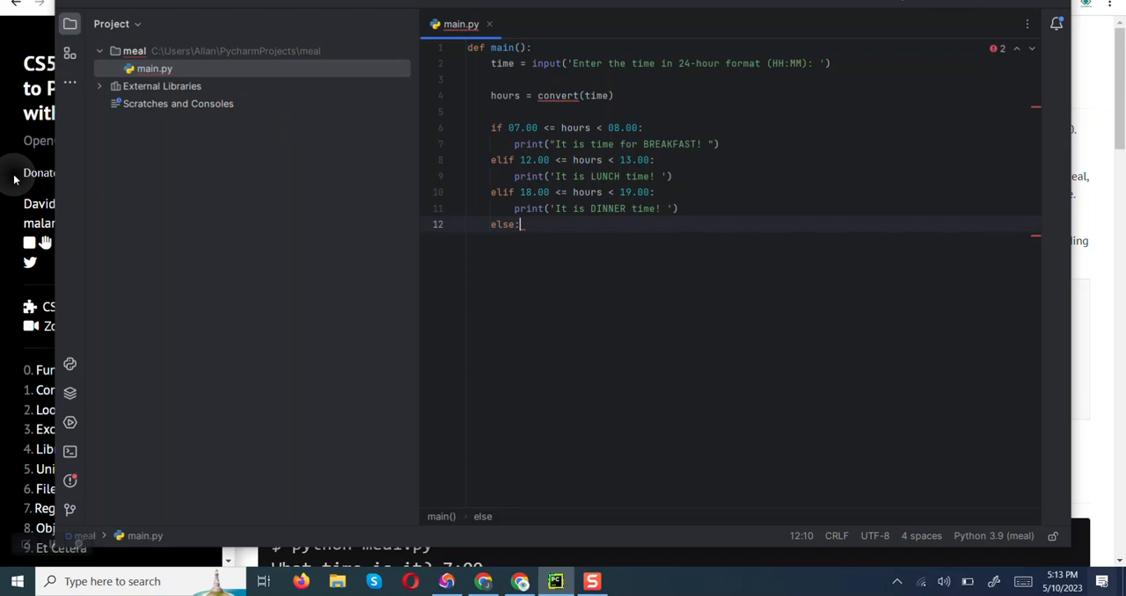
{"action": "type", "text": "pri"}
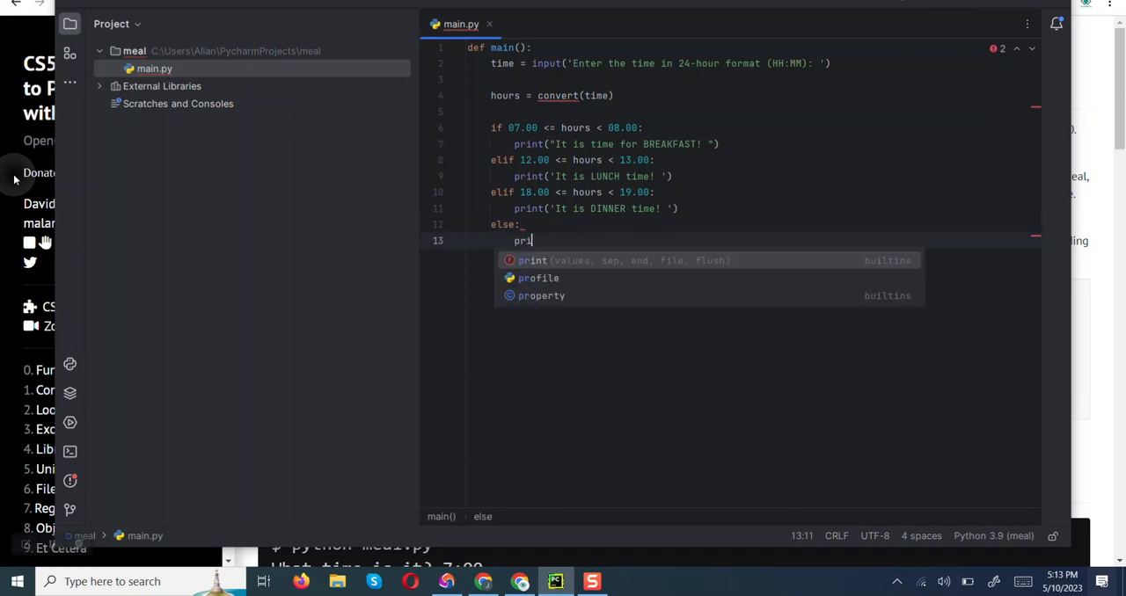
{"action": "type", "text": "nt("}
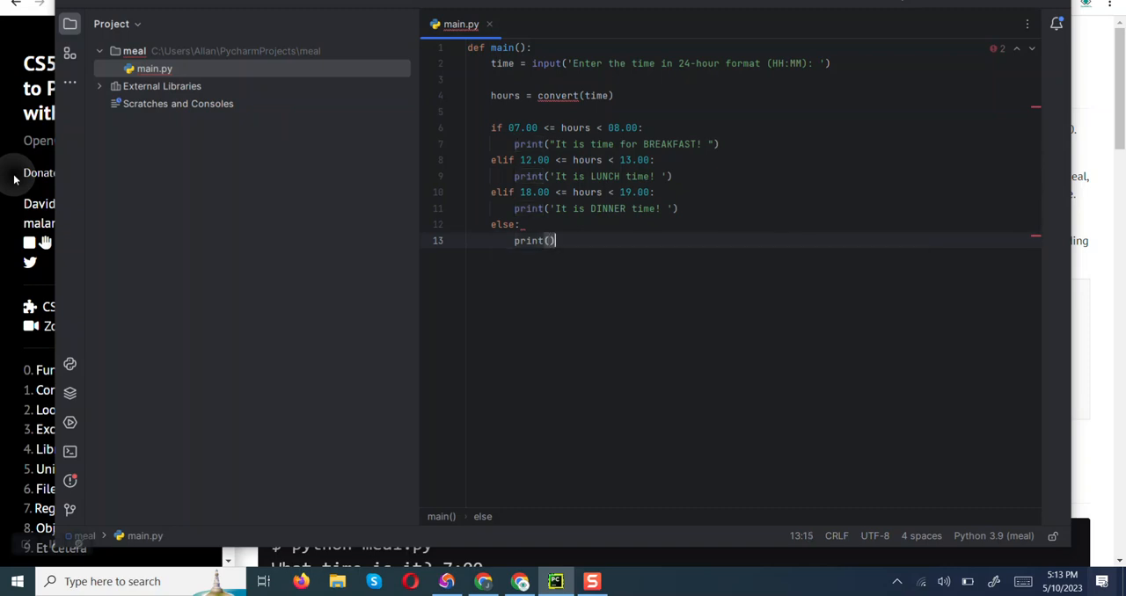
{"action": "key", "text": "Return"}
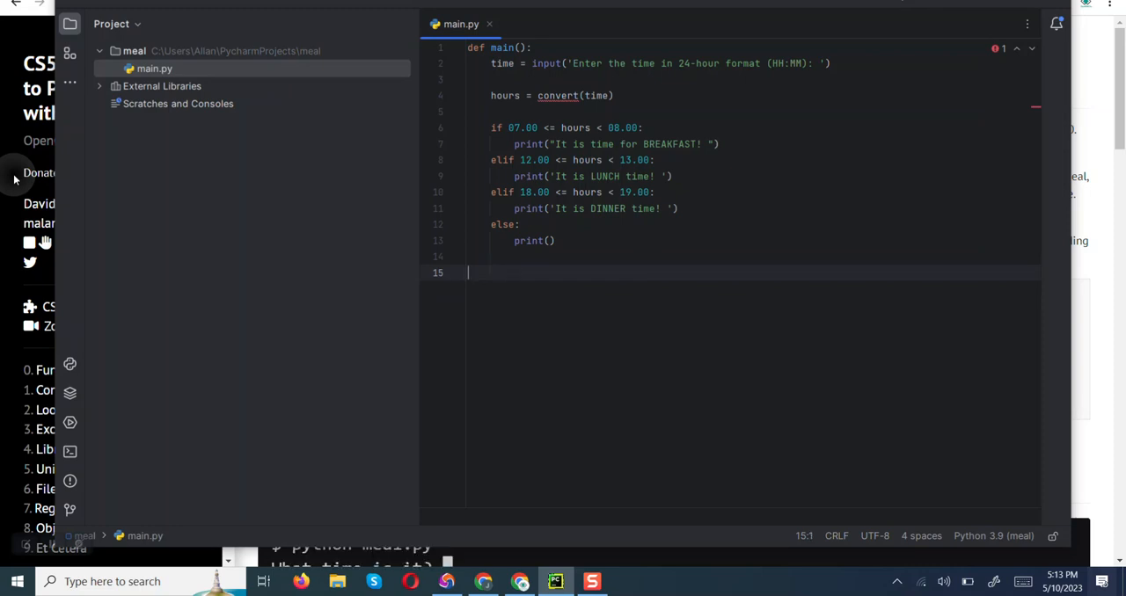
Step: Define the function header def convert(time):
{"action": "type", "text": "d"}
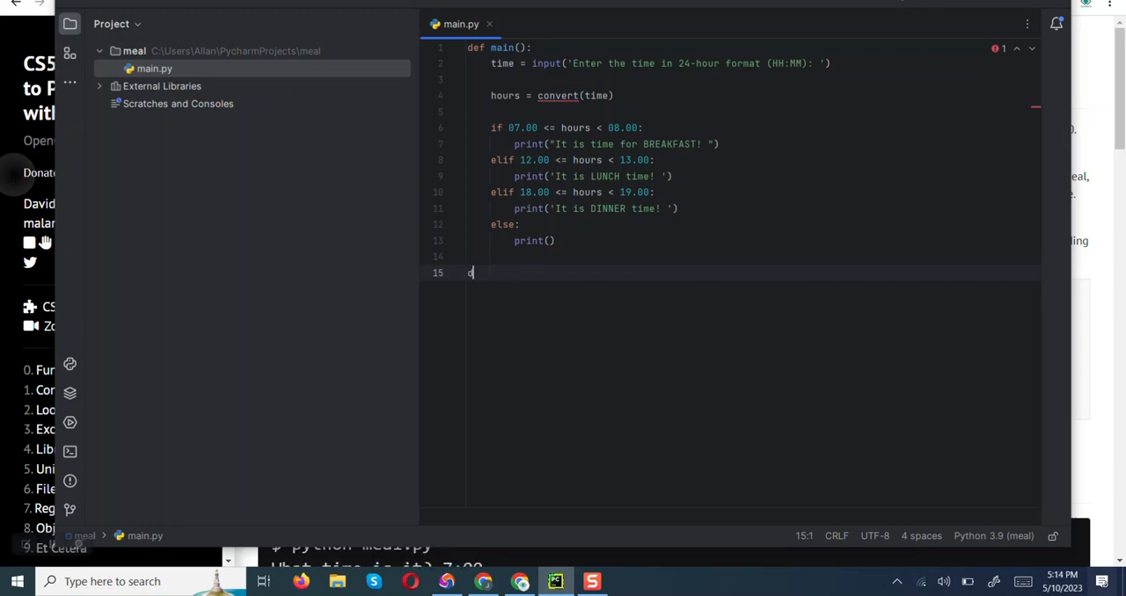
{"action": "type", "text": "ef"}
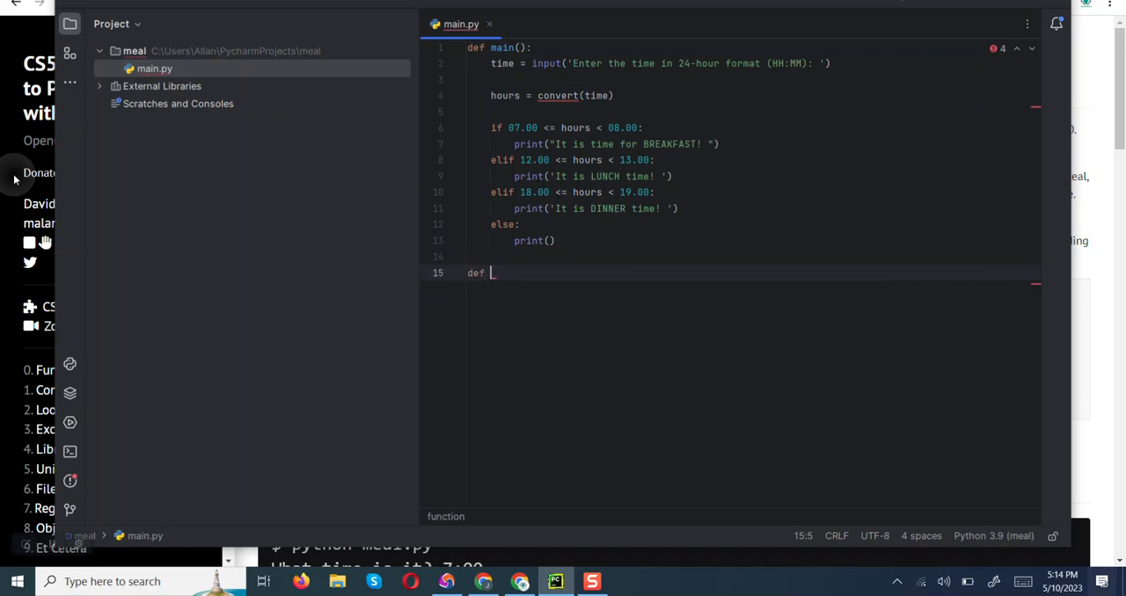
{"action": "type", "text": "convert"}
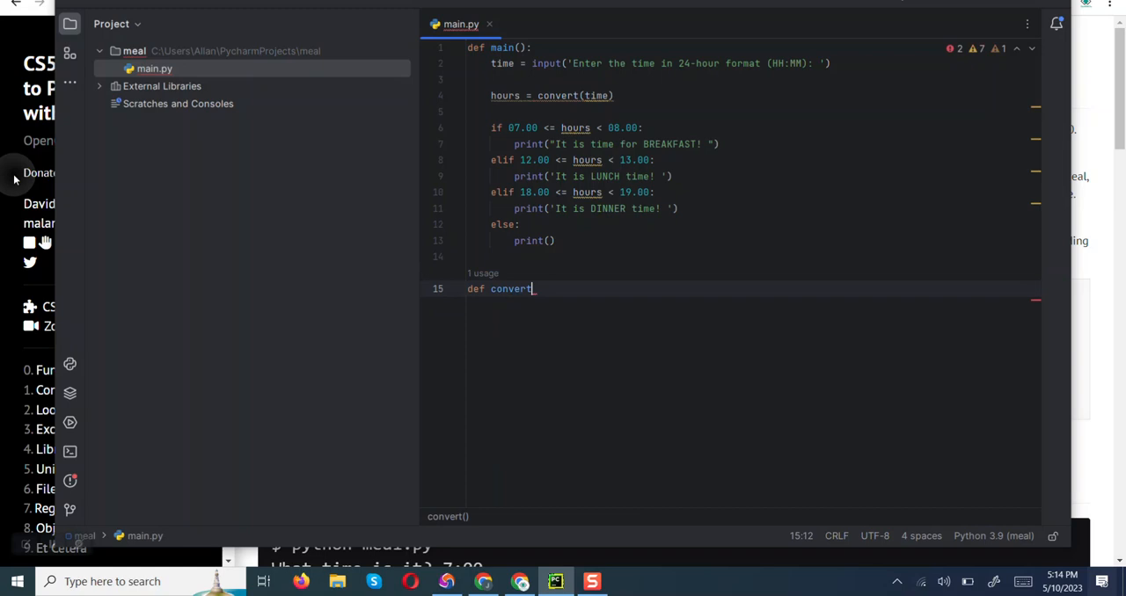
{"action": "type", "text": "_"}
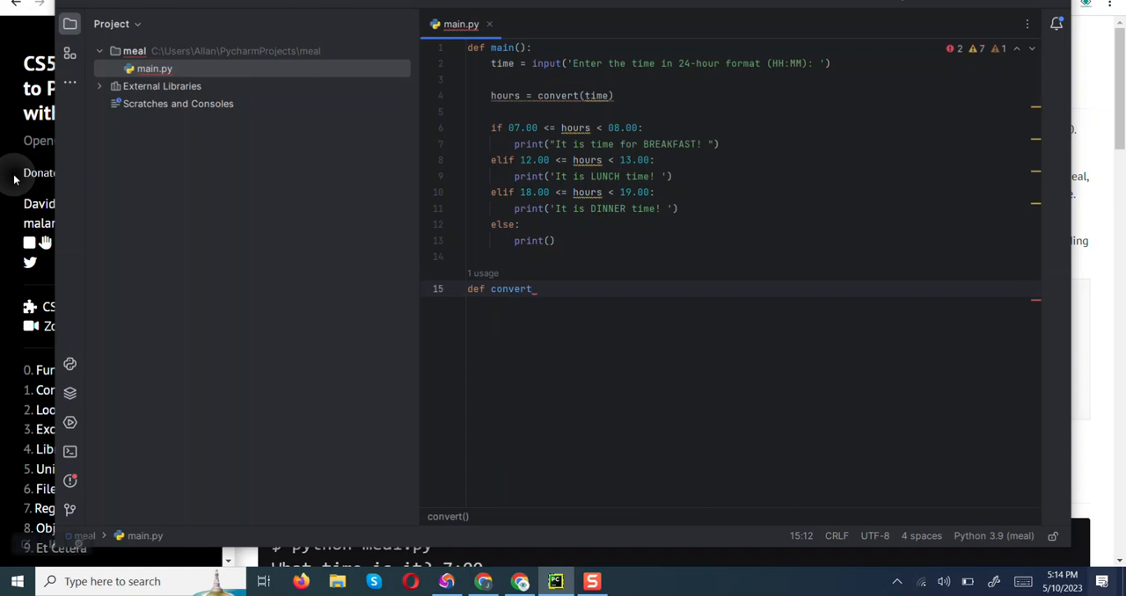
{"action": "type", "text": "(t"}
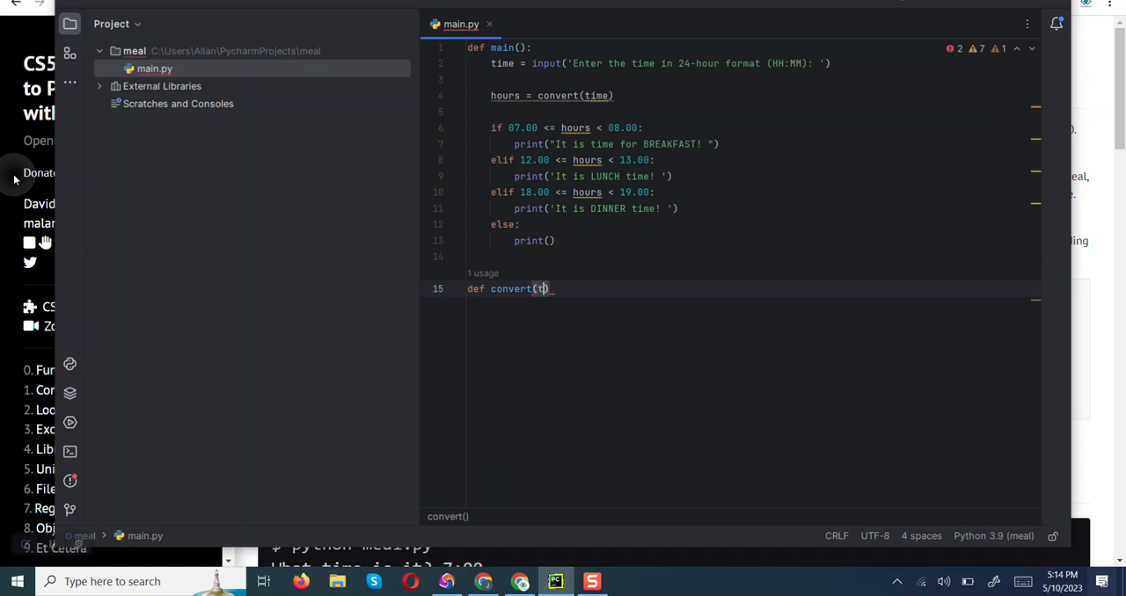
{"action": "type", "text": "ime"}
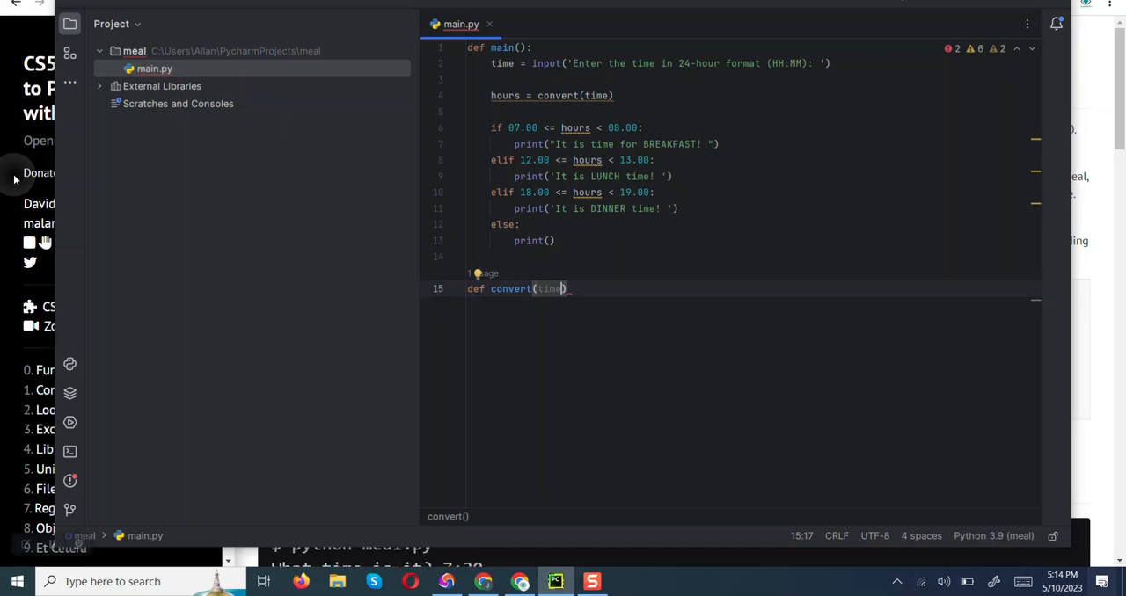
{"action": "type", "text": ":"}
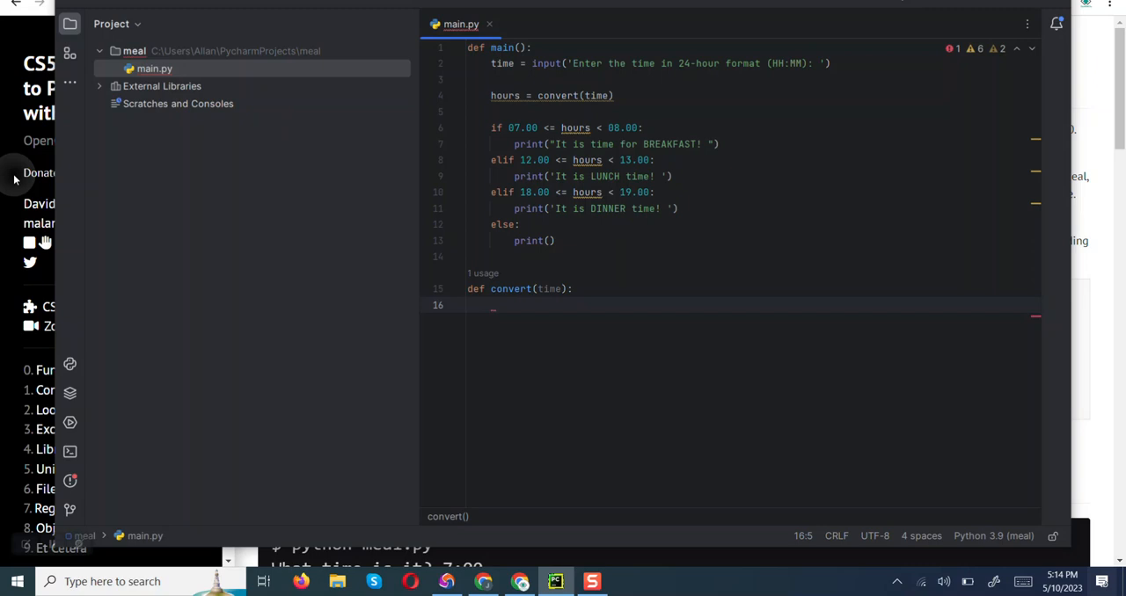
Step: Split time into hours, minutes = time.split() as convert's first line
{"action": "type", "text": "hours"}
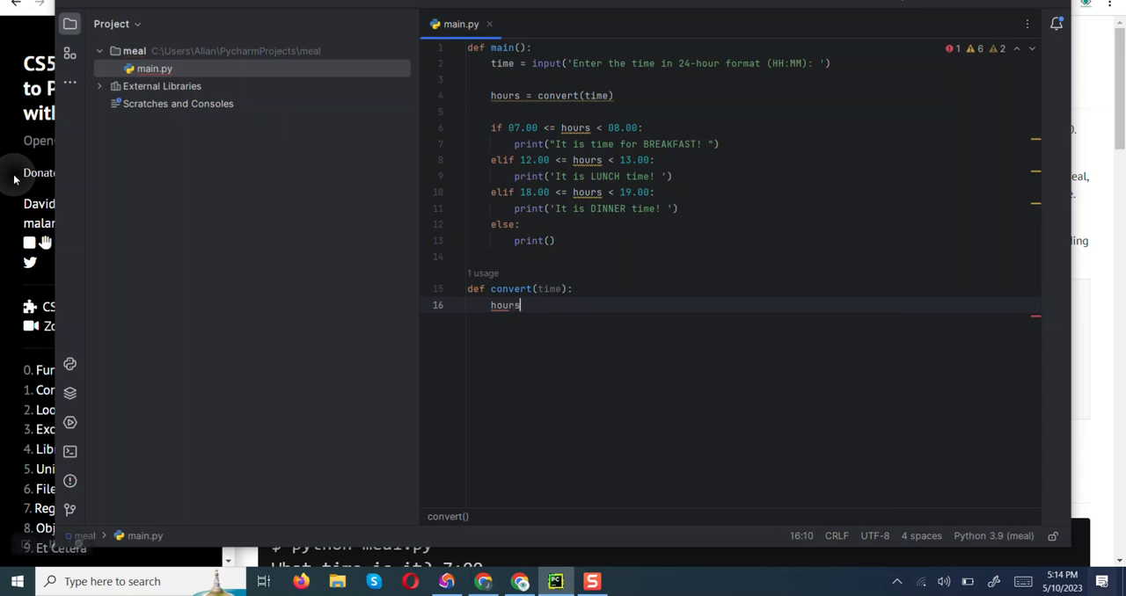
{"action": "type", "text": ", mi"}
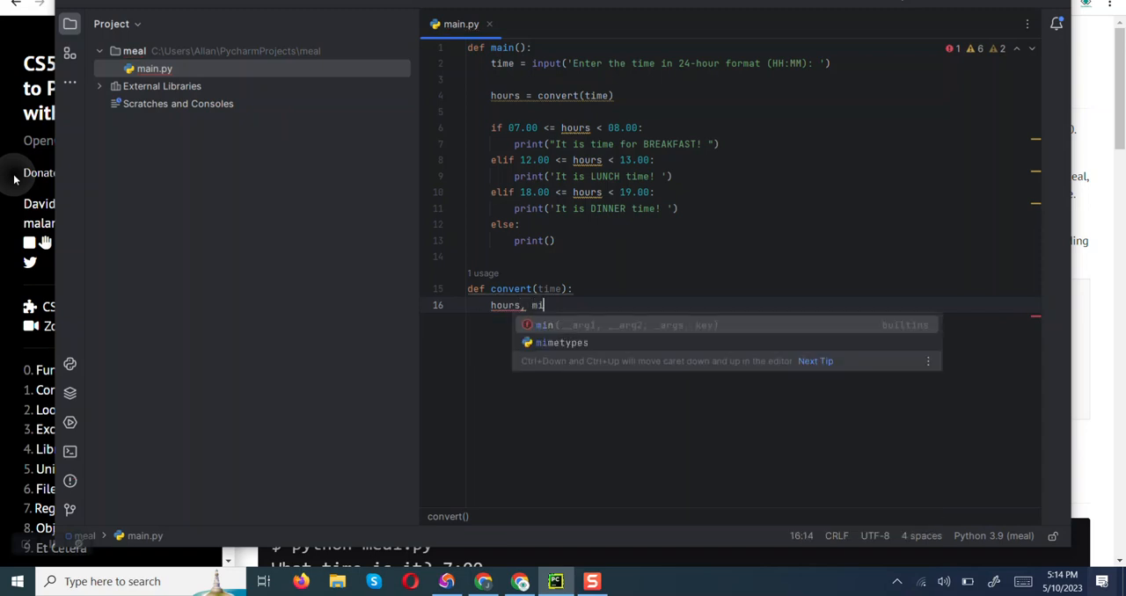
{"action": "type", "text": "nutes"}
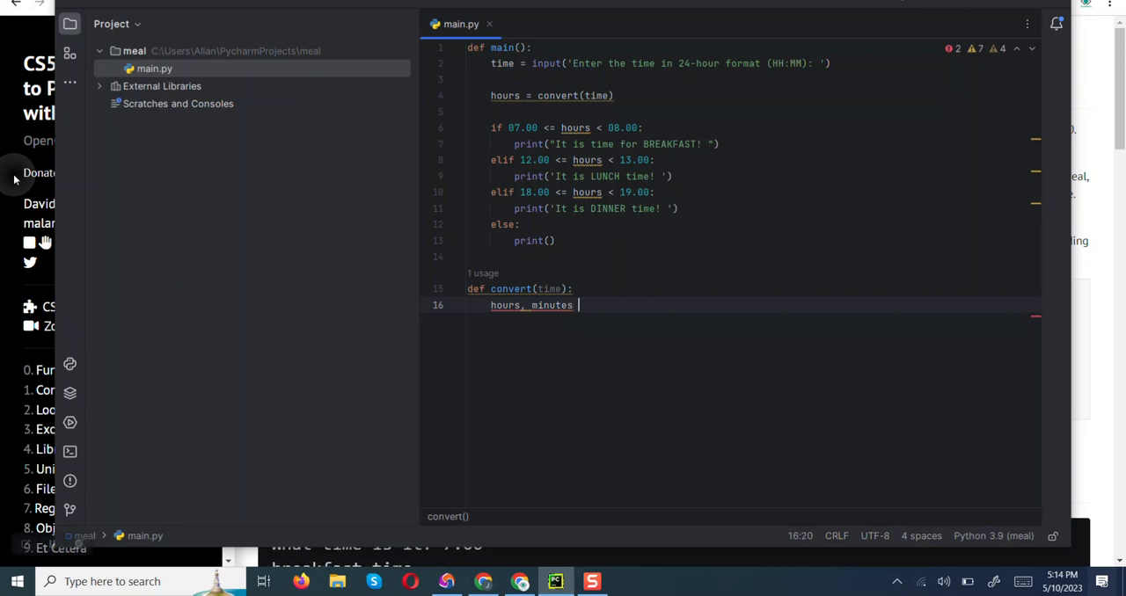
{"action": "type", "text": "= t"}
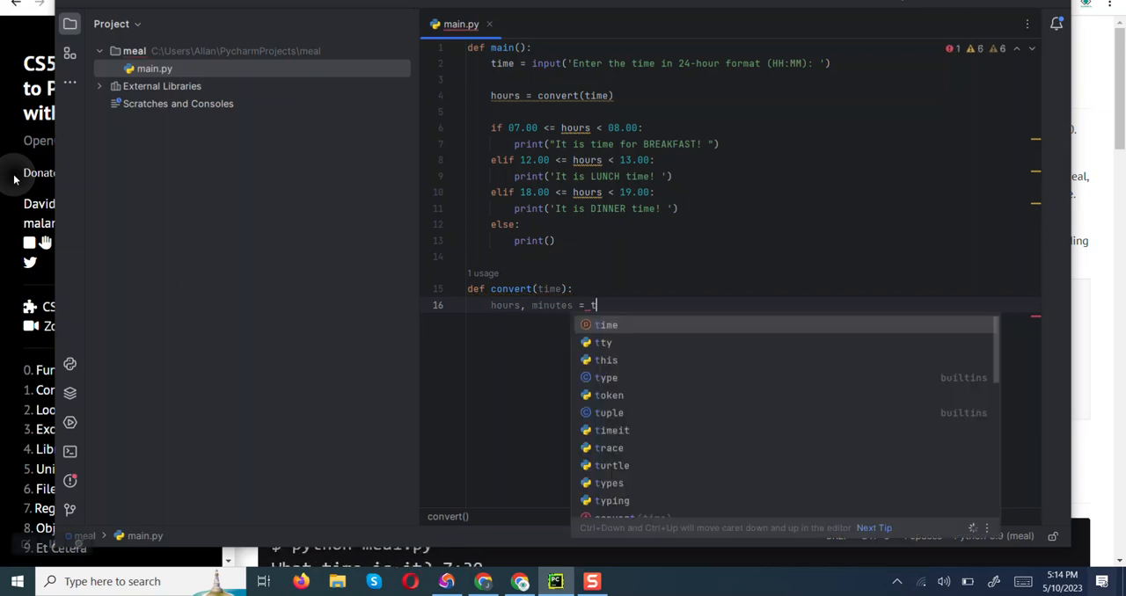
{"action": "type", "text": "ime"}
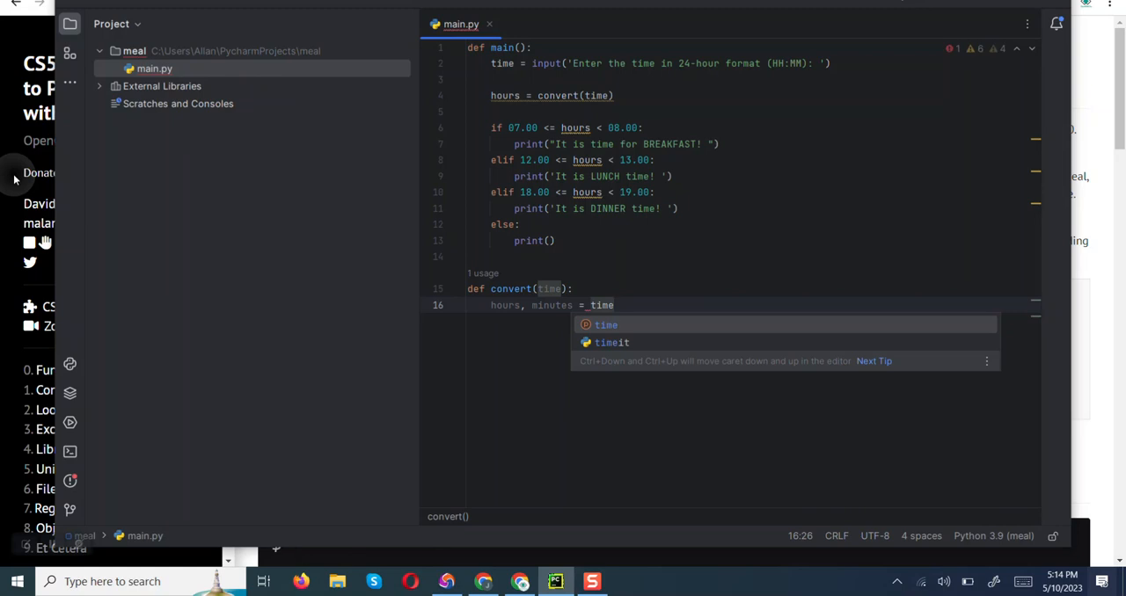
{"action": "type", "text": ".s"}
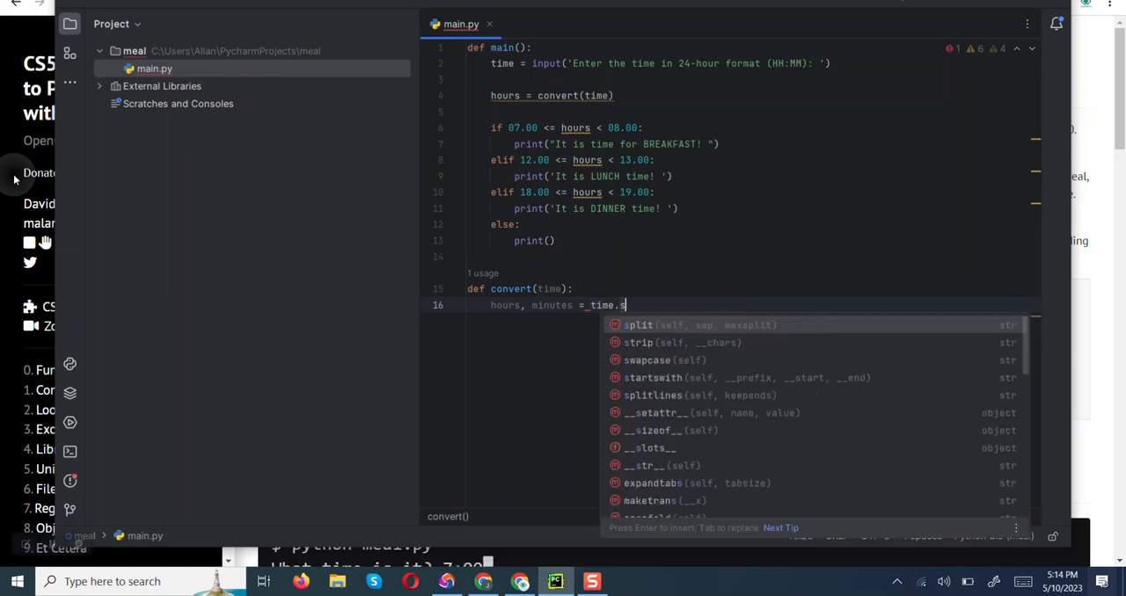
{"action": "type", "text": "plit("}
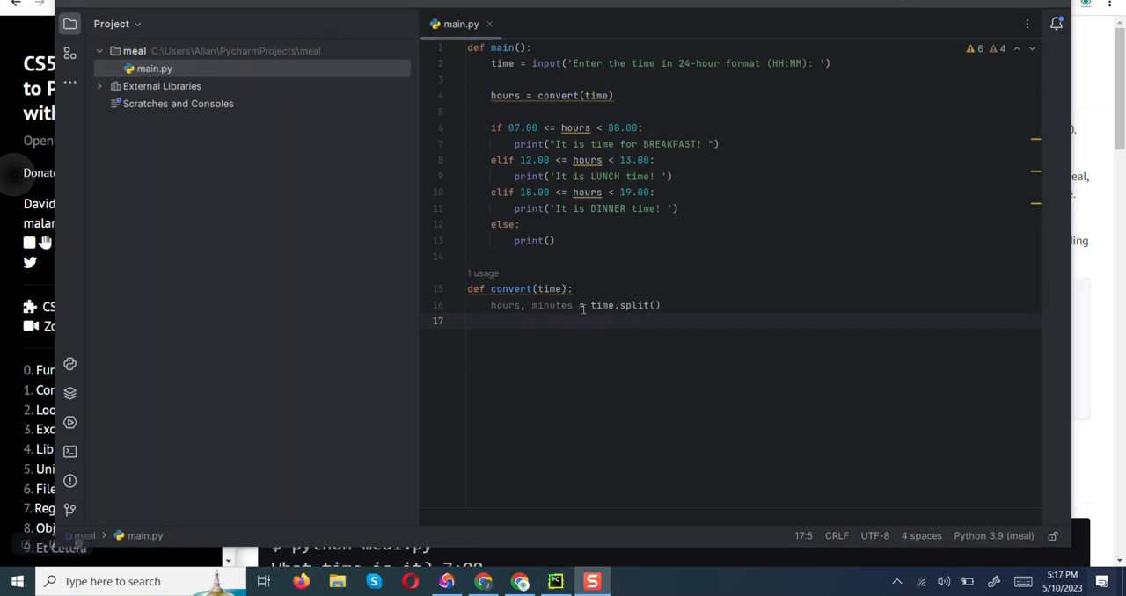
{"action": "mouse_move", "coordinate": [526, 321]}
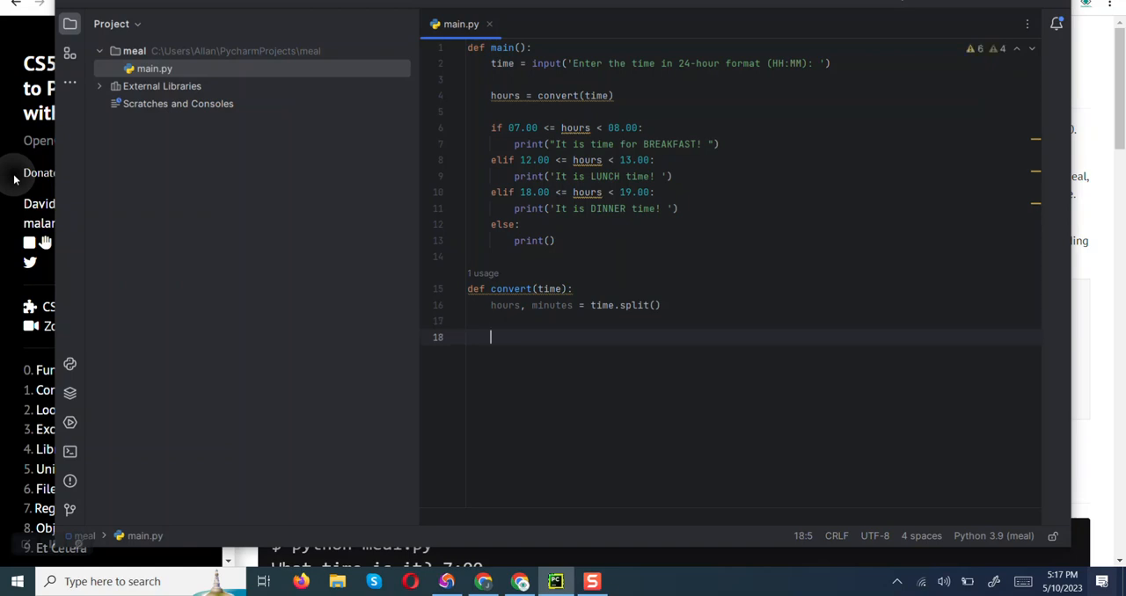
Step: Convert hours and minutes to floats with float() inside convert
{"action": "type", "text": "hour ="}
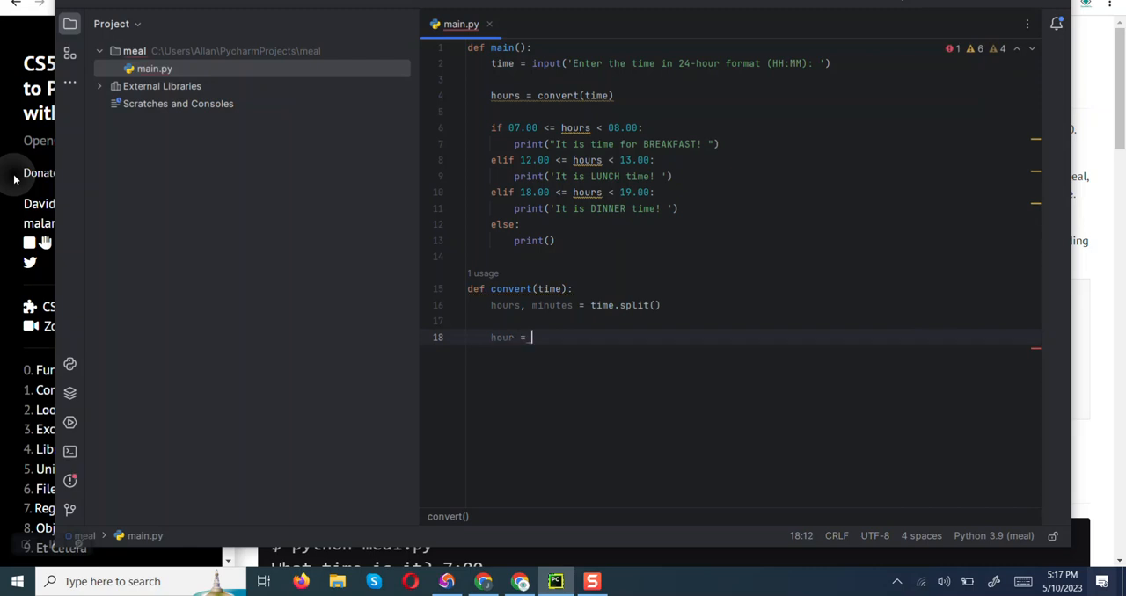
{"action": "type", "text": "_flo"}
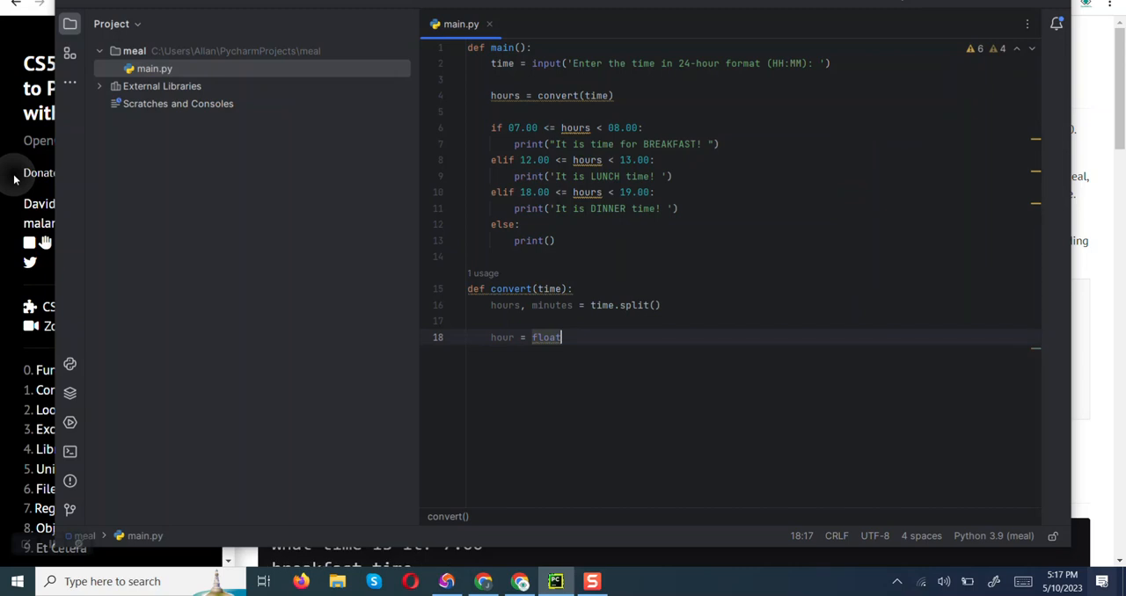
{"action": "type", "text": "("}
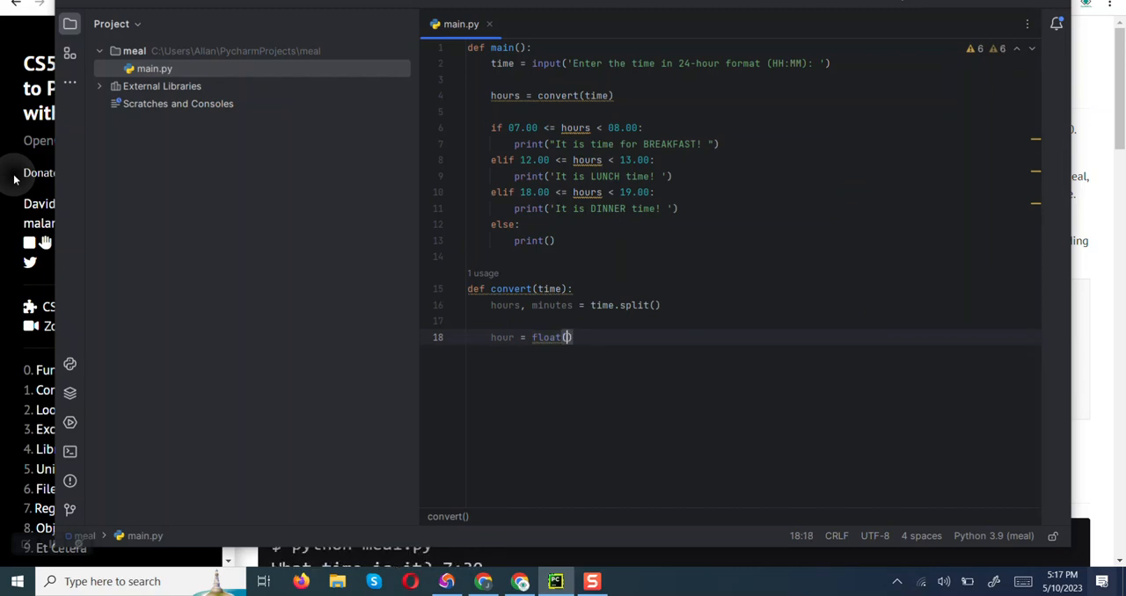
{"action": "type", "text": "hours"}
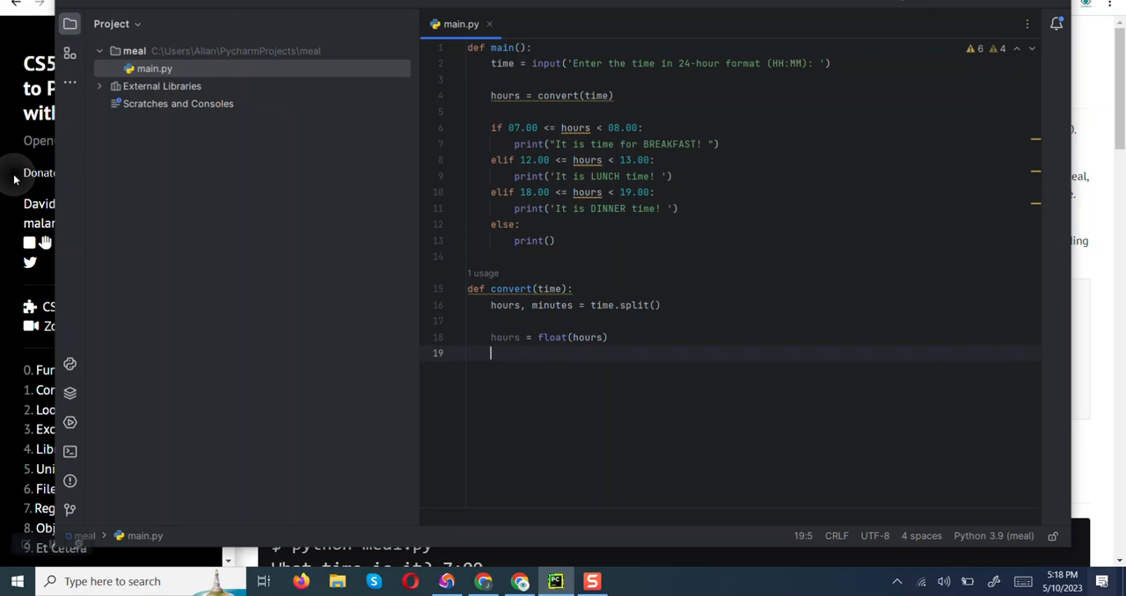
{"action": "type", "text": "minutes"}
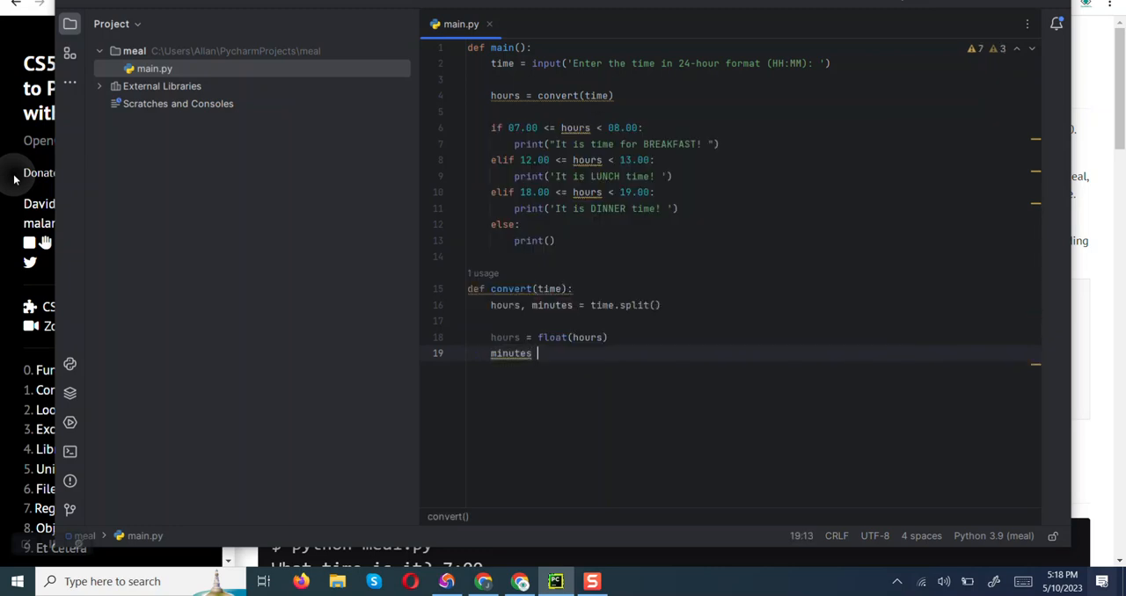
{"action": "type", "text": "= float"}
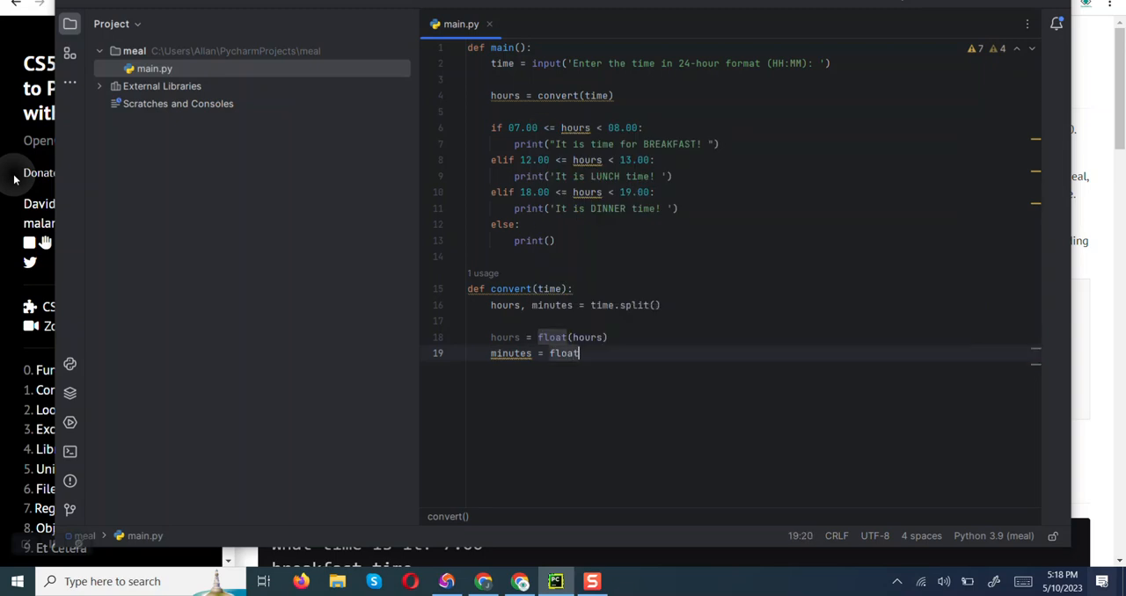
{"action": "type", "text": "("}
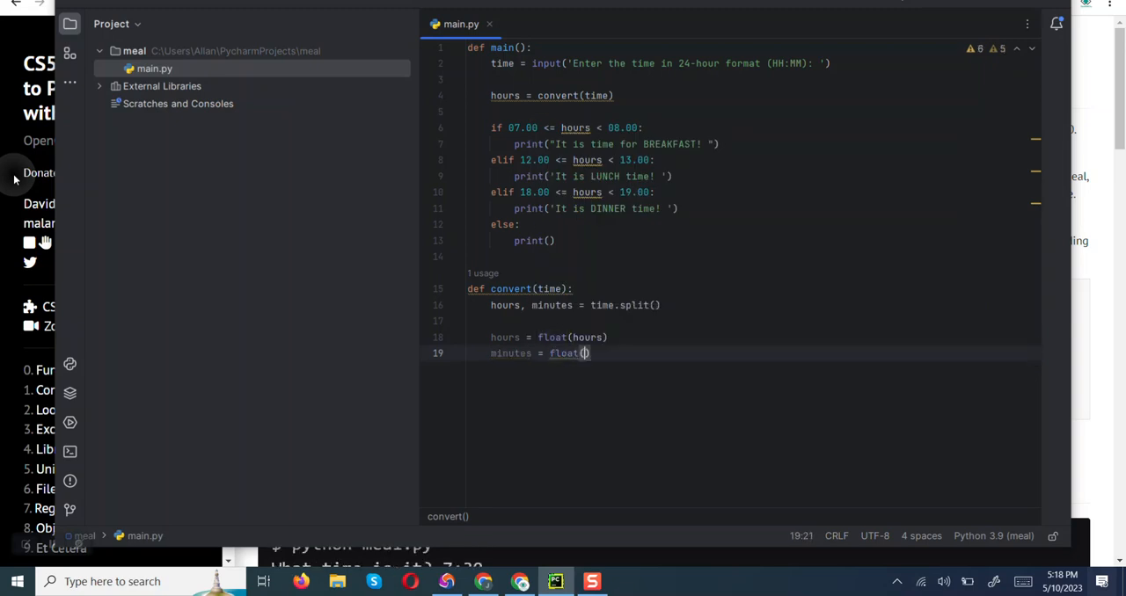
{"action": "type", "text": "minutes"}
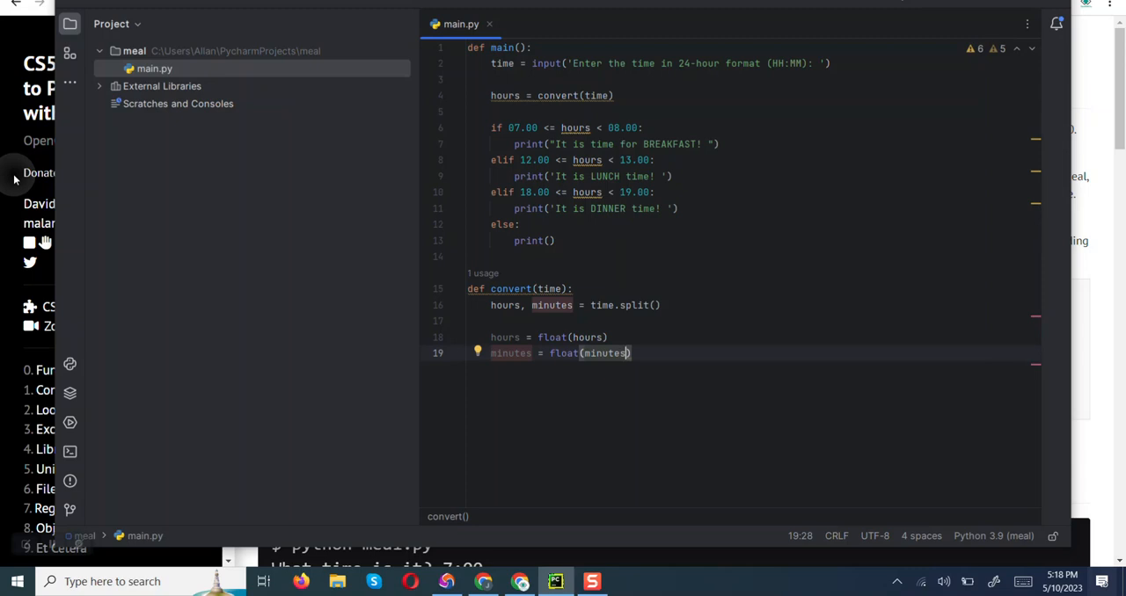
{"action": "key", "text": "enter"}
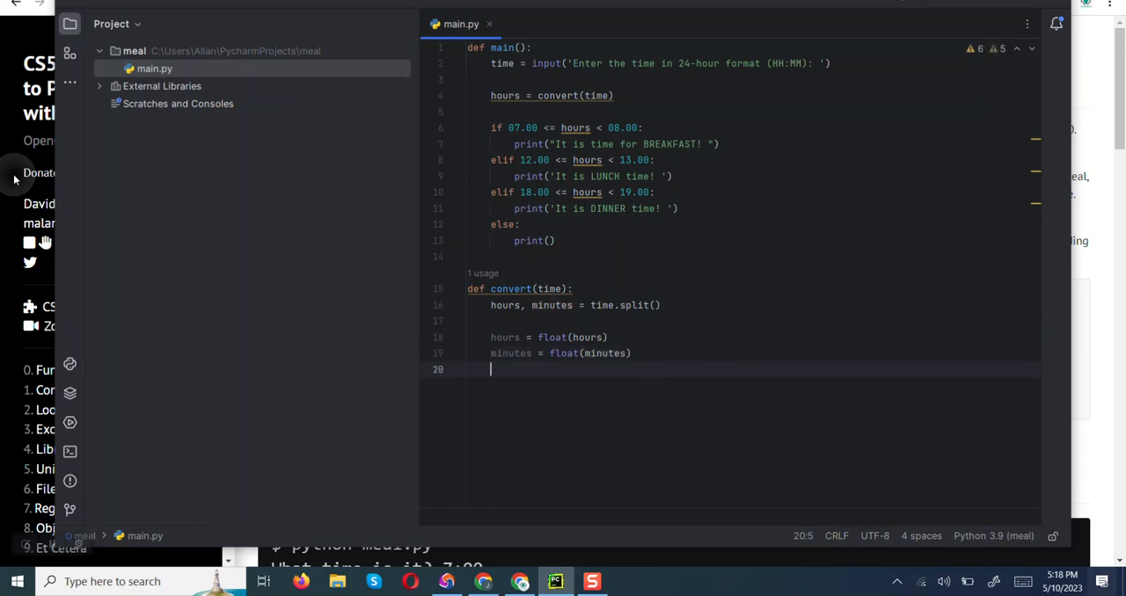
Step: In convert(), compute decimal_hours = hours + minutes/60
{"action": "type", "text": "decimal_"}
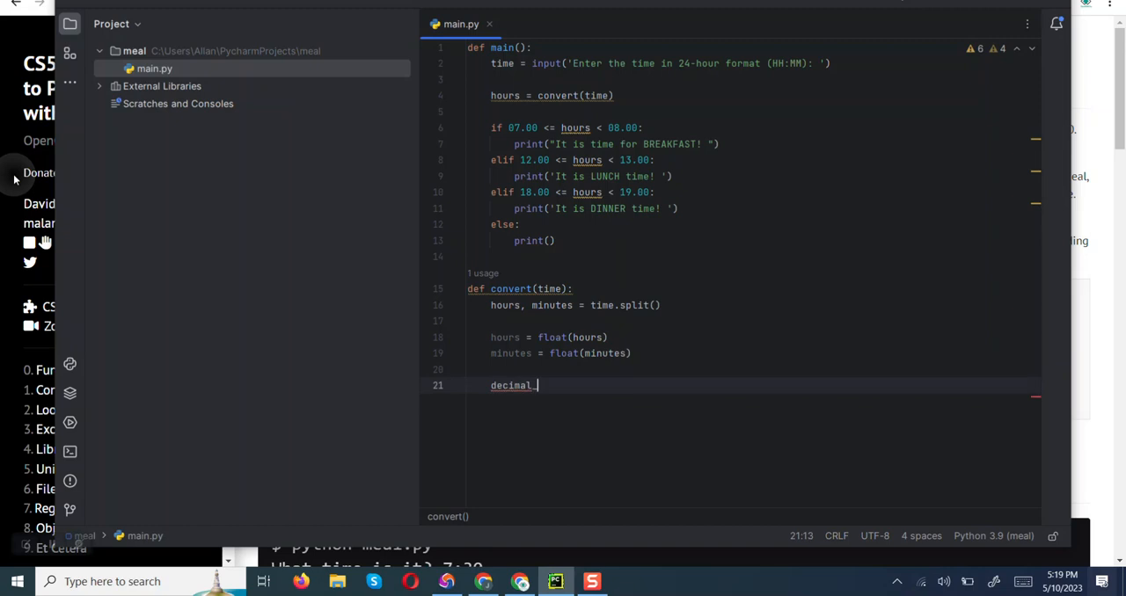
{"action": "type", "text": "hours"}
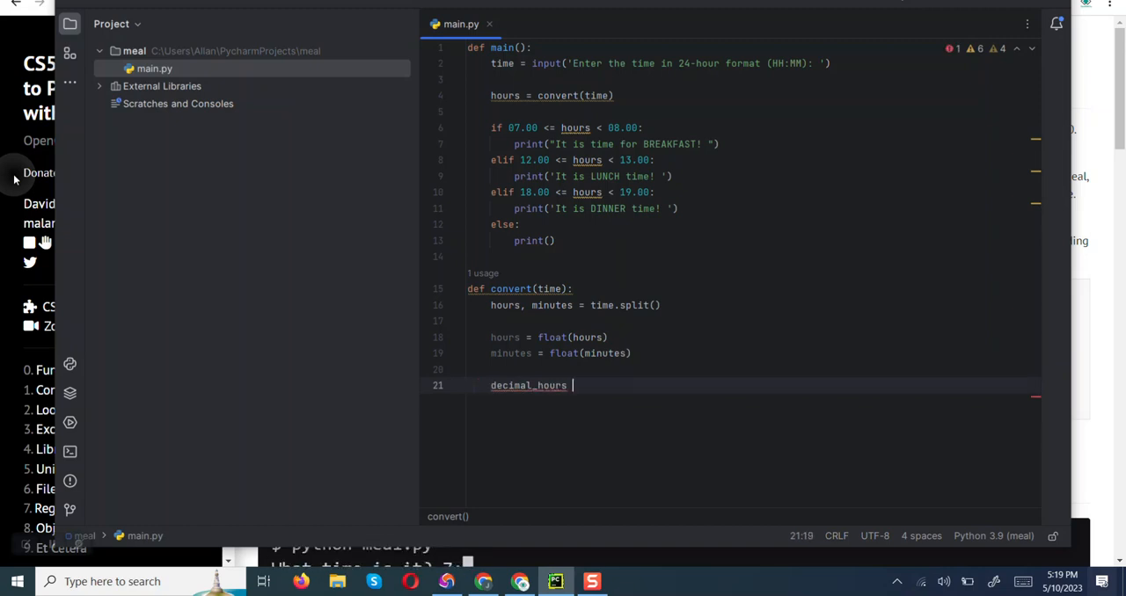
{"action": "type", "text": "="}
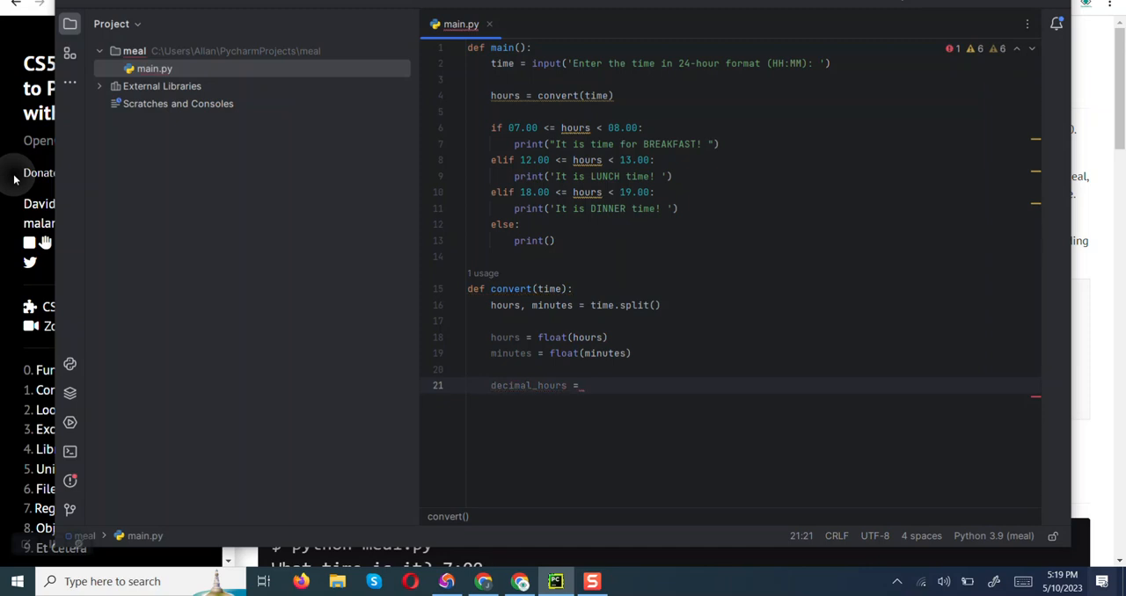
{"action": "type", "text": "hours"}
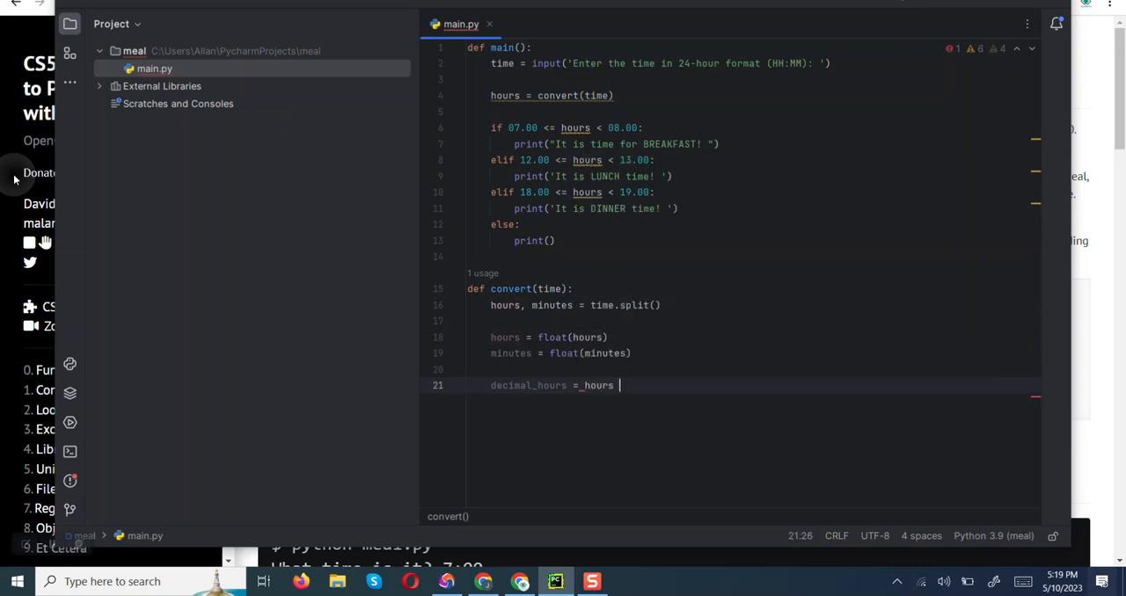
{"action": "type", "text": "+"}
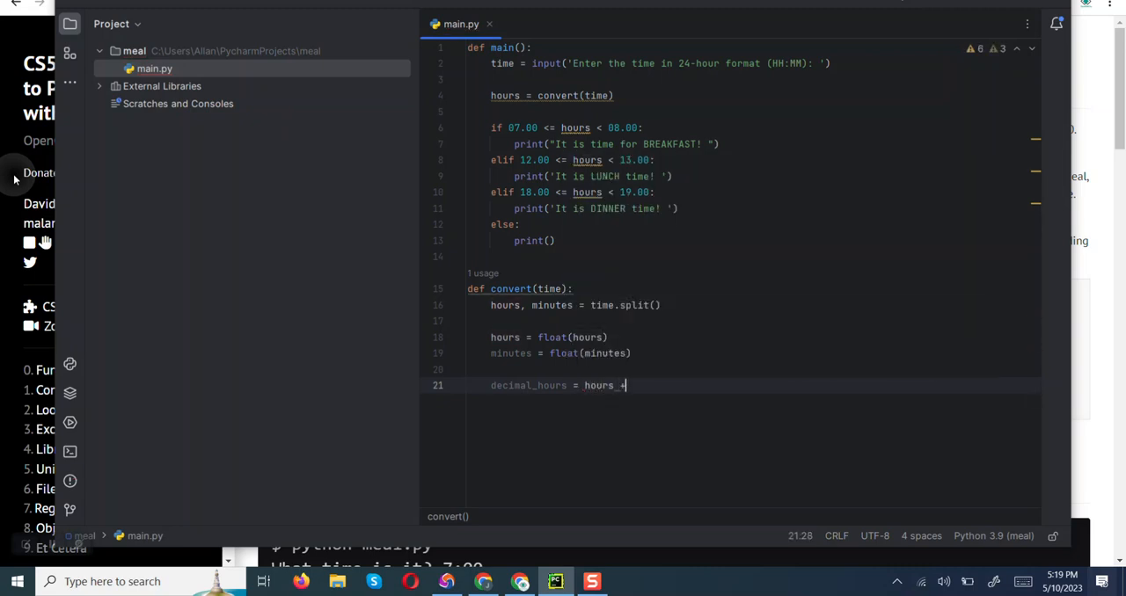
{"action": "type", "text": "+ minutes"}
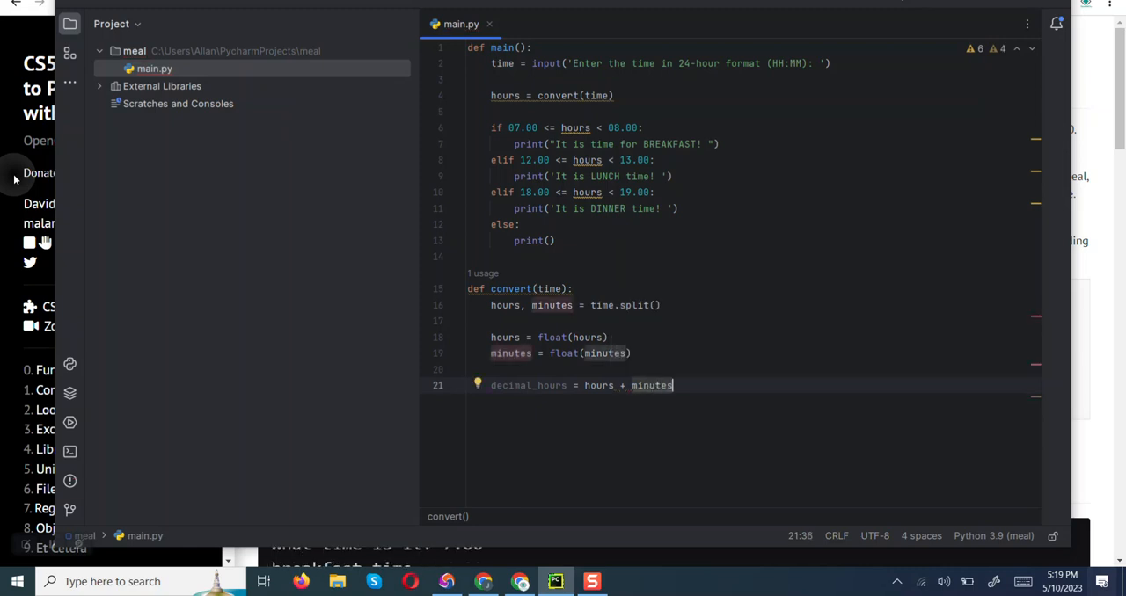
{"action": "type", "text": "/"}
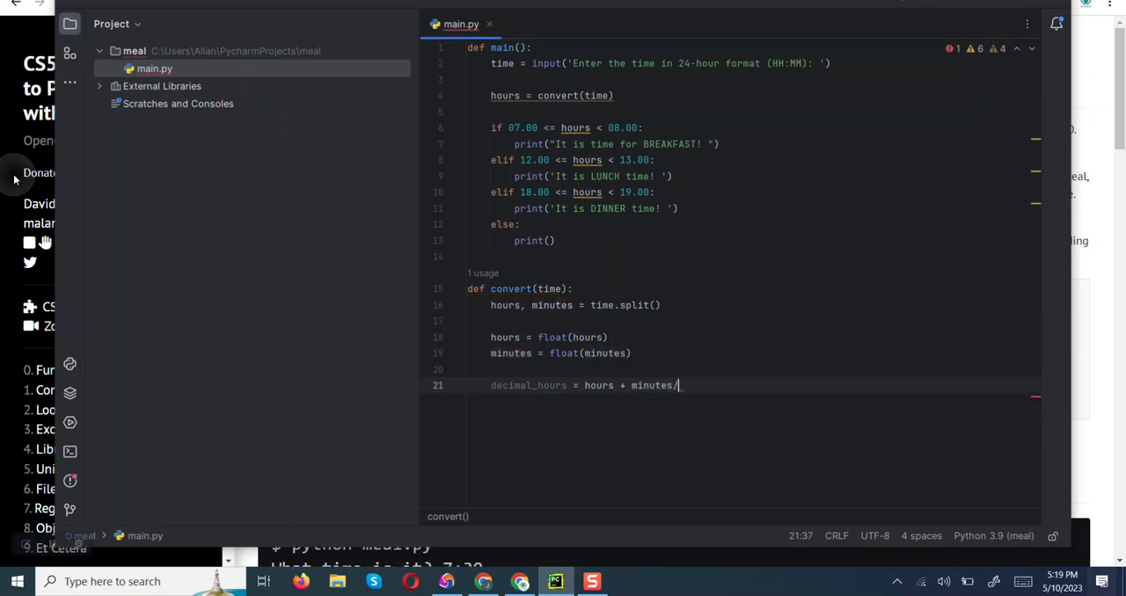
{"action": "type", "text": "60"}
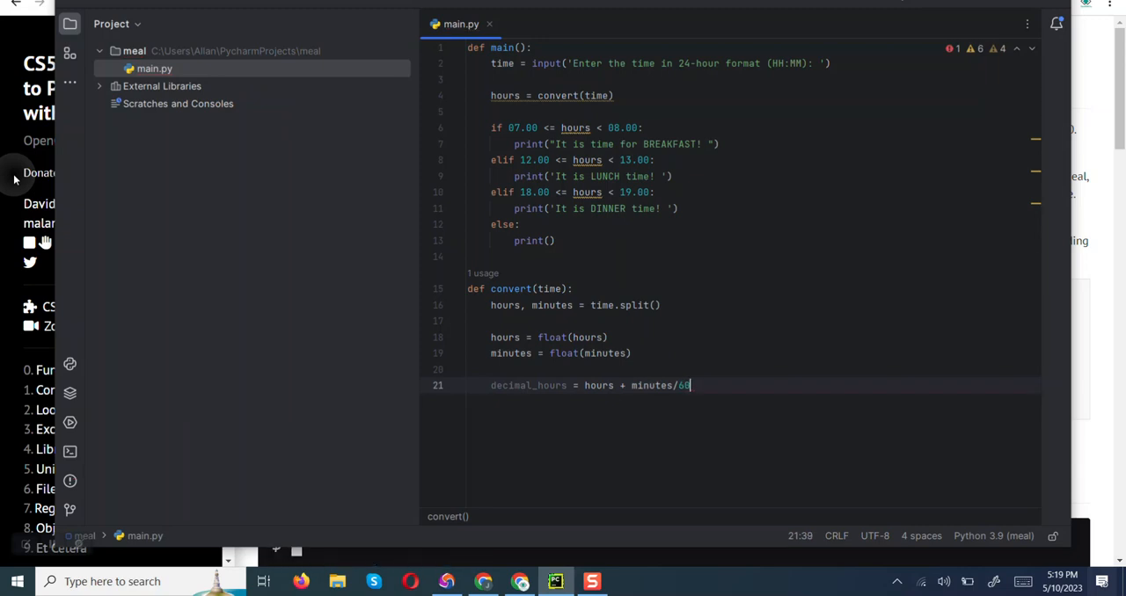
{"action": "key", "text": "enter"}
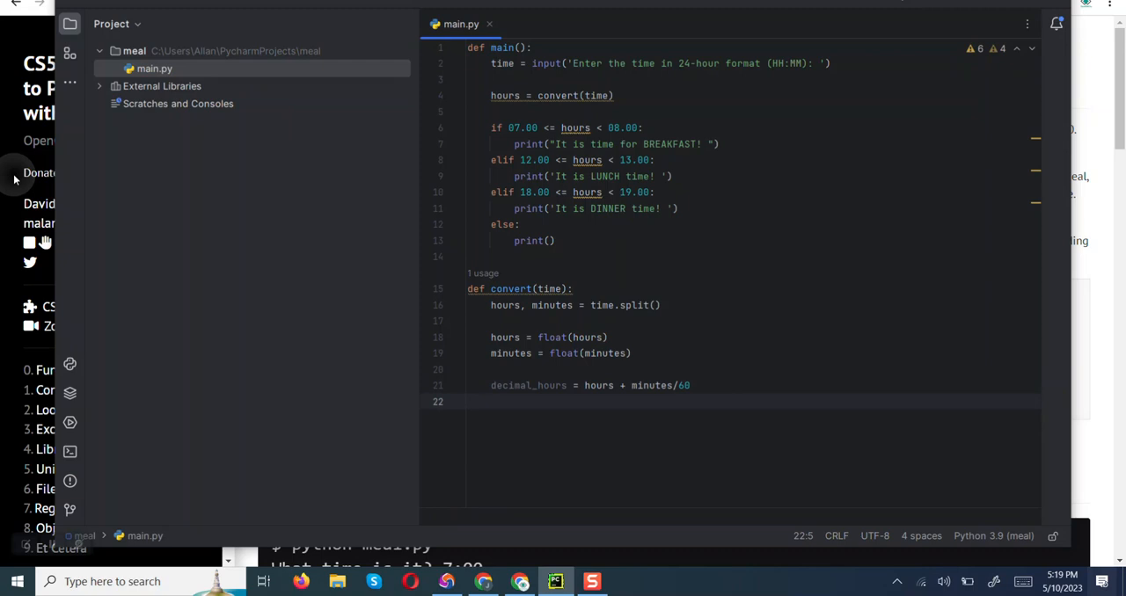
Step: Add 'return decimal_hours' at the end of convert(), accepting the autocomplete suggestion
{"action": "type", "text": "re"}
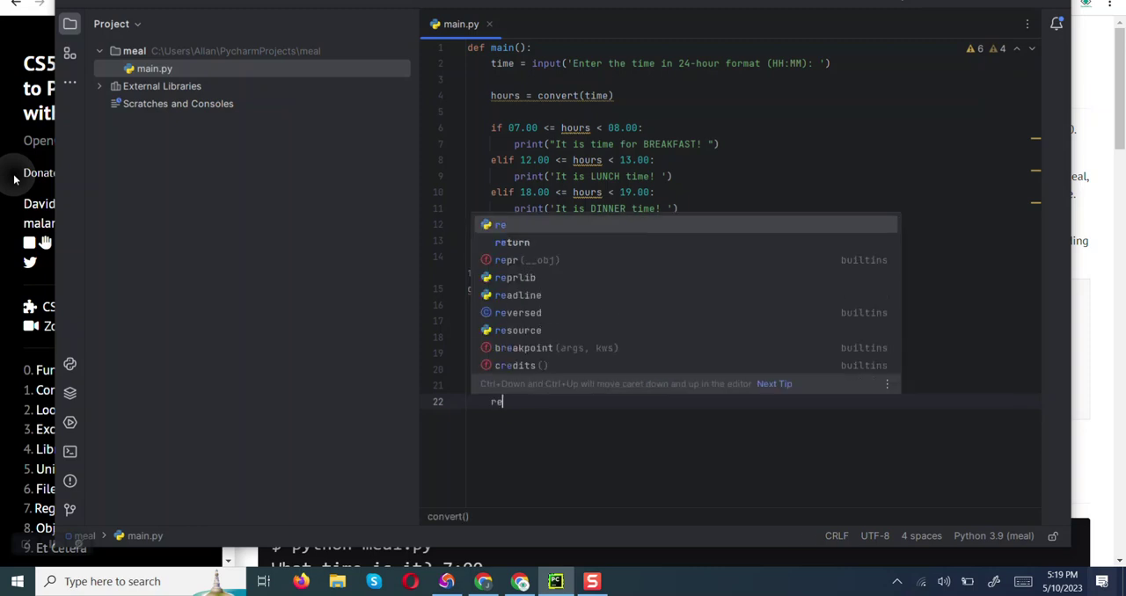
{"action": "type", "text": "turn"}
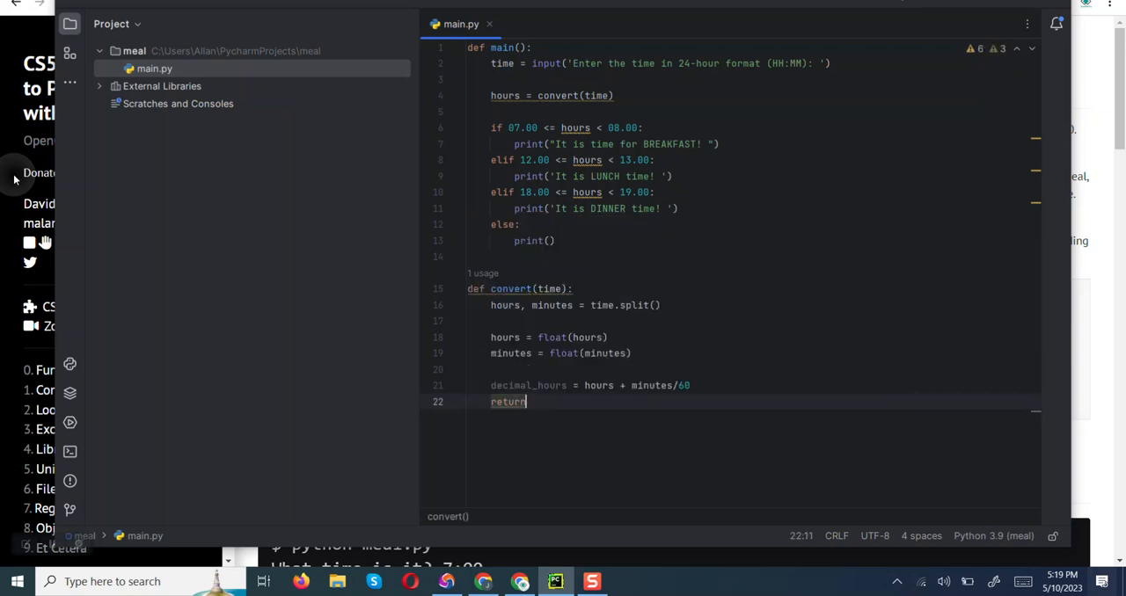
{"action": "type", "text": "decimal_hours"}
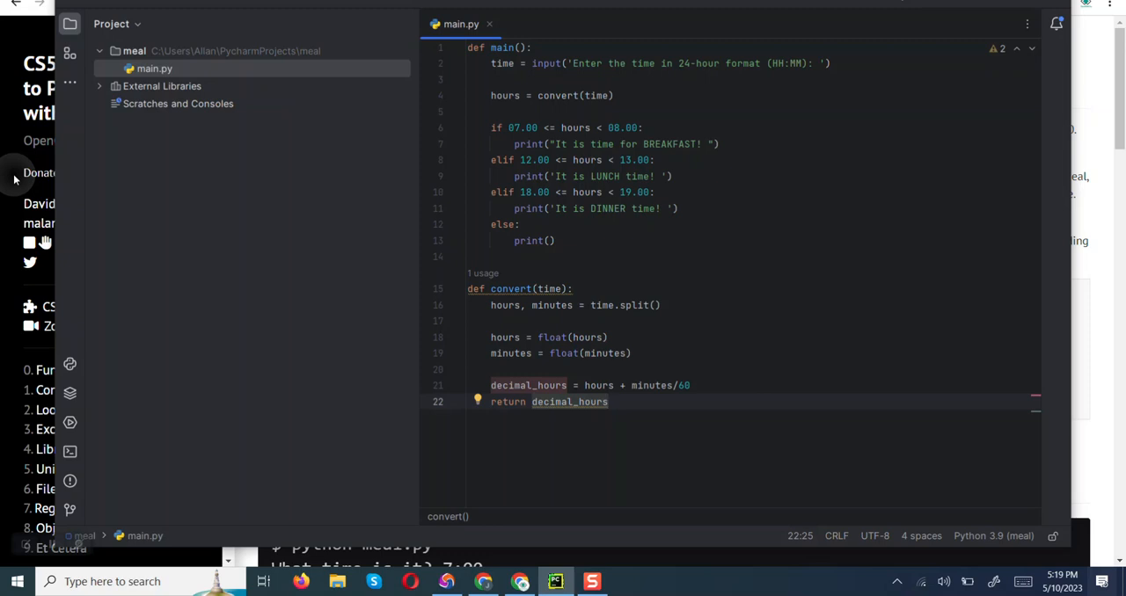
{"action": "left_click", "coordinate": [607, 402]}
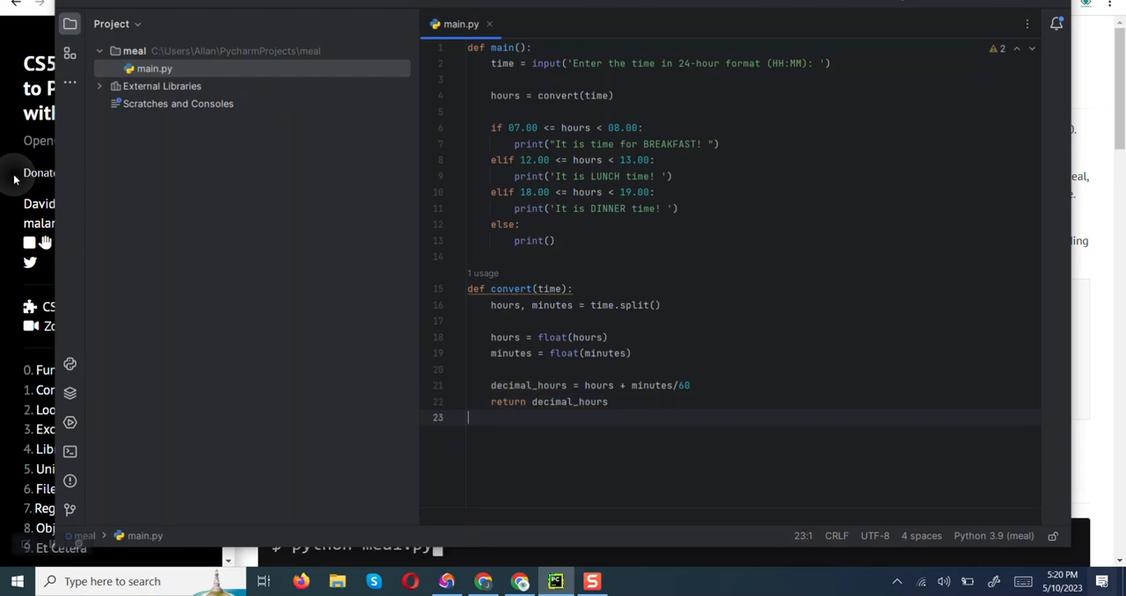
Step: Below convert(), add an if __name__ == '__main__': guard that calls main()
{"action": "key", "text": "enter"}
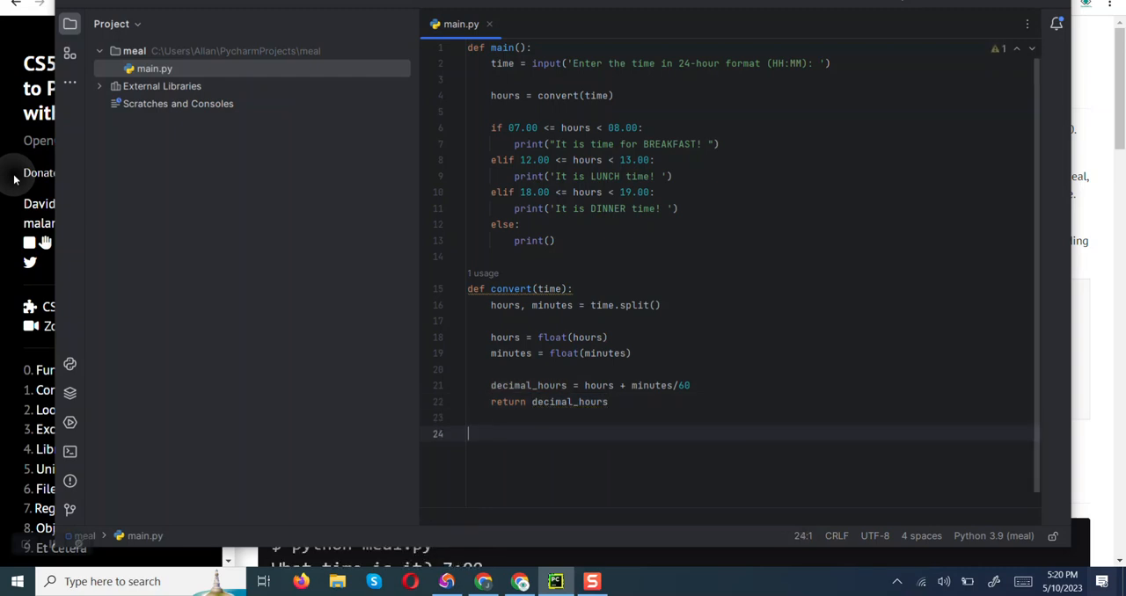
{"action": "type", "text": "if"}
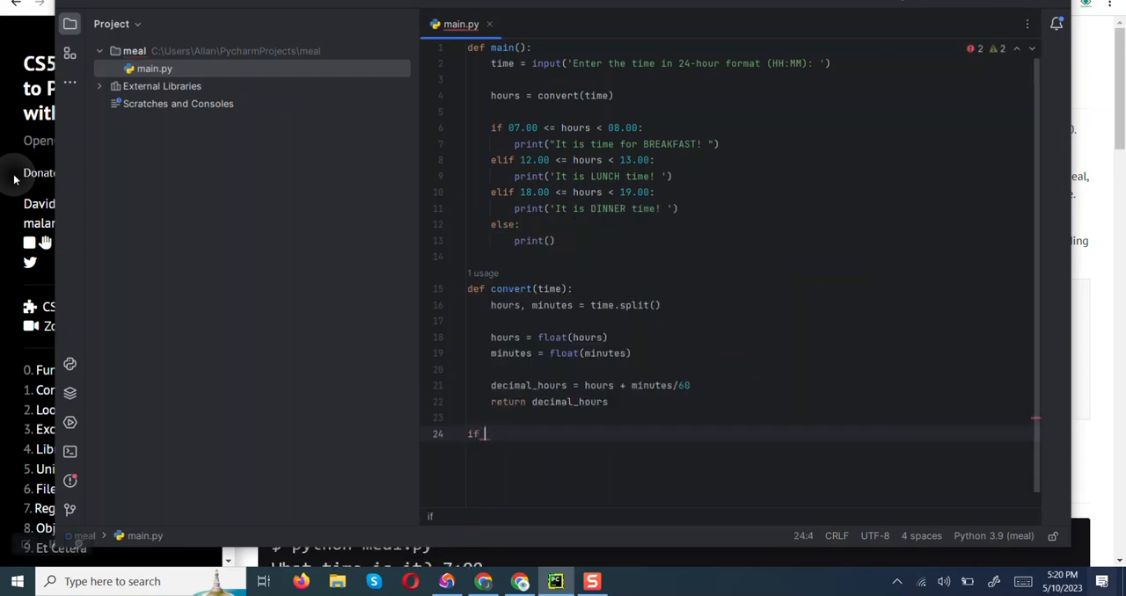
{"action": "type", "text": "__name"}
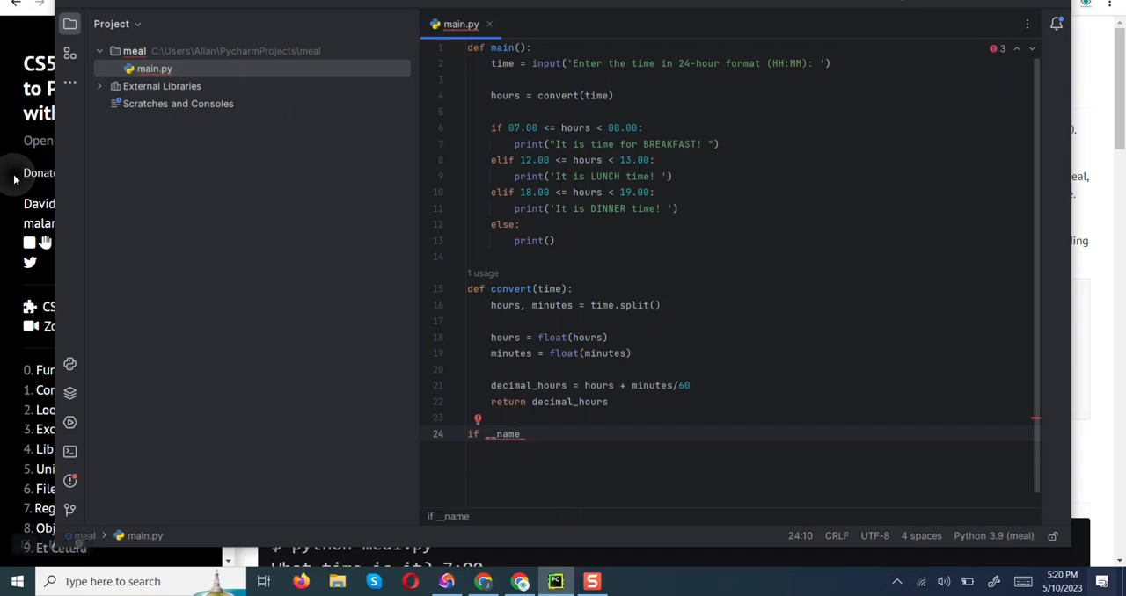
{"action": "type", "text": "__"}
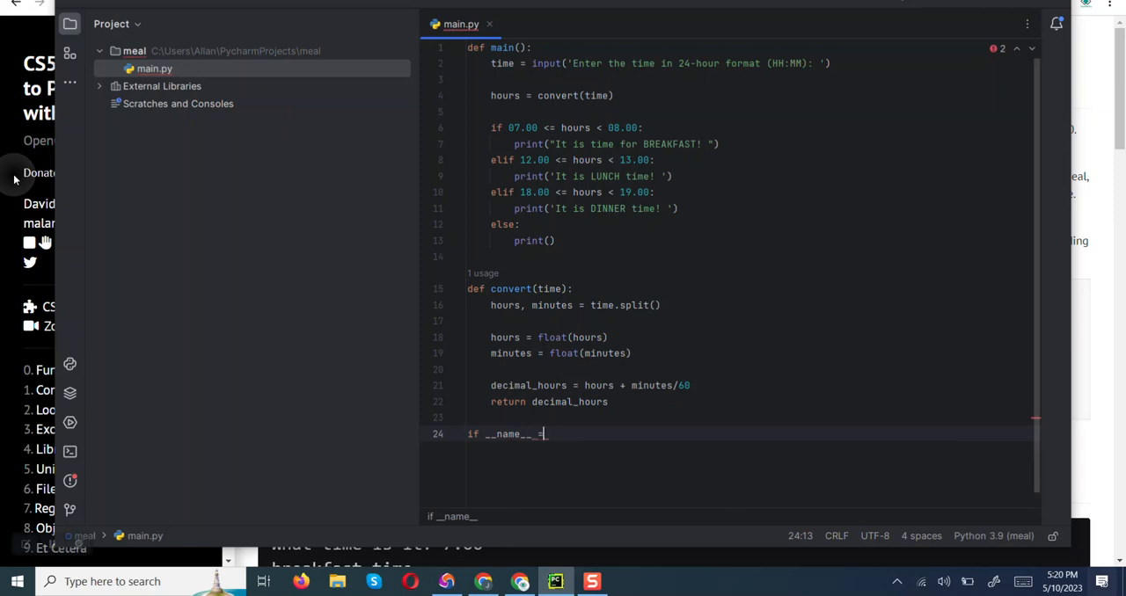
{"action": "type", "text": "="}
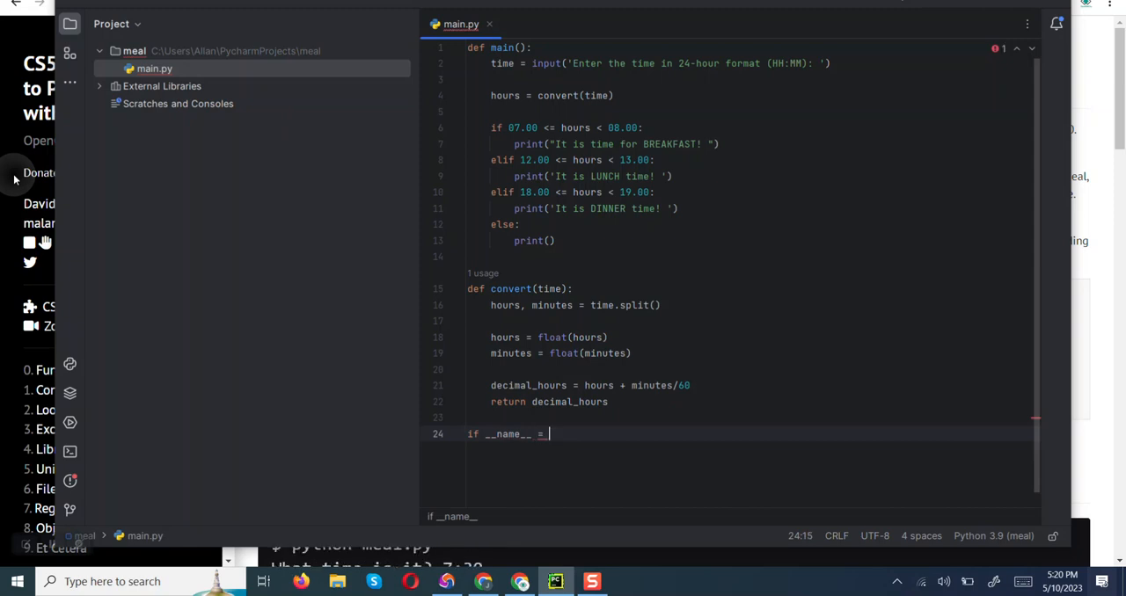
{"action": "type", "text": "'__main"}
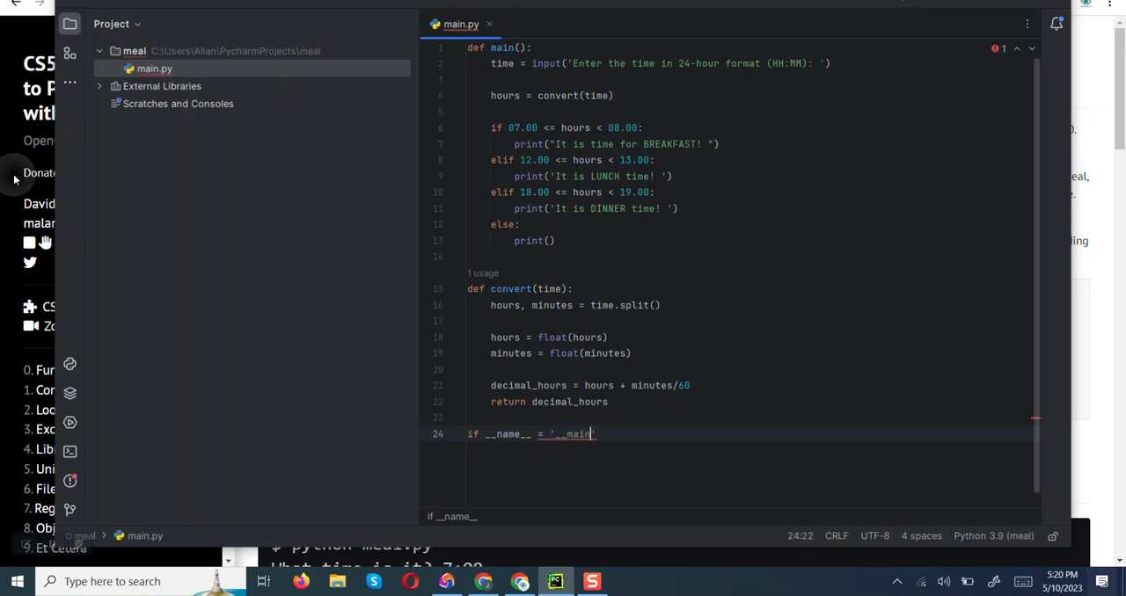
{"action": "type", "text": "__"}
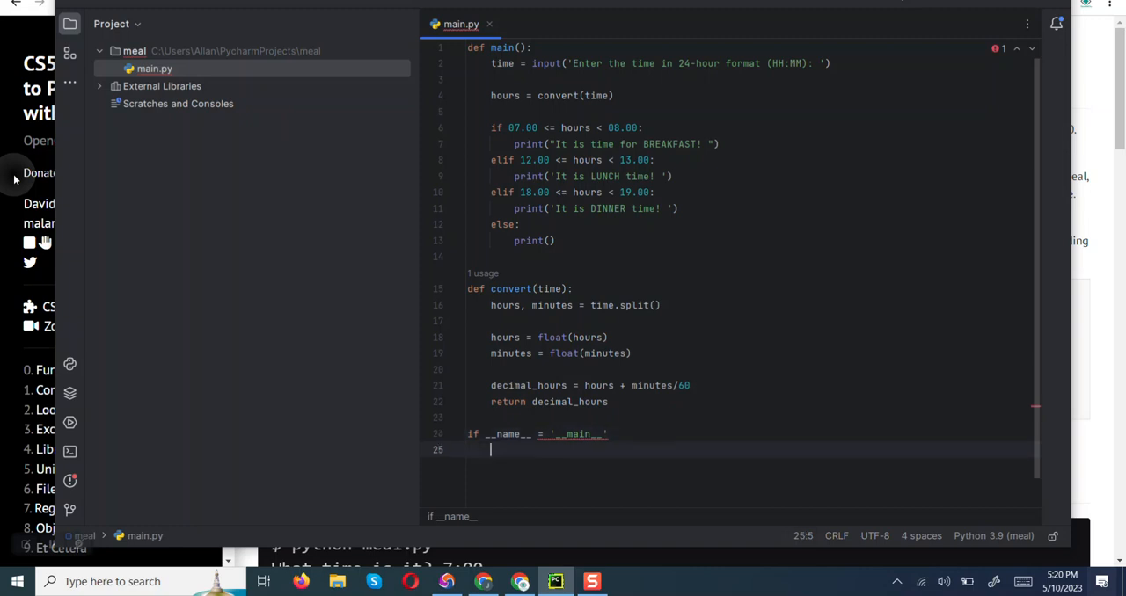
{"action": "type", "text": "main("}
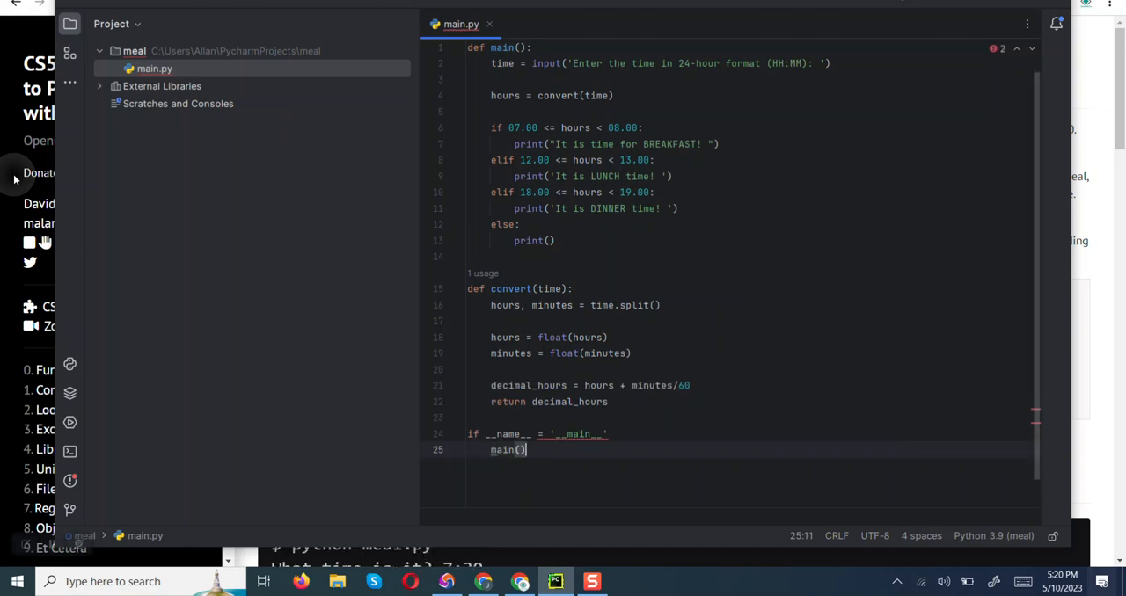
{"action": "type", "text": ":"}
{"action": "type", "text": "07:22"}
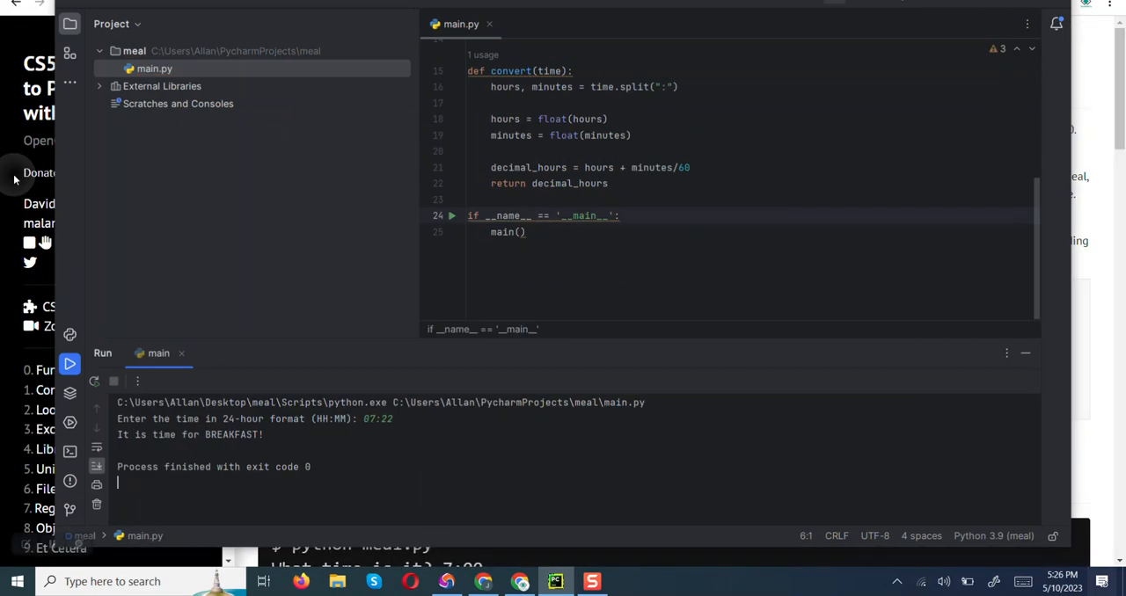
Step: Rerun the program with 12:24 for the LUNCH message, then rerun starting an 18: time
{"action": "left_click", "coordinate": [70, 364]}
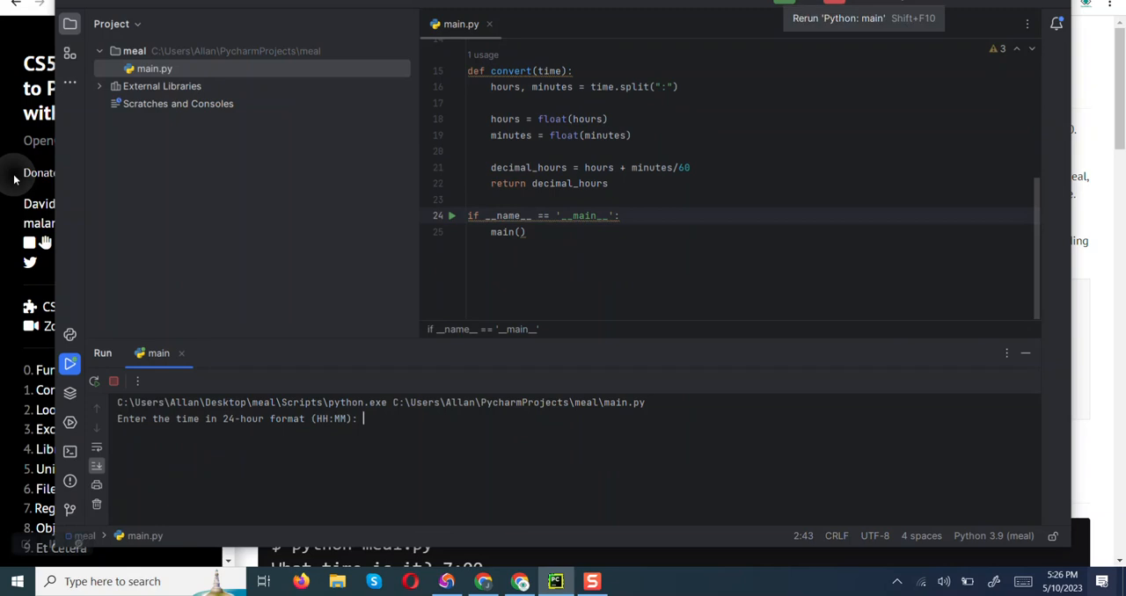
{"action": "type", "text": "12"}
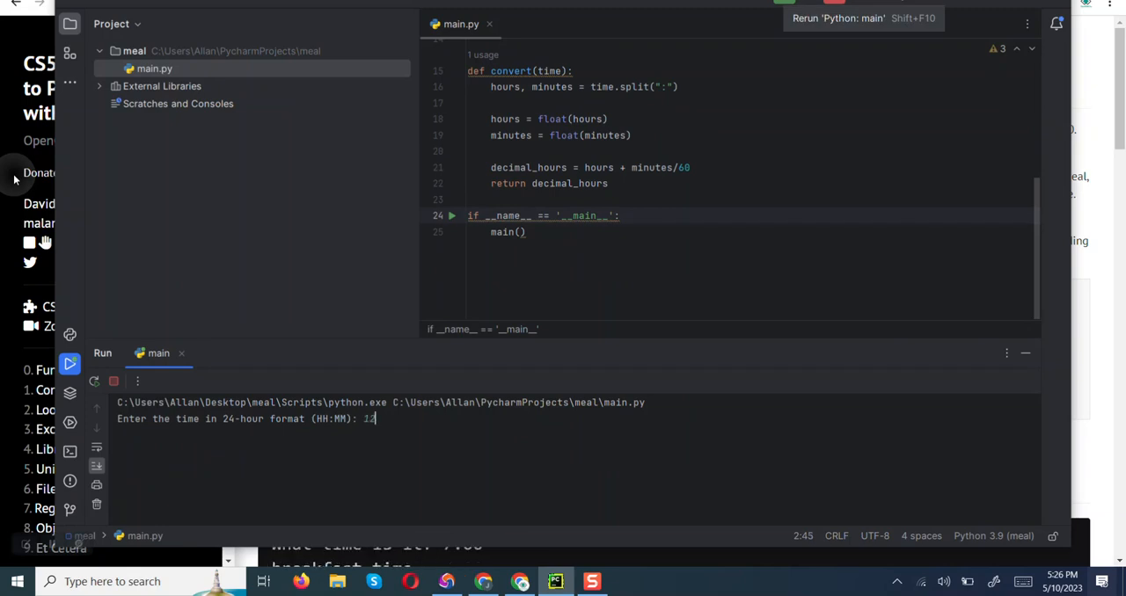
{"action": "type", "text": ":"}
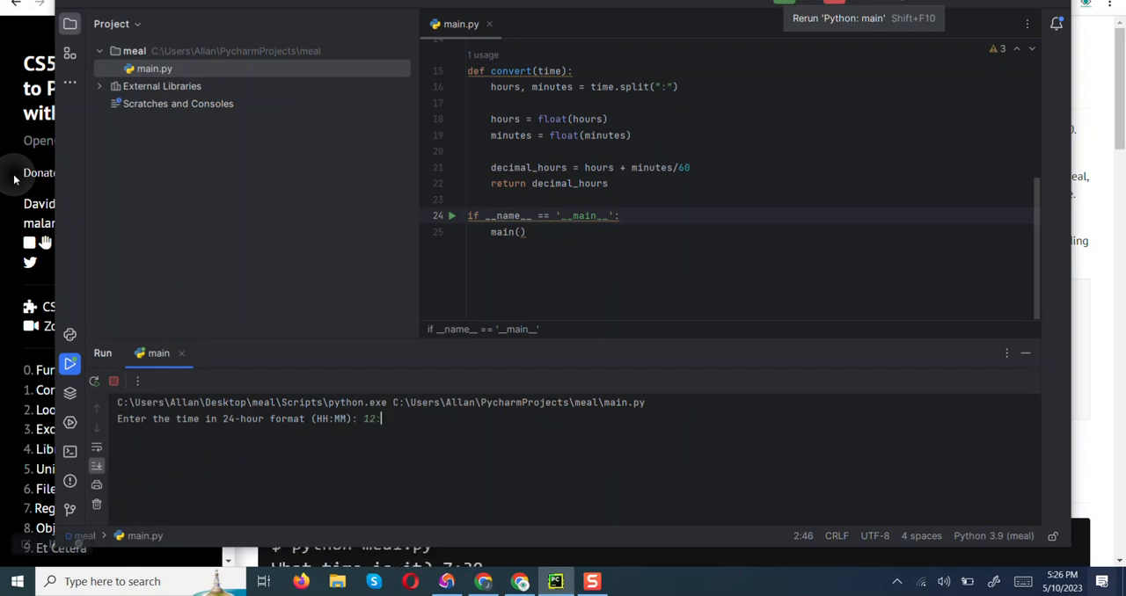
{"action": "type", "text": "24"}
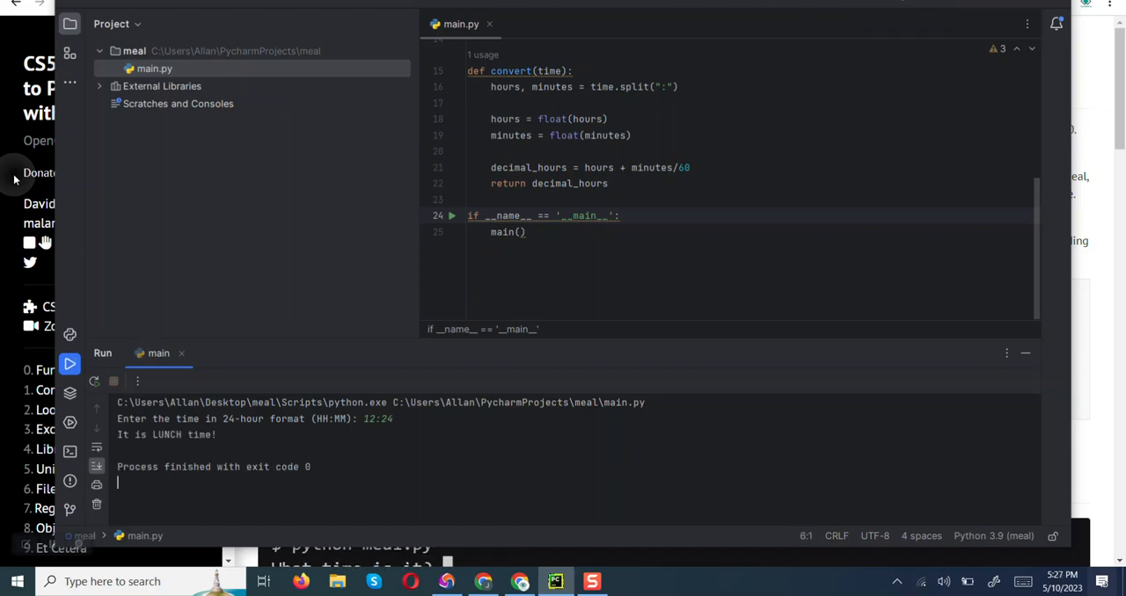
{"action": "left_click", "coordinate": [70, 364]}
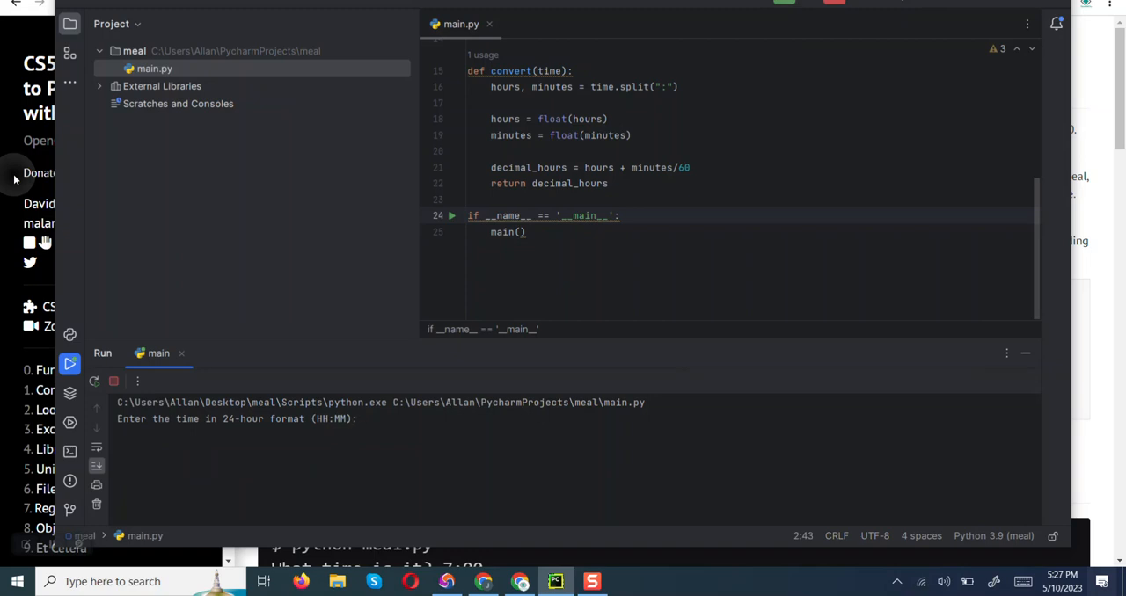
{"action": "type", "text": "18:"}
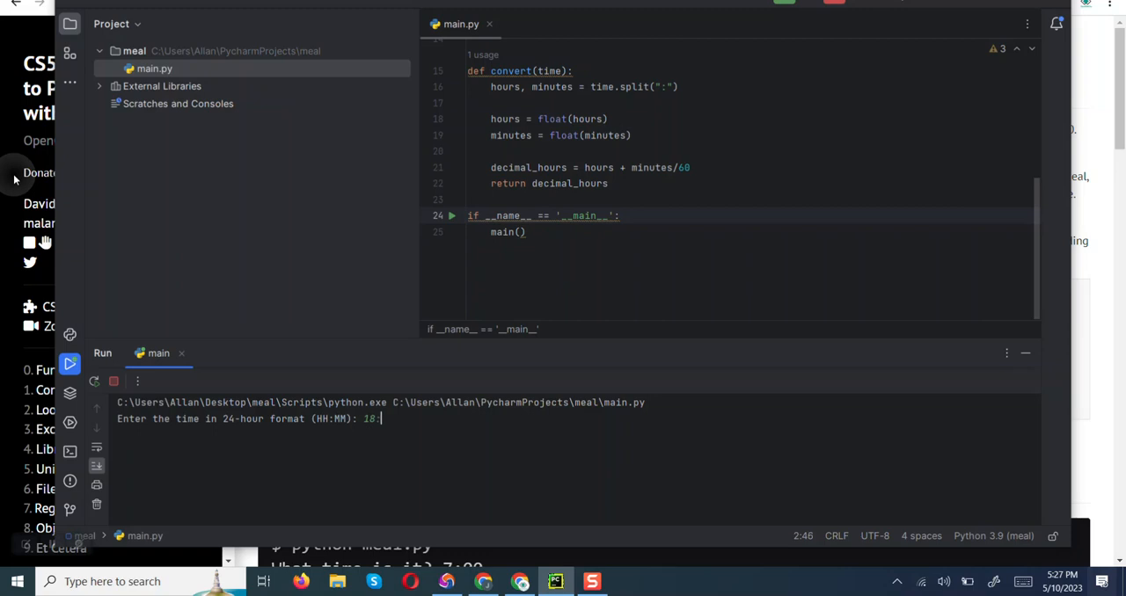